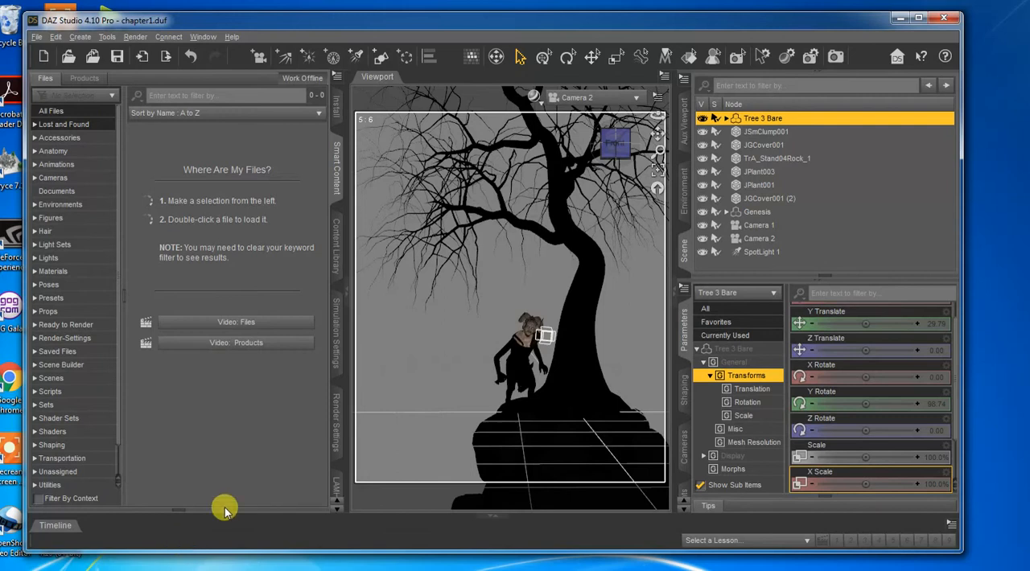
mouse_move(270, 161)
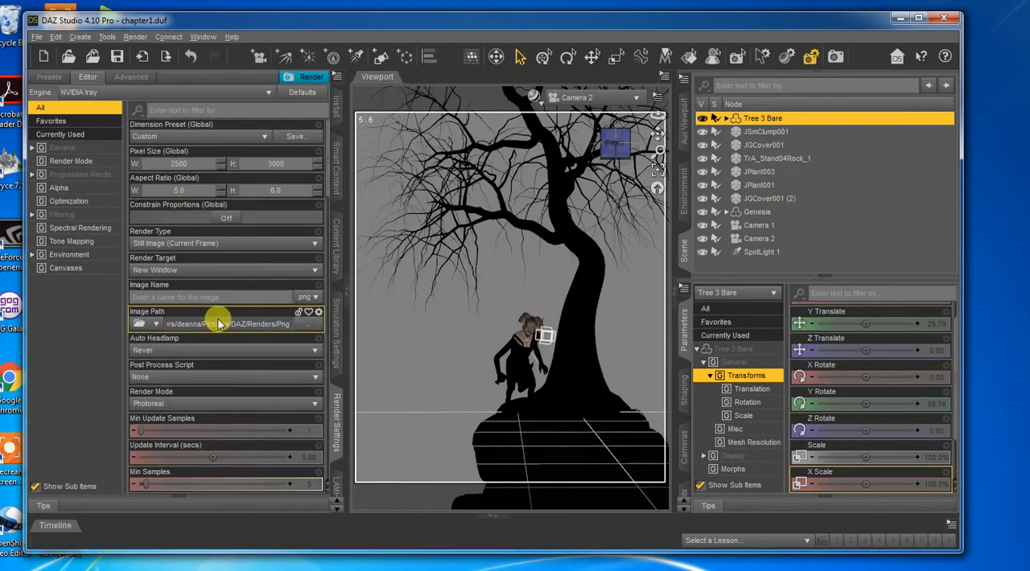
Review the Iray Environment settings, turn ground drawing off and move to the Advanced settings.
scroll(down, 3)
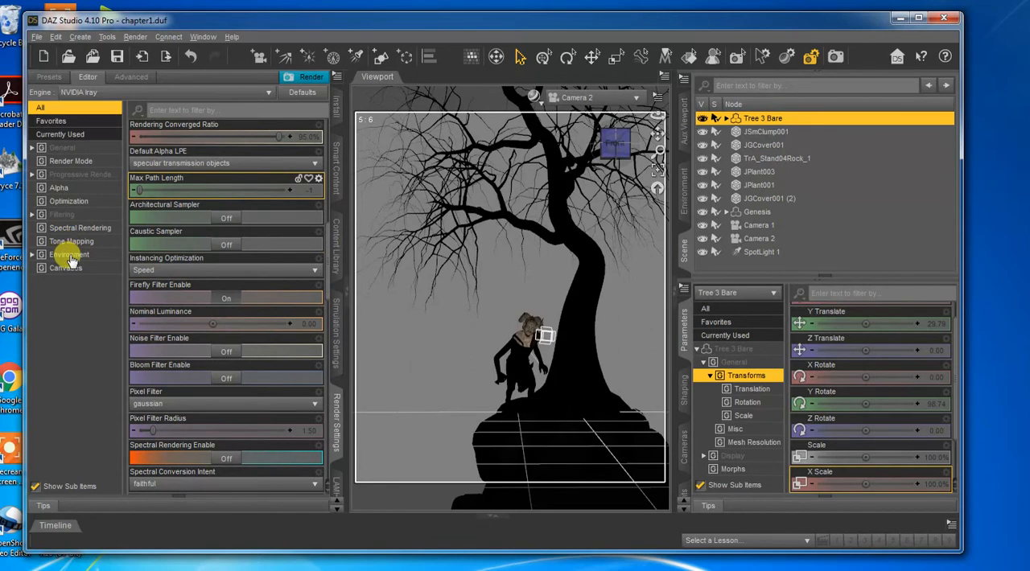
click(67, 254)
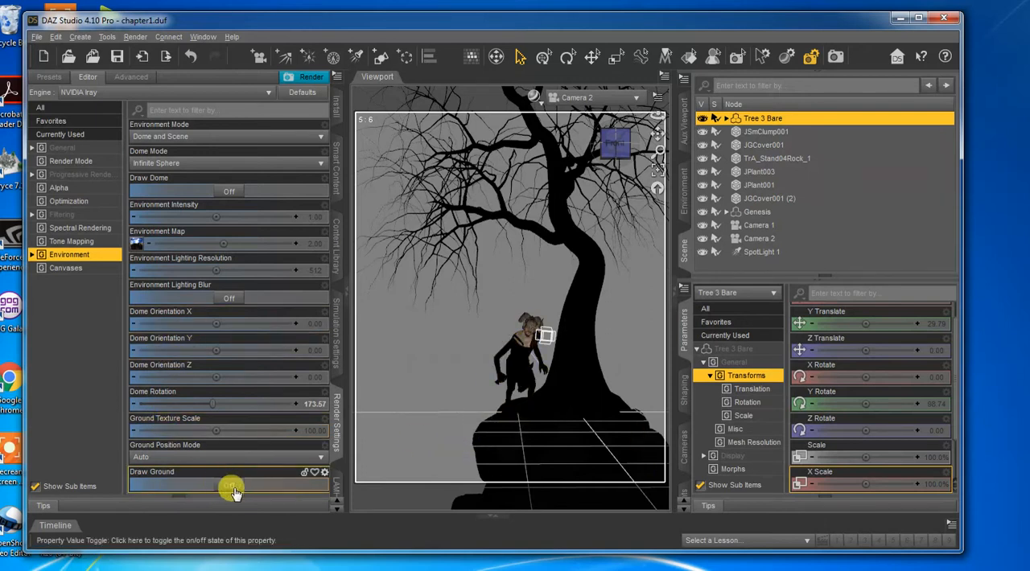
click(229, 486)
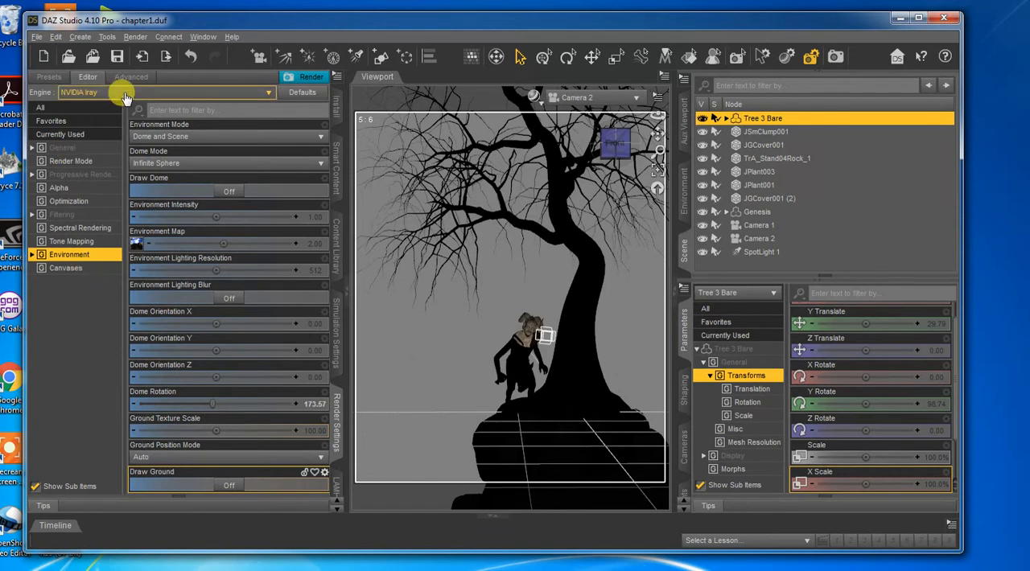
click(130, 75)
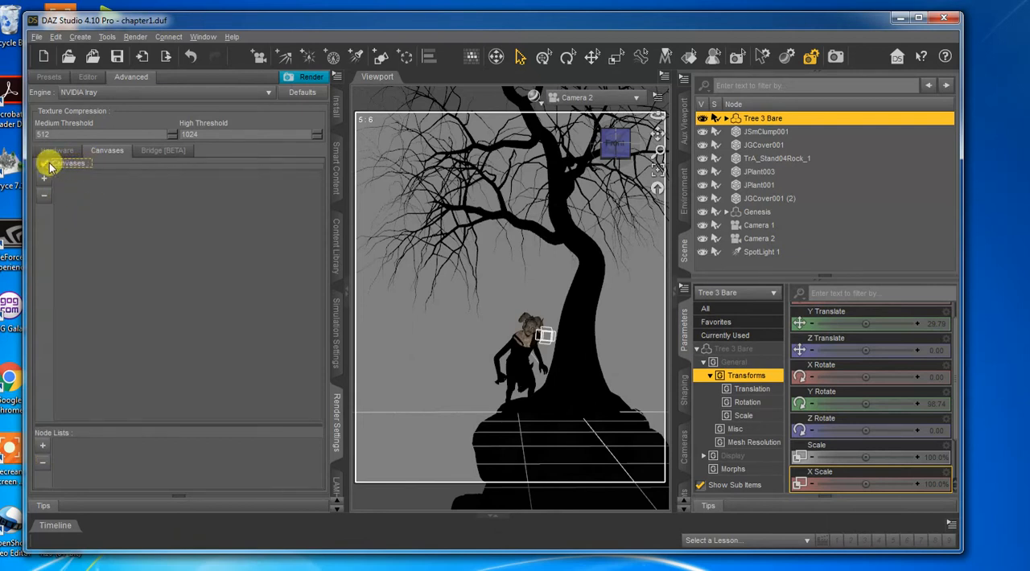
Enable Canvases, add a Beauty canvas and create a node list named Beauty.
click(45, 162)
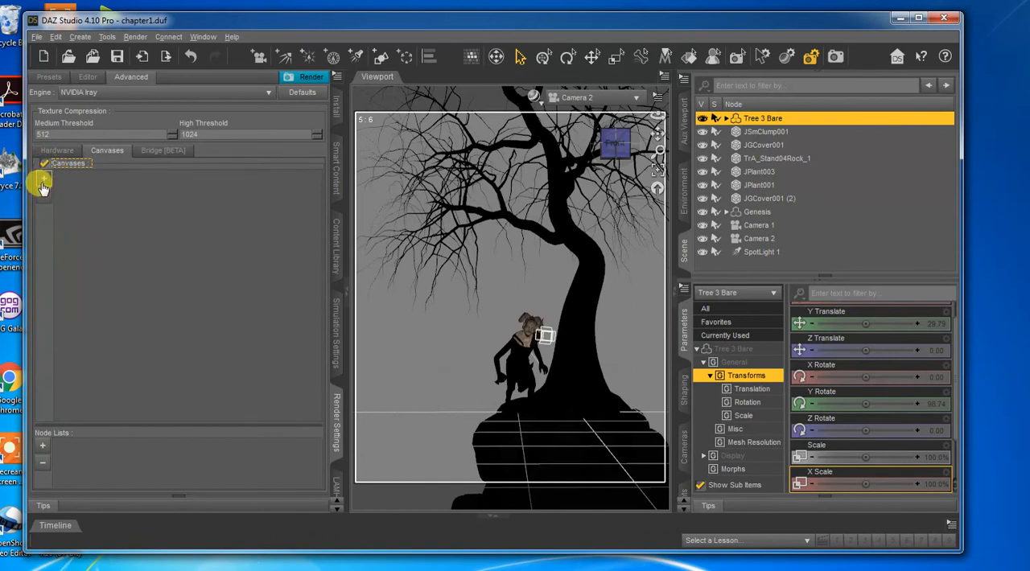
click(42, 176)
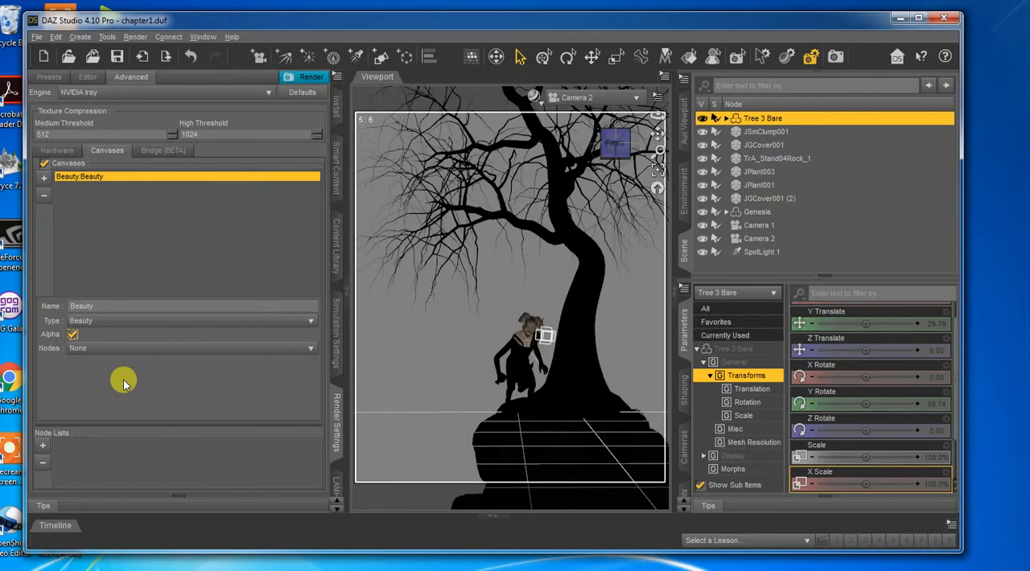
click(42, 445)
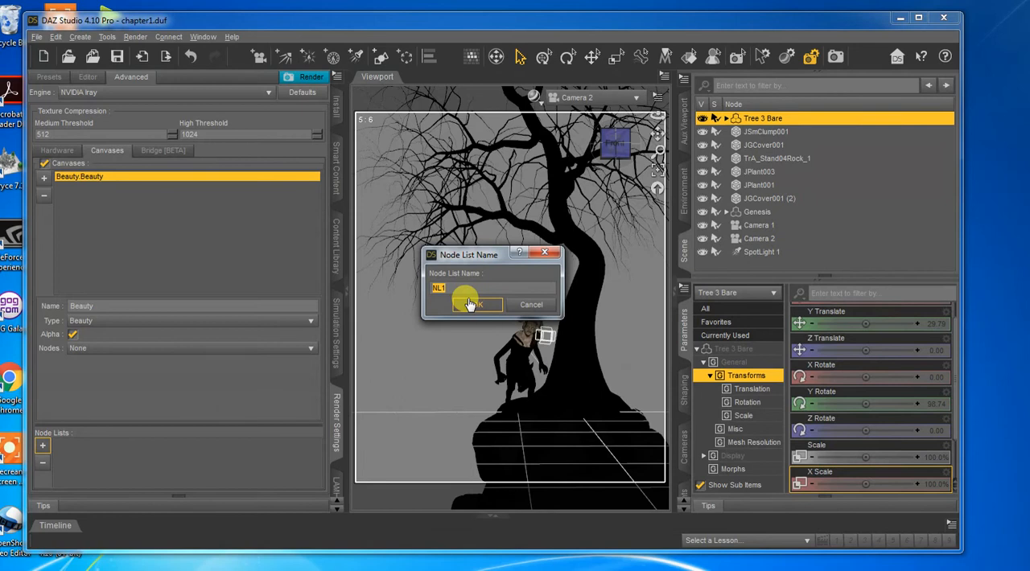
text(Beauty)
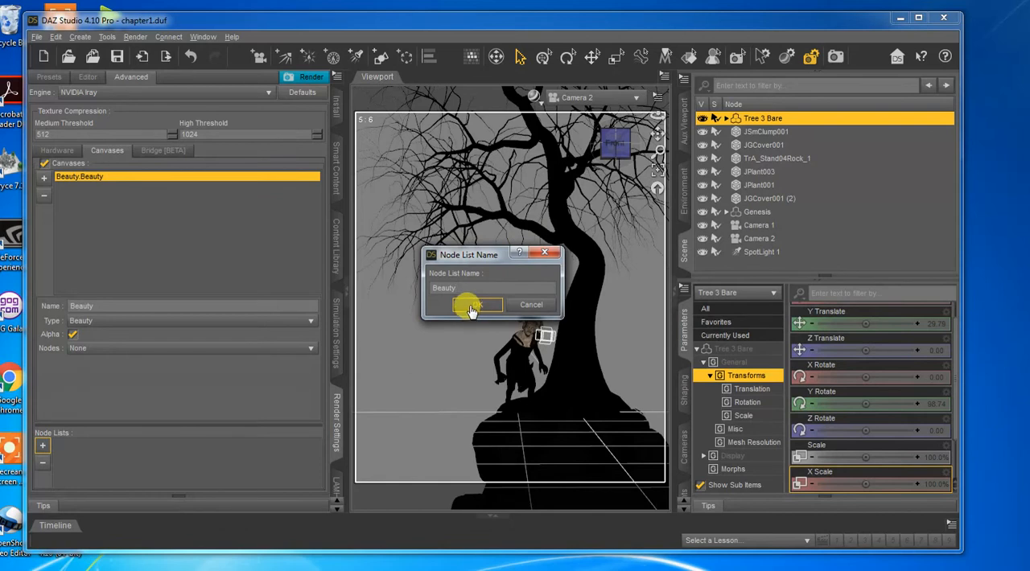
click(470, 304)
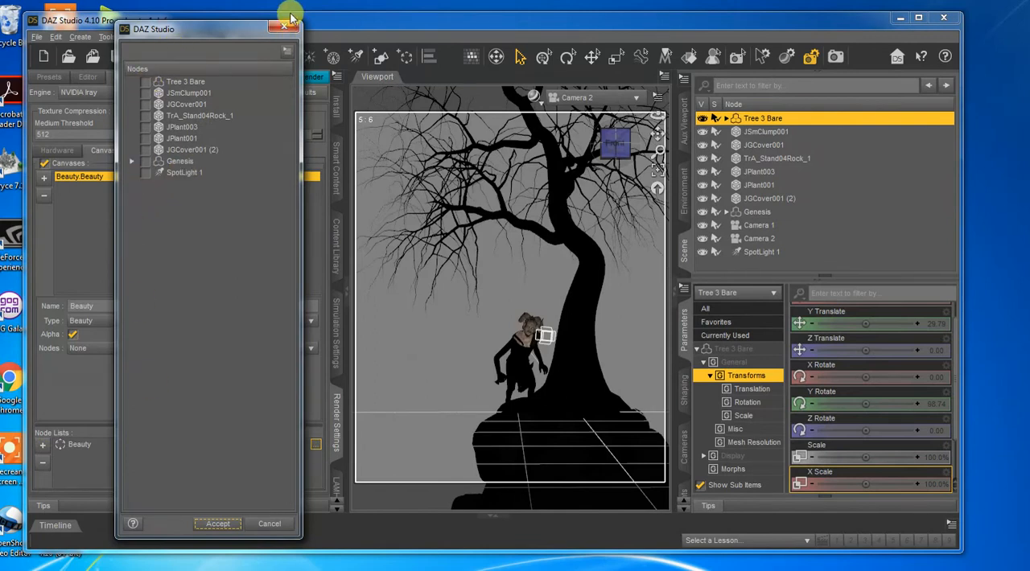
Pick the scene nodes for the Beauty list, including the Genesis goblin's items, and accept.
click(217, 525)
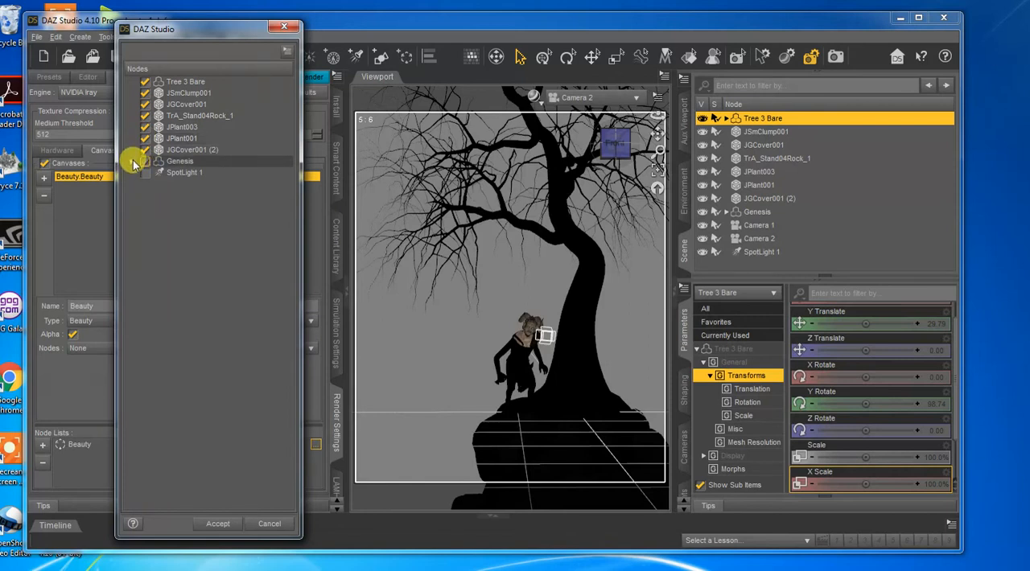
click(132, 161)
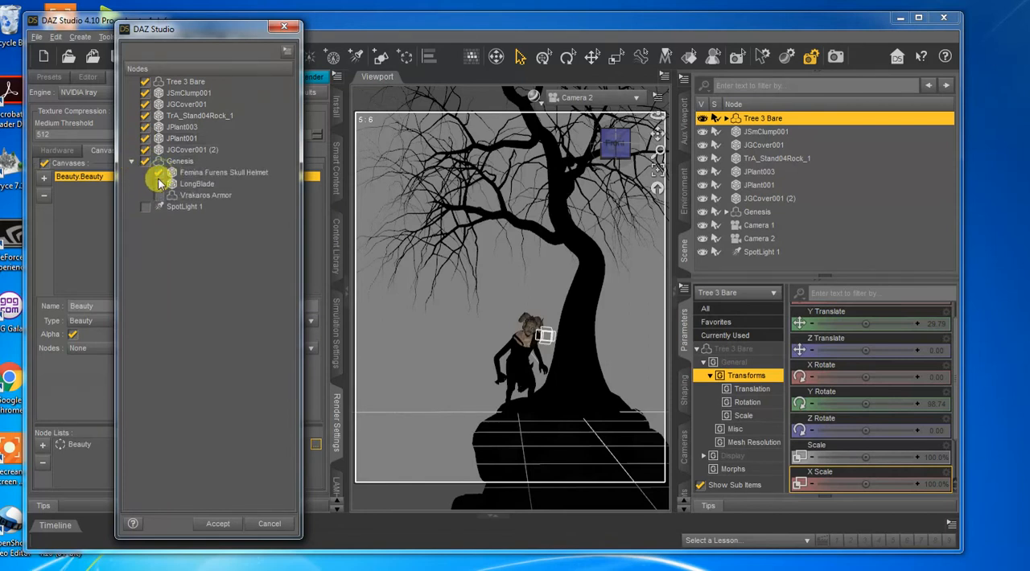
click(196, 184)
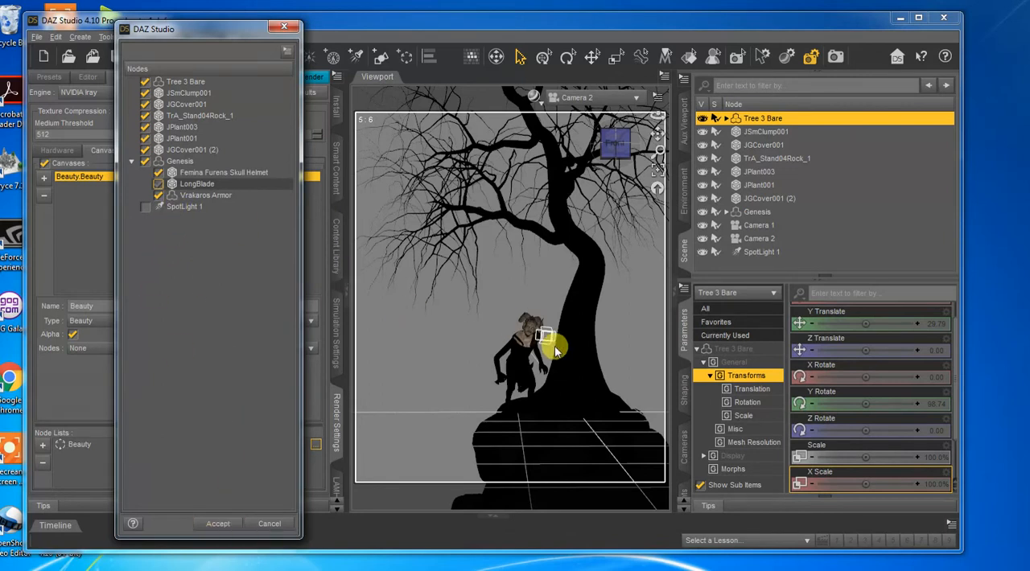
click(217, 523)
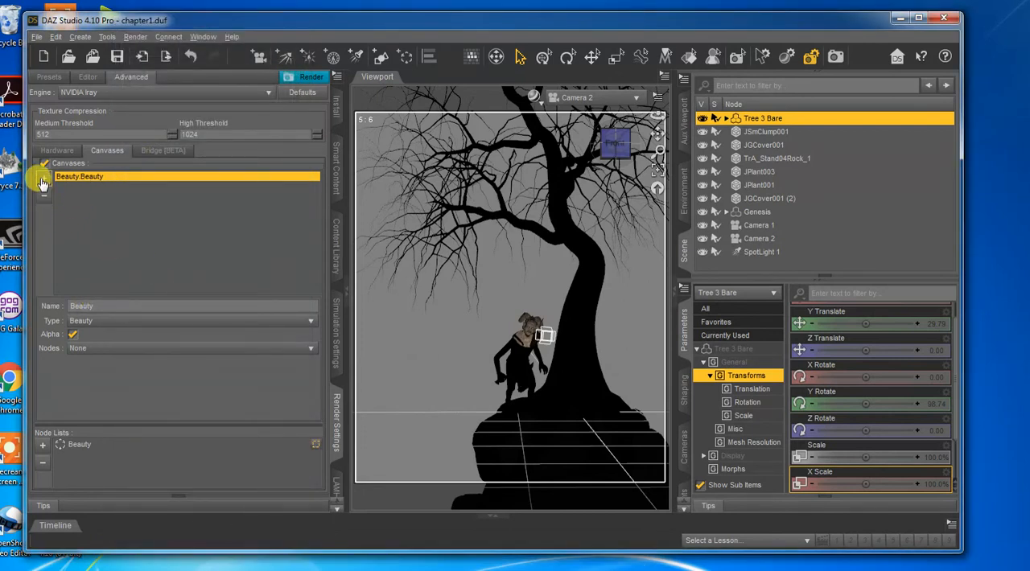
Add an Env canvas of type Environment Lighting with alpha enabled.
click(42, 194)
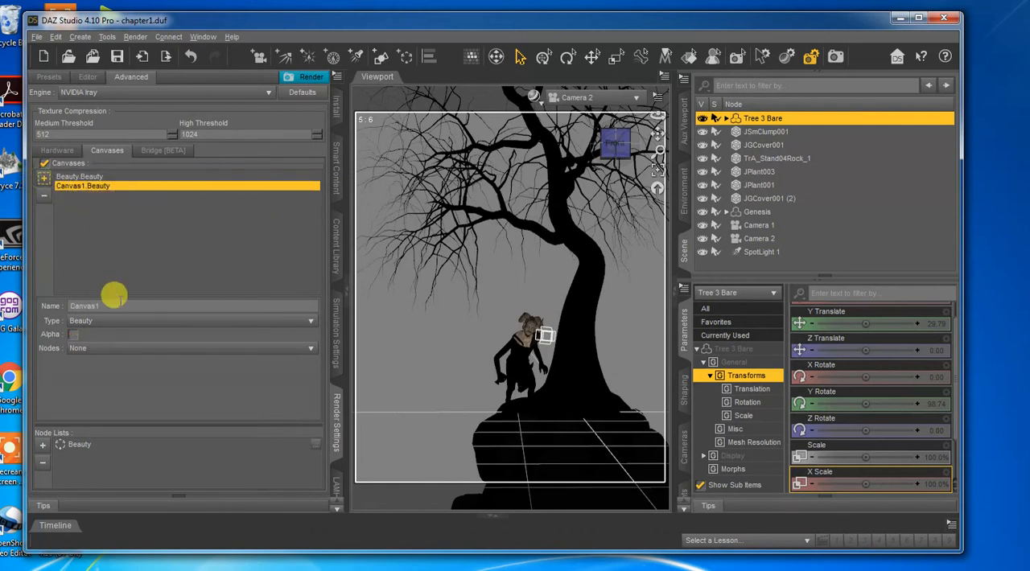
click(193, 320)
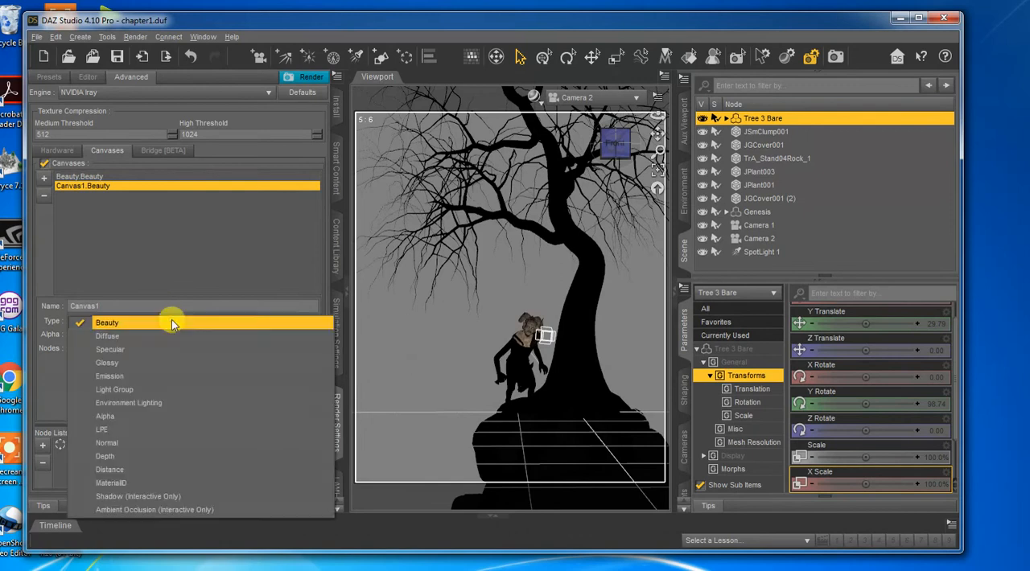
mouse_move(106, 415)
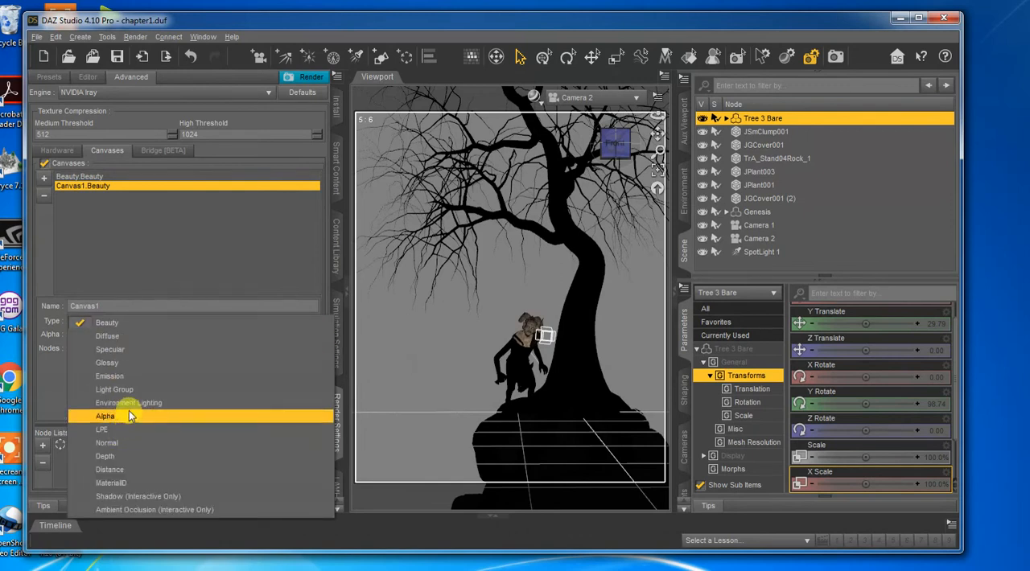
click(128, 402)
text(Env)
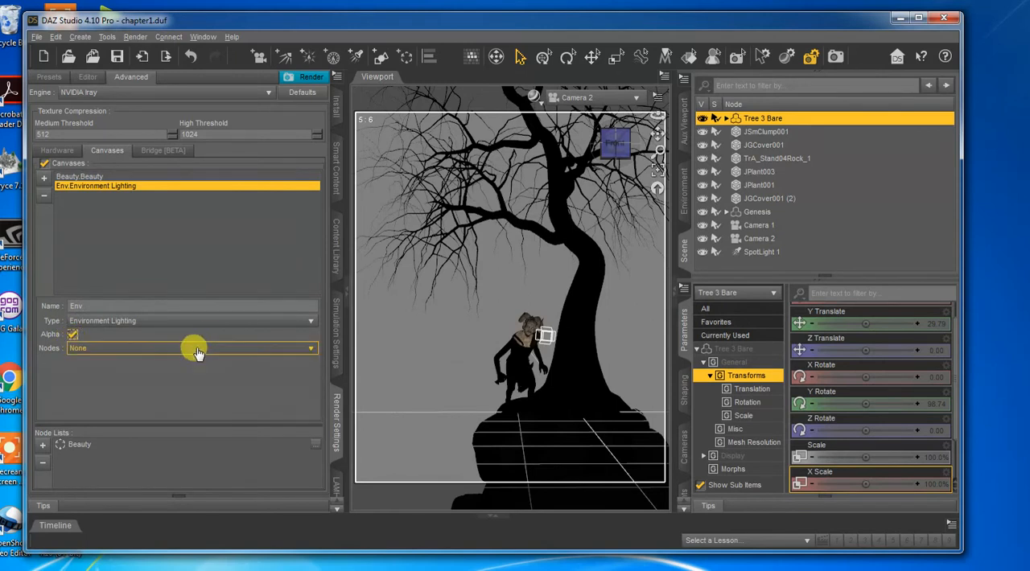
click(72, 334)
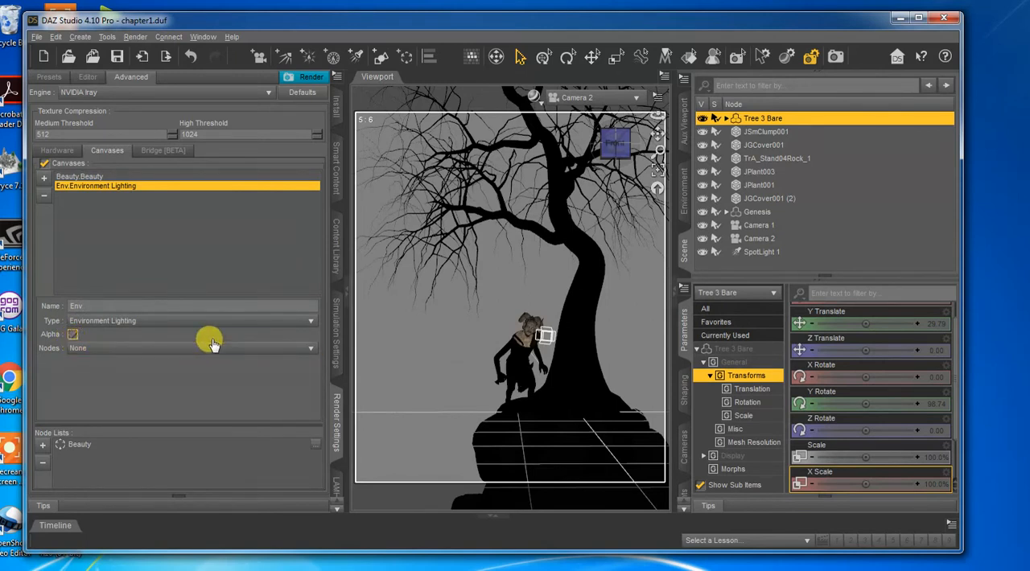
click(72, 335)
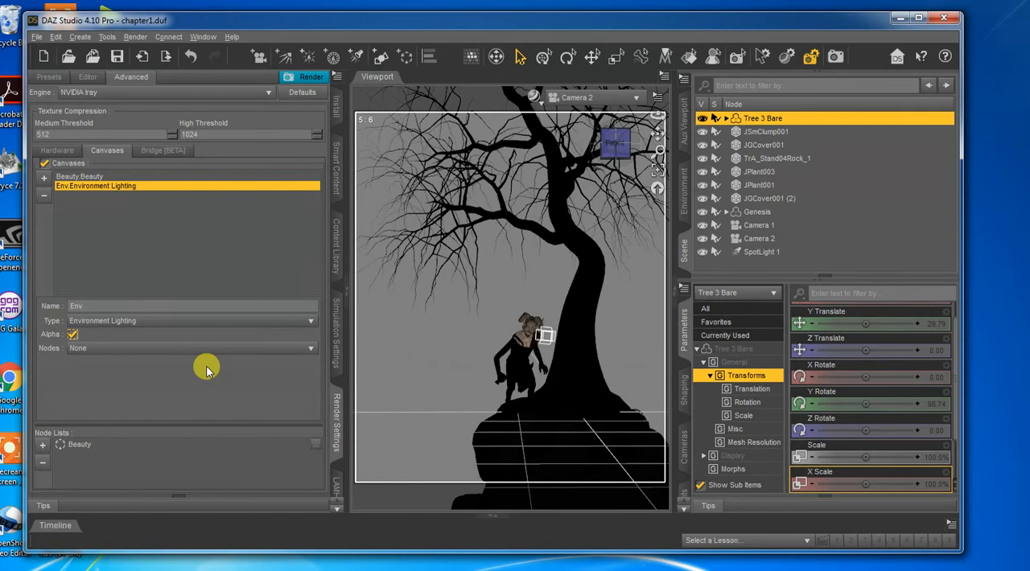
mouse_move(208, 374)
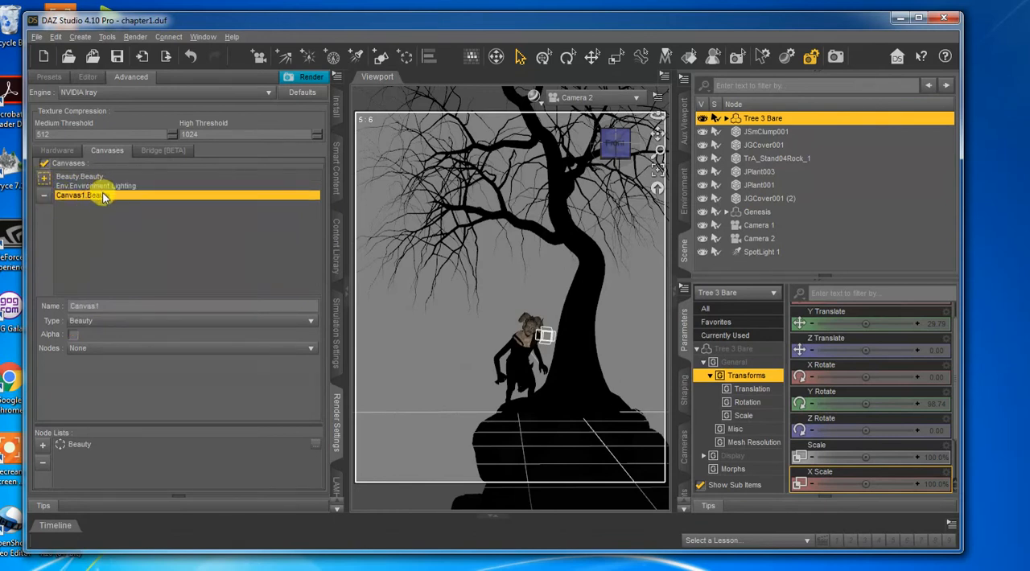
Make the new canvas a Light Group named Light with alpha, and create a Lighting node list.
click(309, 320)
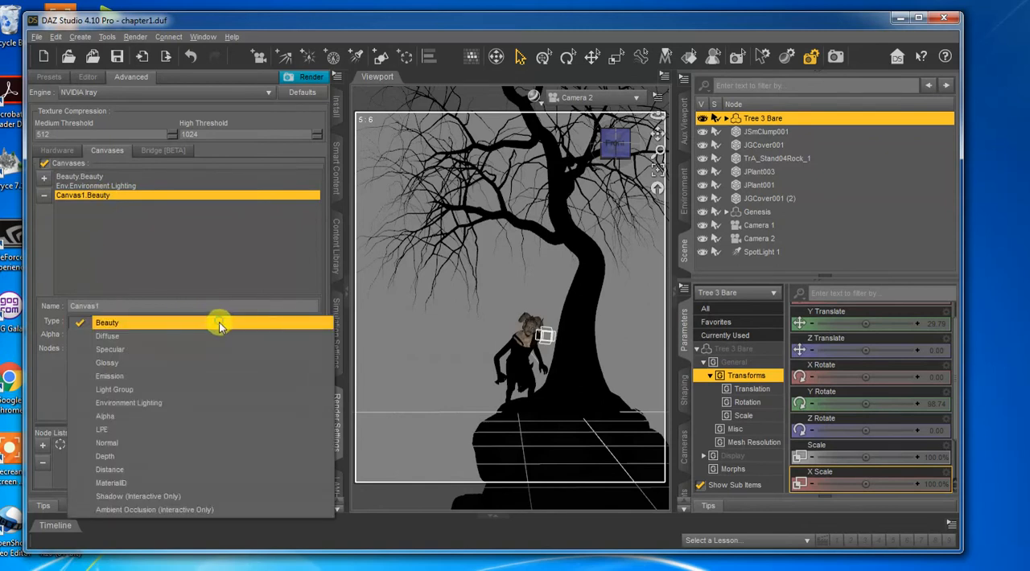
click(114, 389)
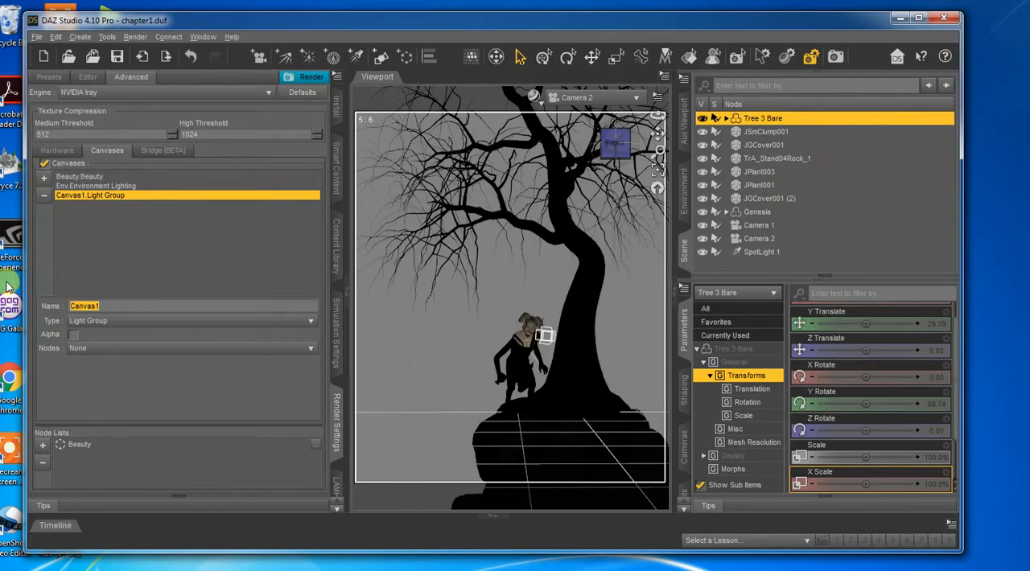
text(Lighting)
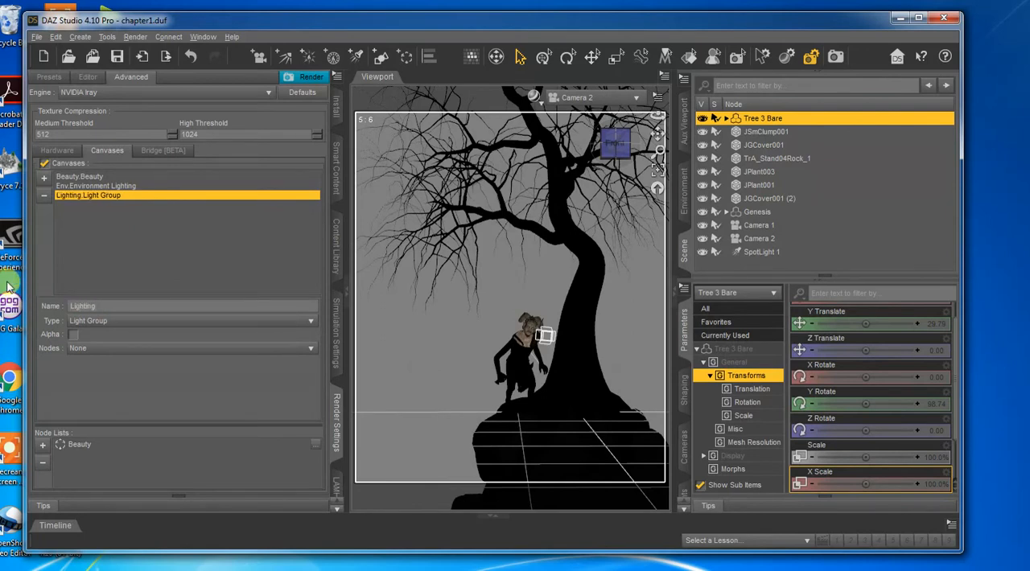
click(73, 335)
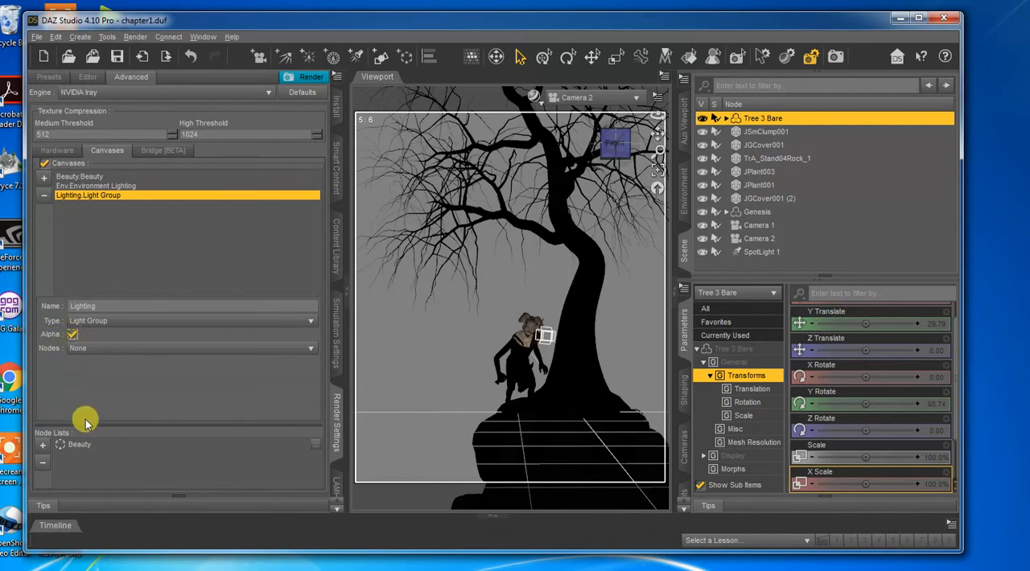
click(42, 444)
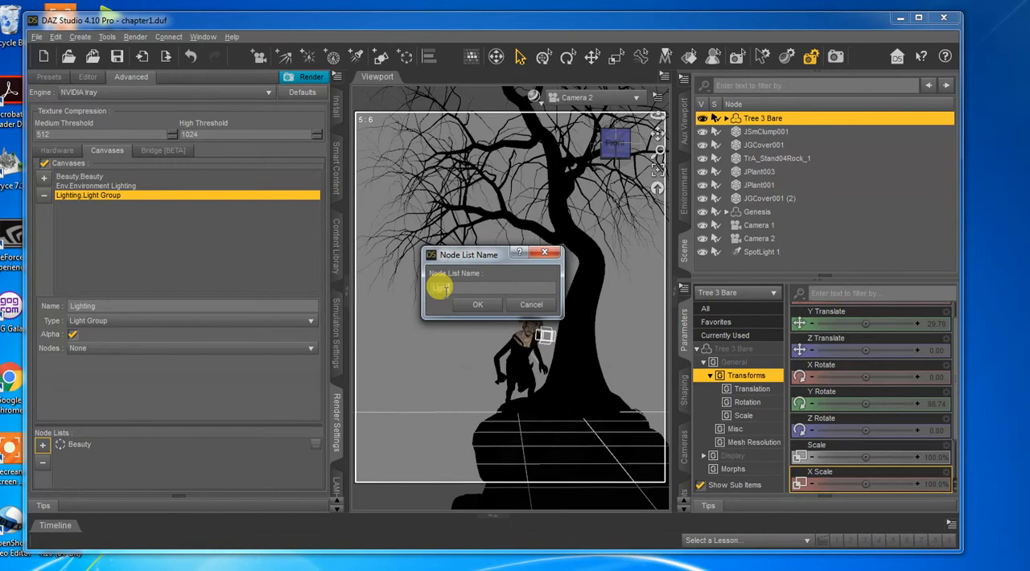
text(Lighting)
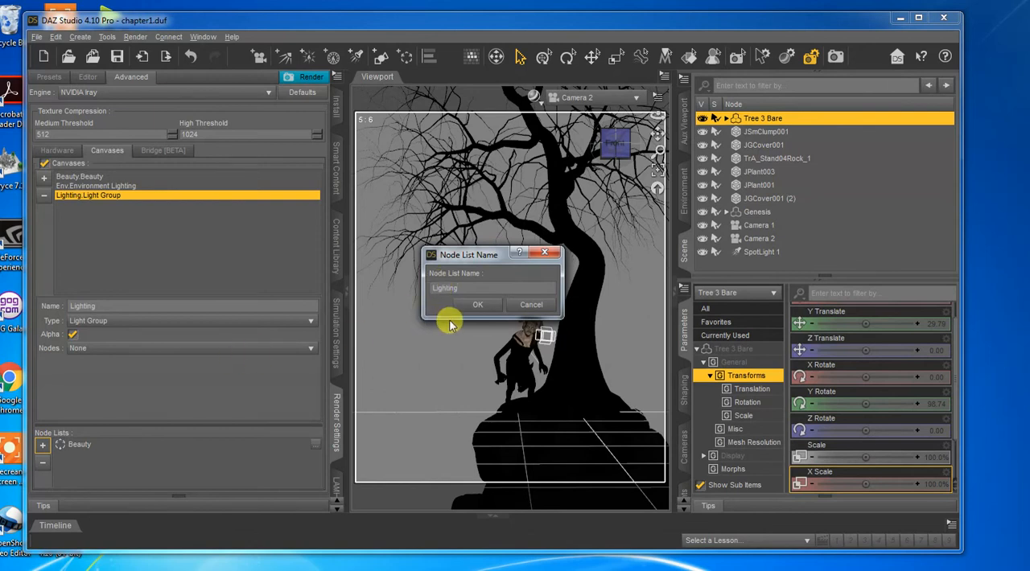
click(476, 304)
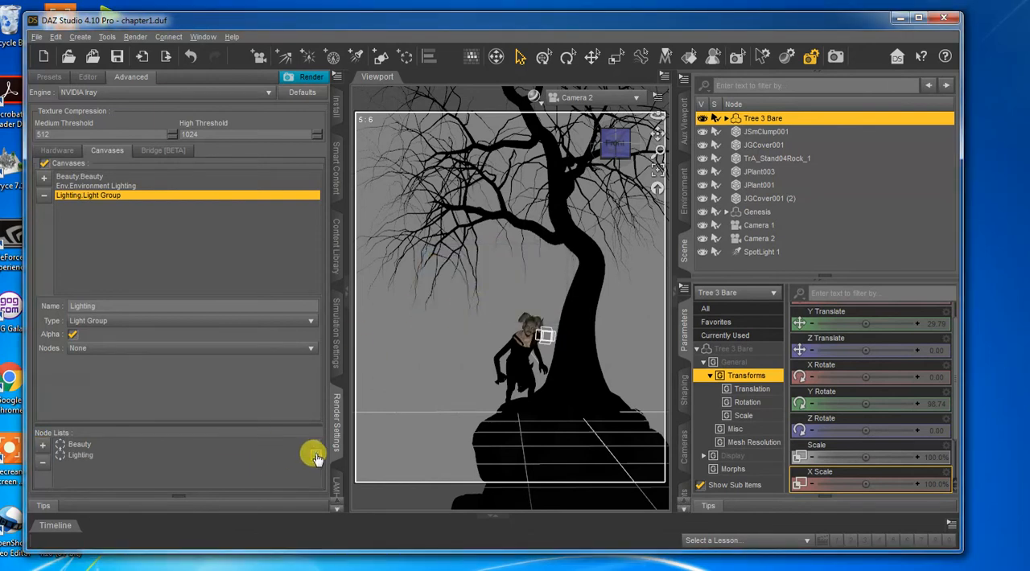
Add SpotLight 1 to the Lighting node list via the Nodes dialog.
click(314, 454)
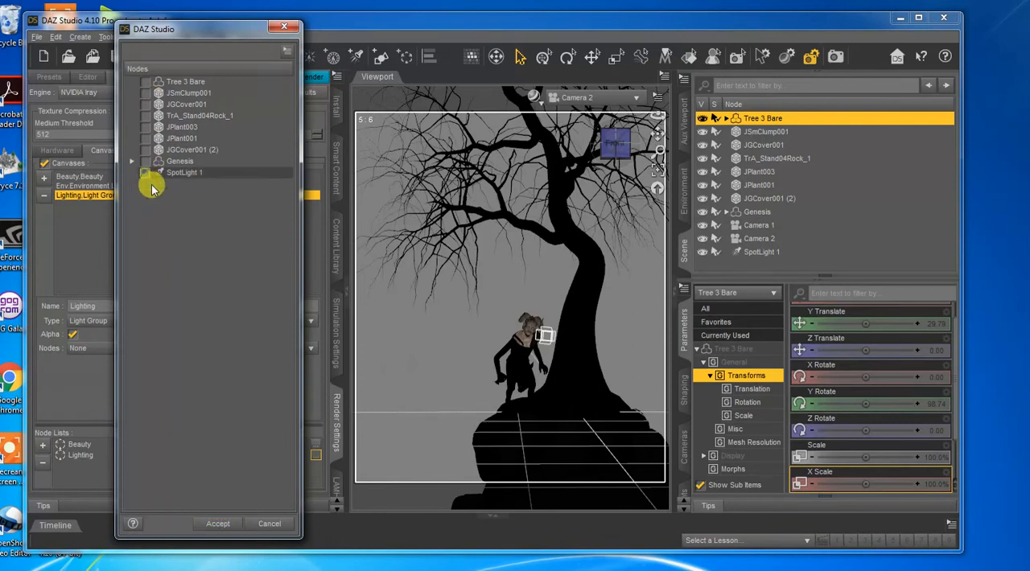
click(144, 173)
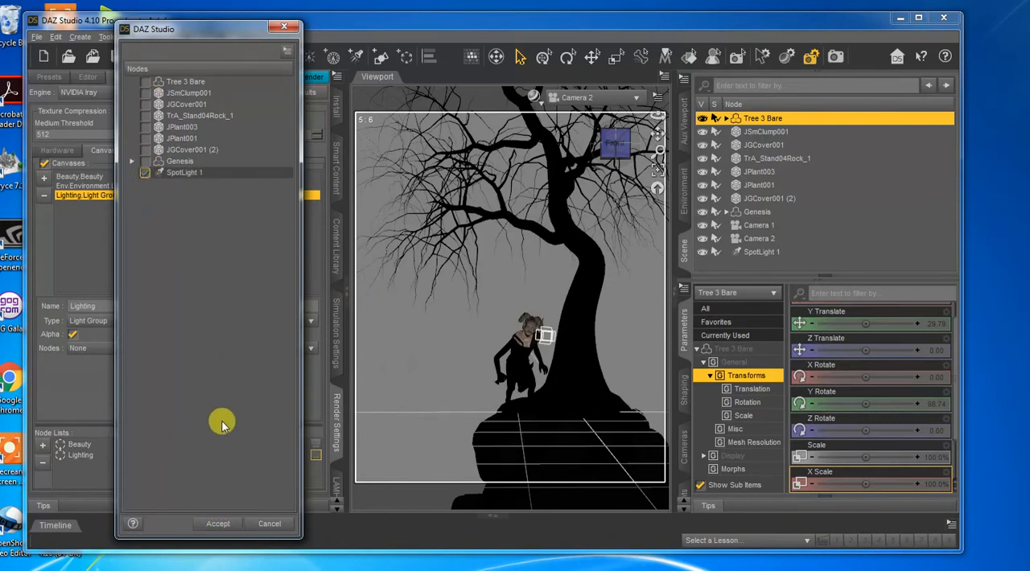
mouse_move(251, 180)
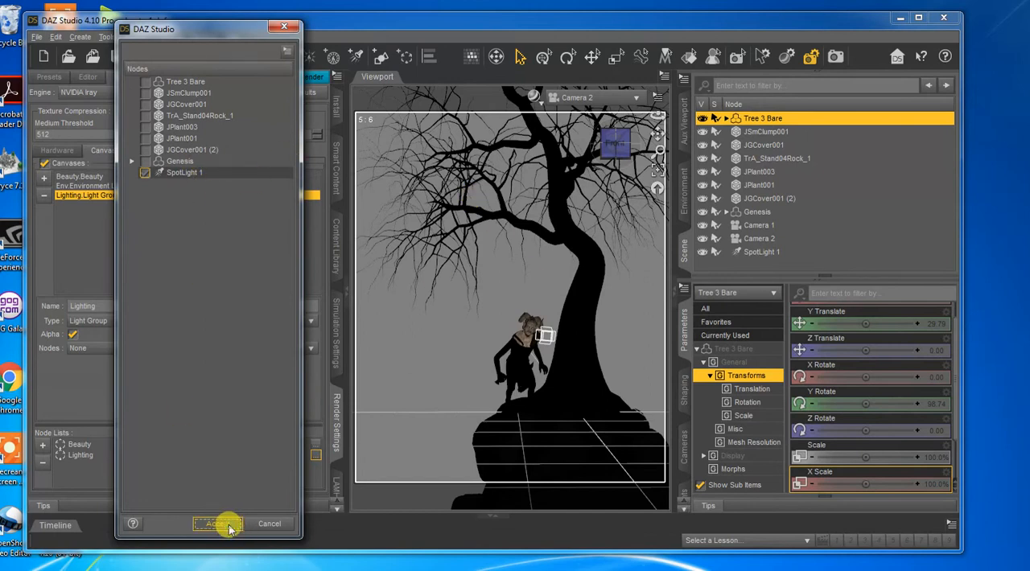
click(215, 525)
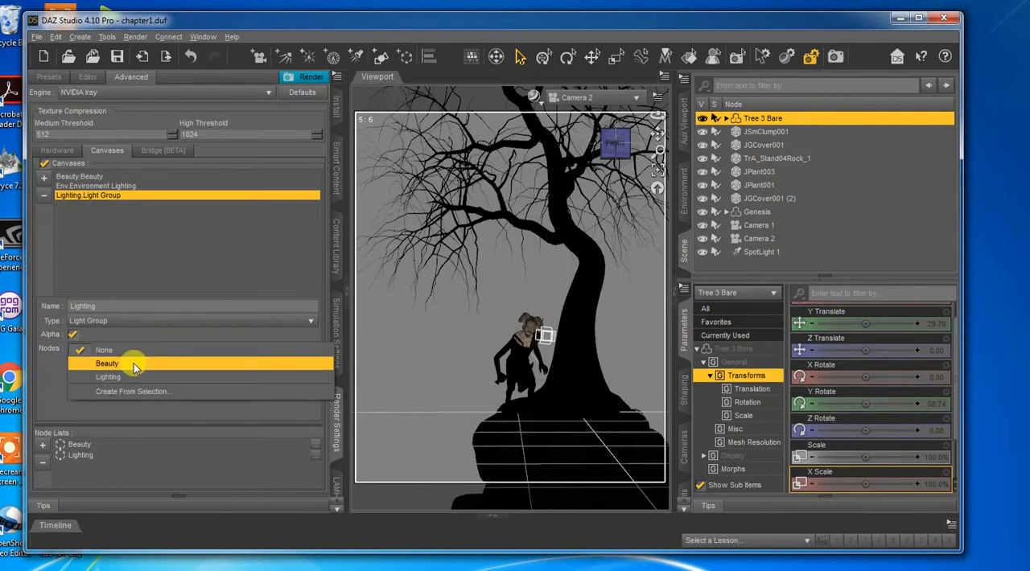
Assign the Lighting list to the Lighting canvas and the Beauty list to the Beauty canvas.
click(108, 377)
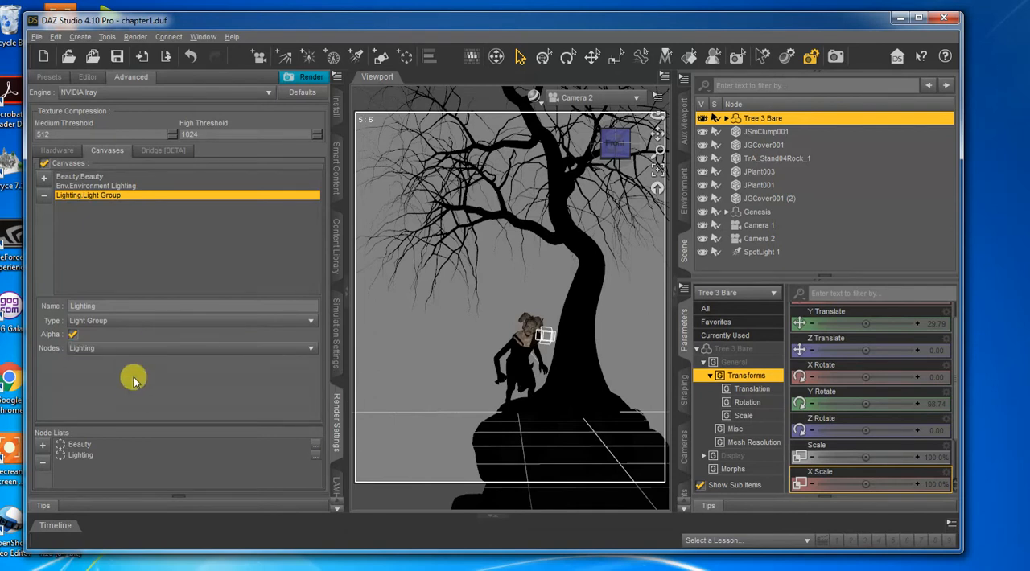
click(80, 175)
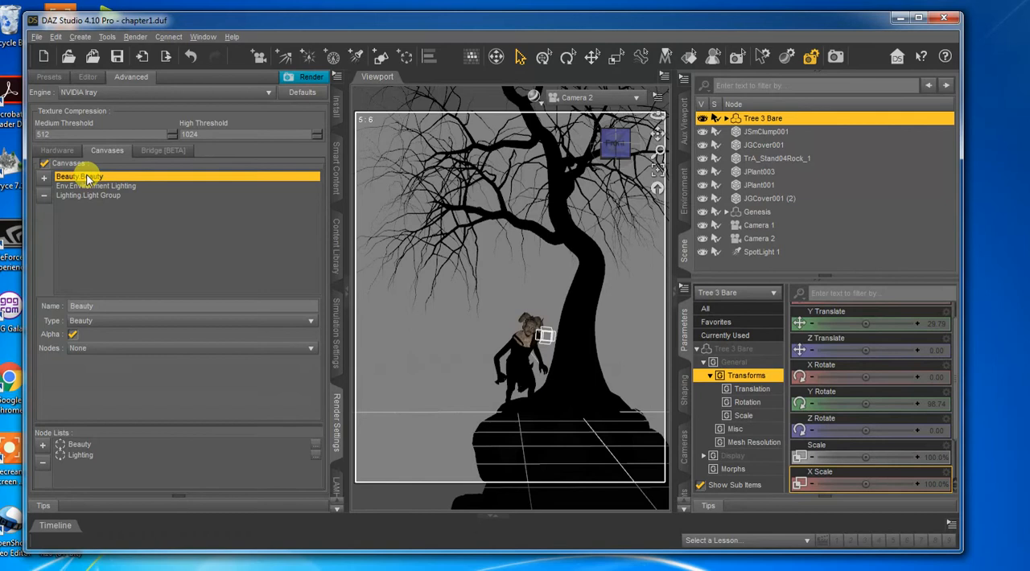
click(89, 196)
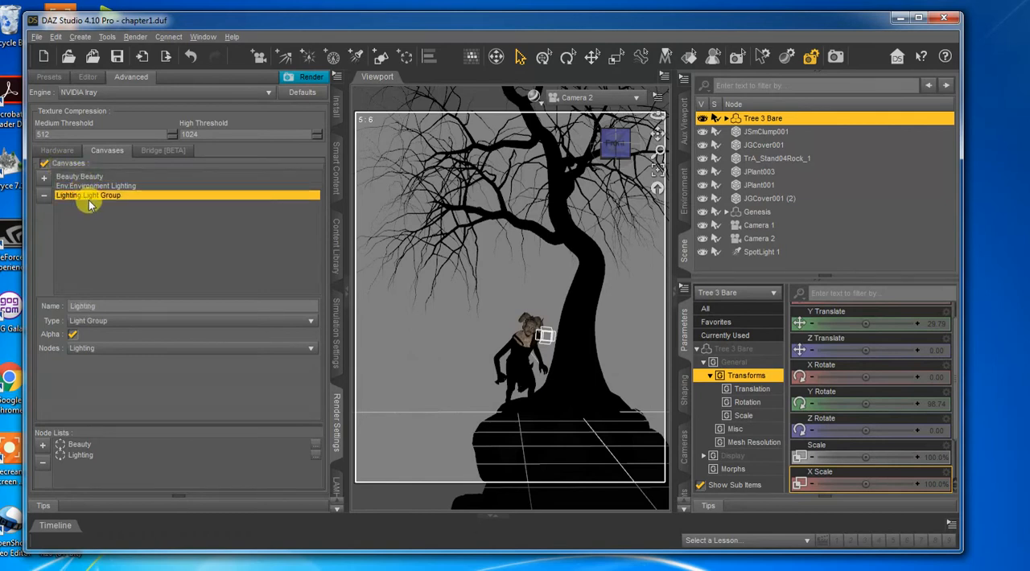
click(81, 175)
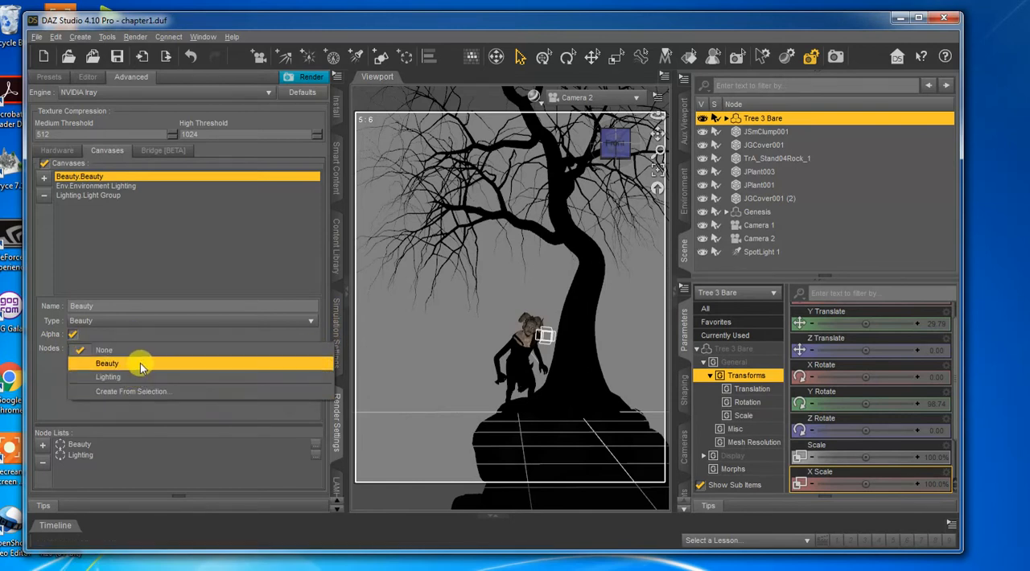
click(107, 364)
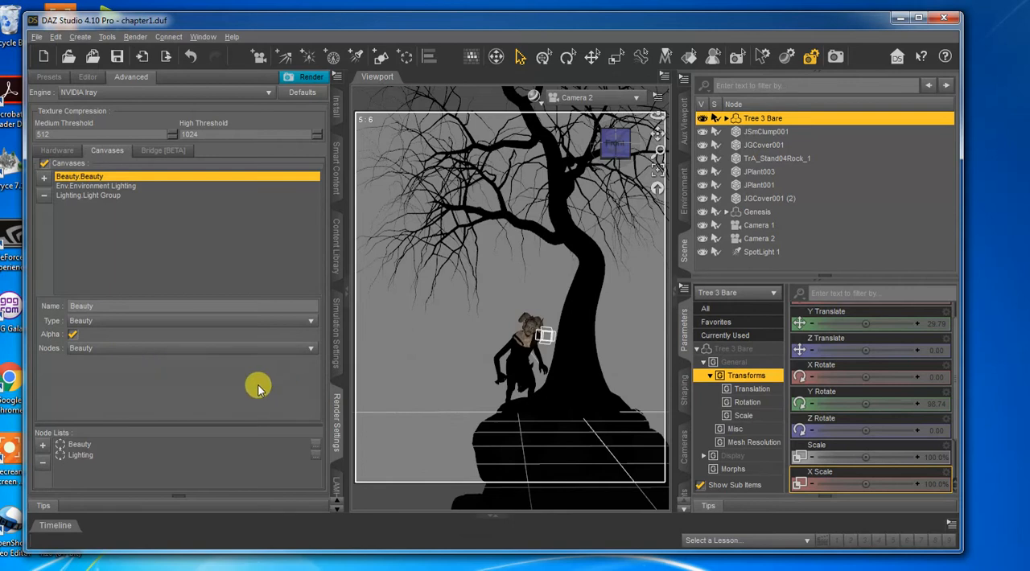
mouse_move(152, 363)
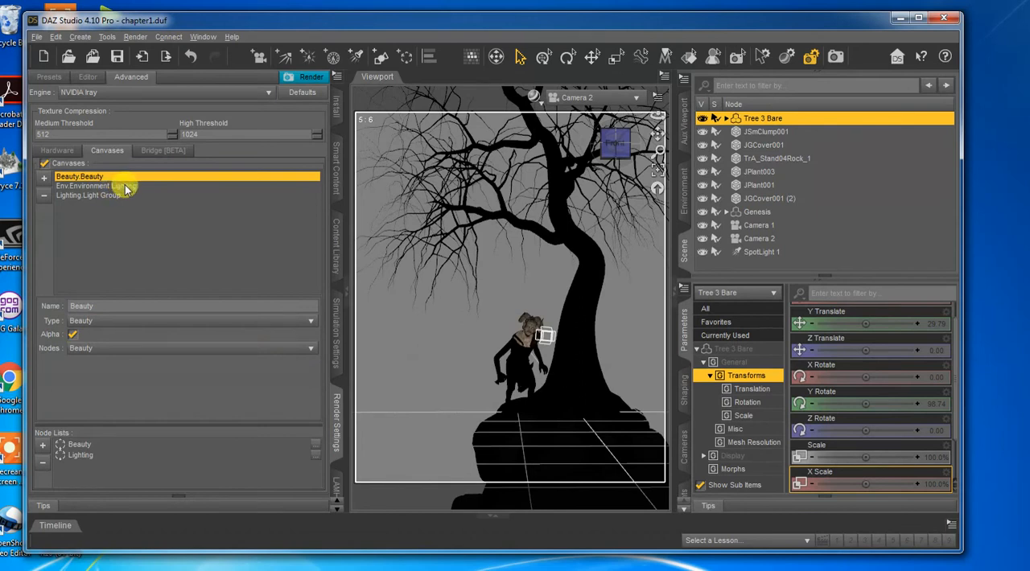
click(104, 196)
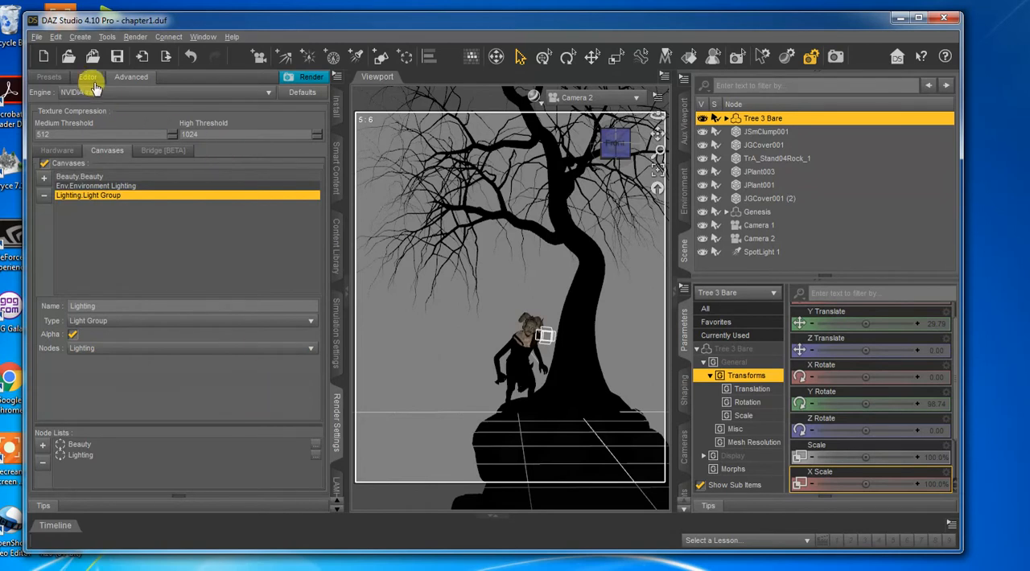
Return to the Render Settings editor view and look over the Environment group.
click(87, 75)
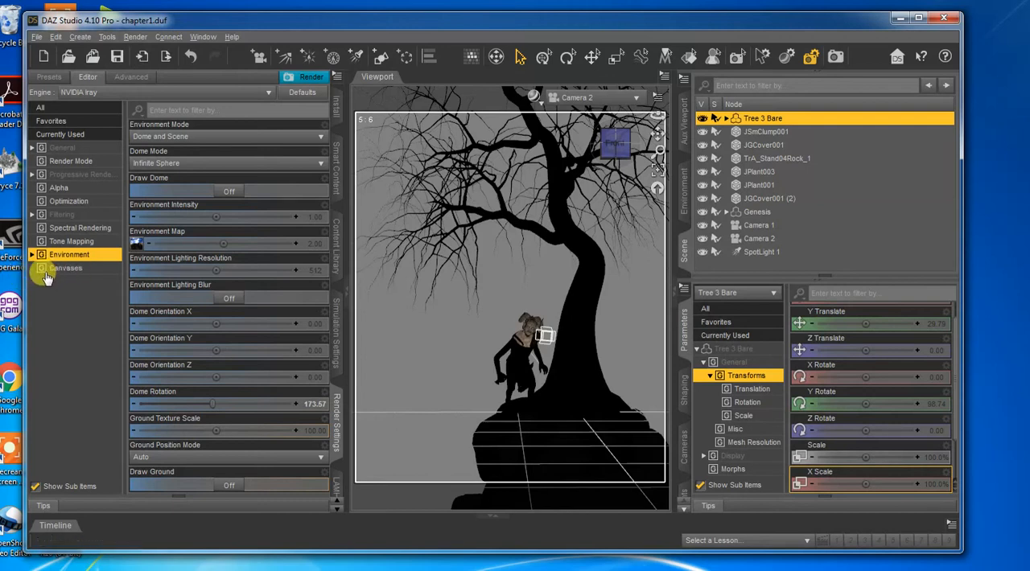
click(64, 267)
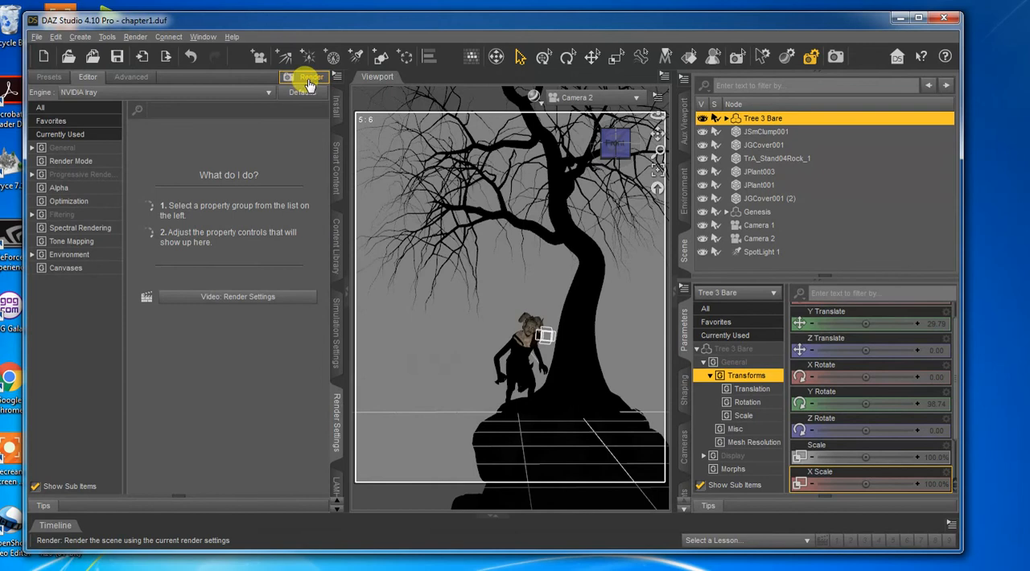
mouse_move(306, 80)
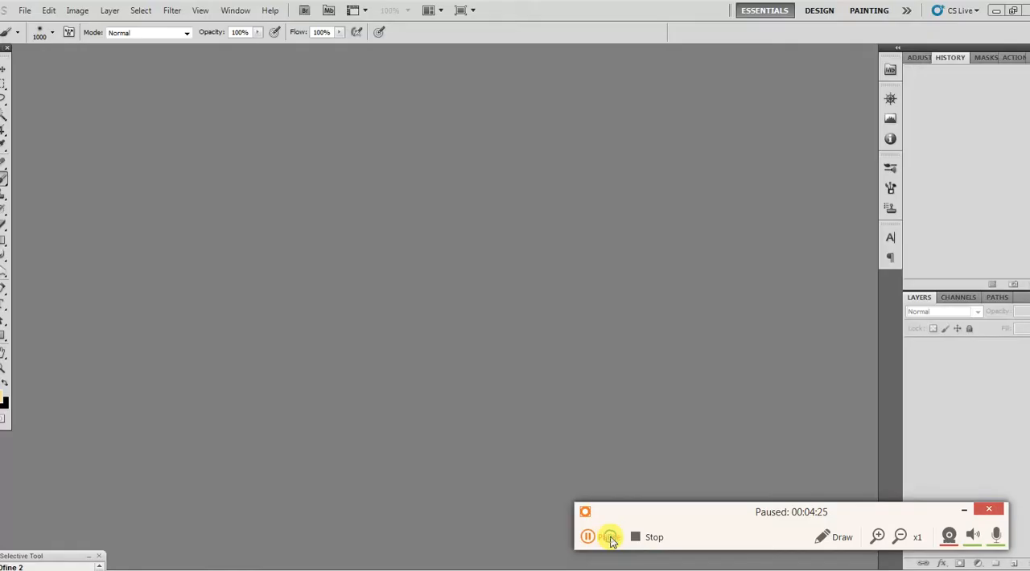
Use File > Open to browse into the NightStalker_canvases folder holding the Chapter1 EXR renders.
click(589, 537)
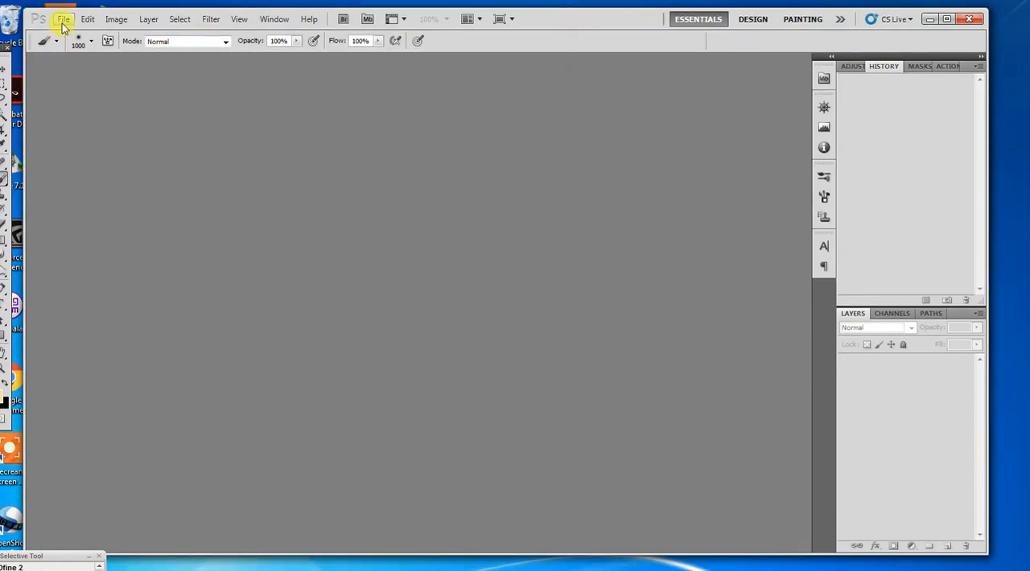
click(64, 19)
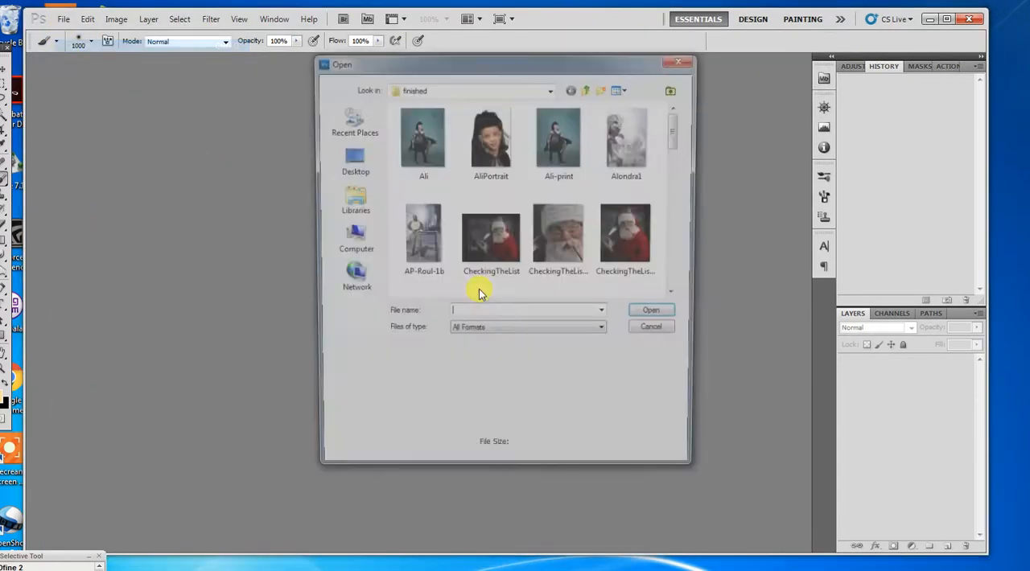
click(586, 91)
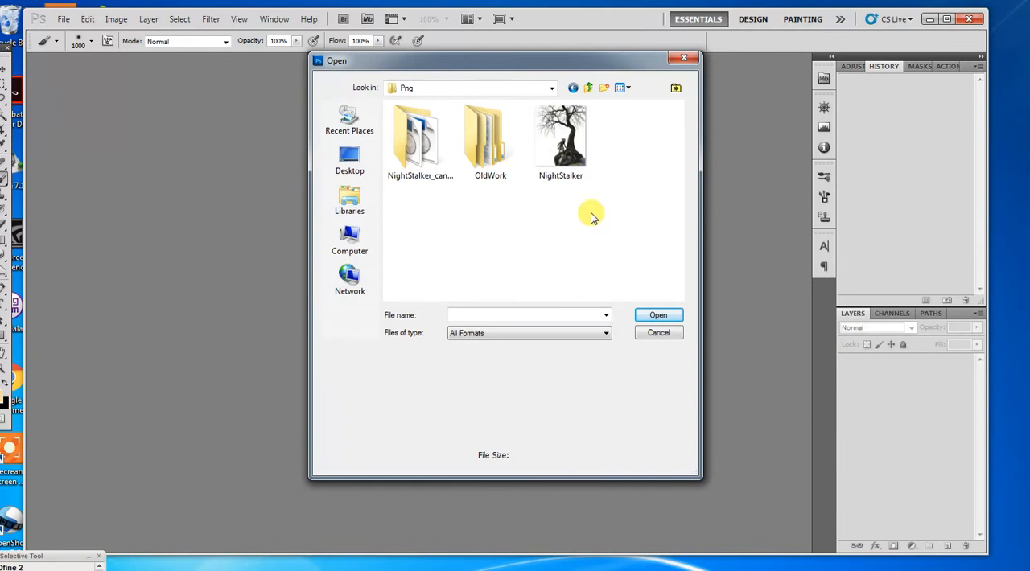
click(418, 141)
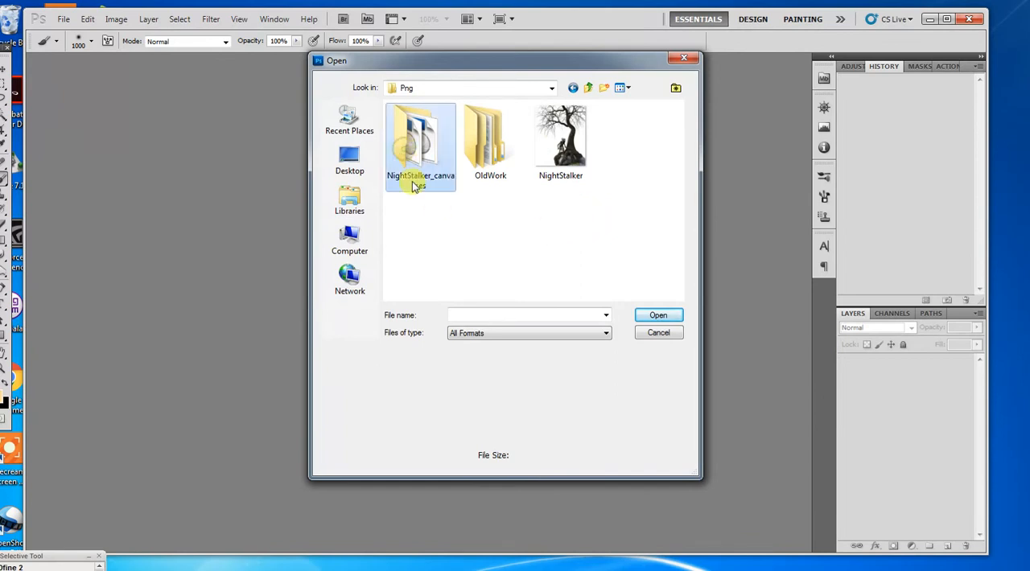
click(560, 137)
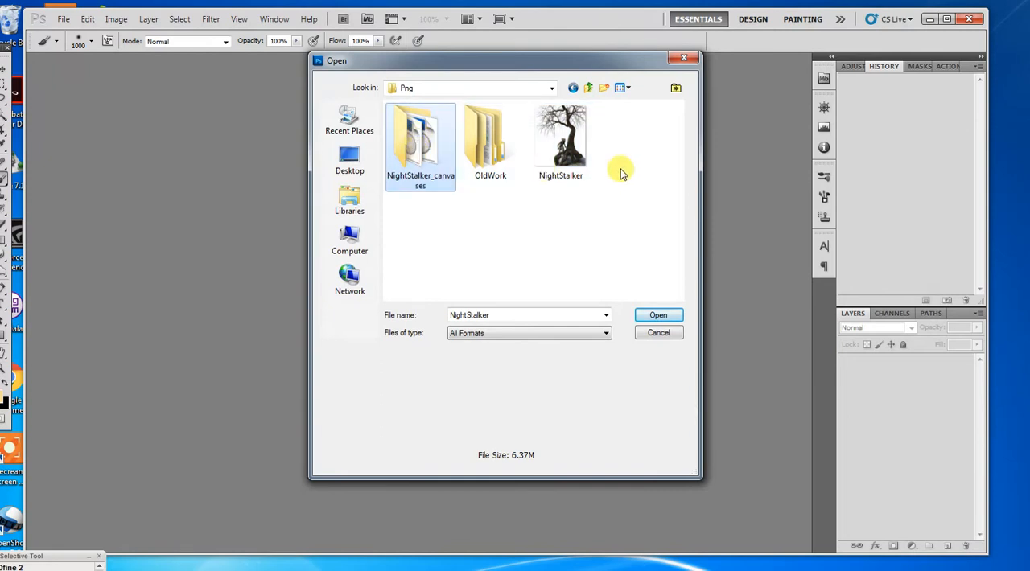
mouse_move(463, 218)
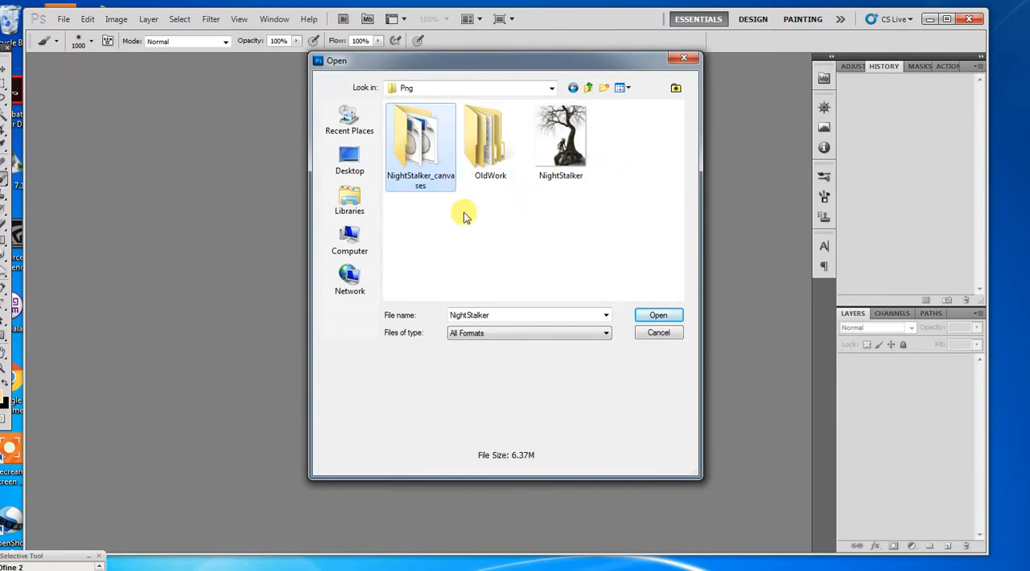
mouse_move(509, 271)
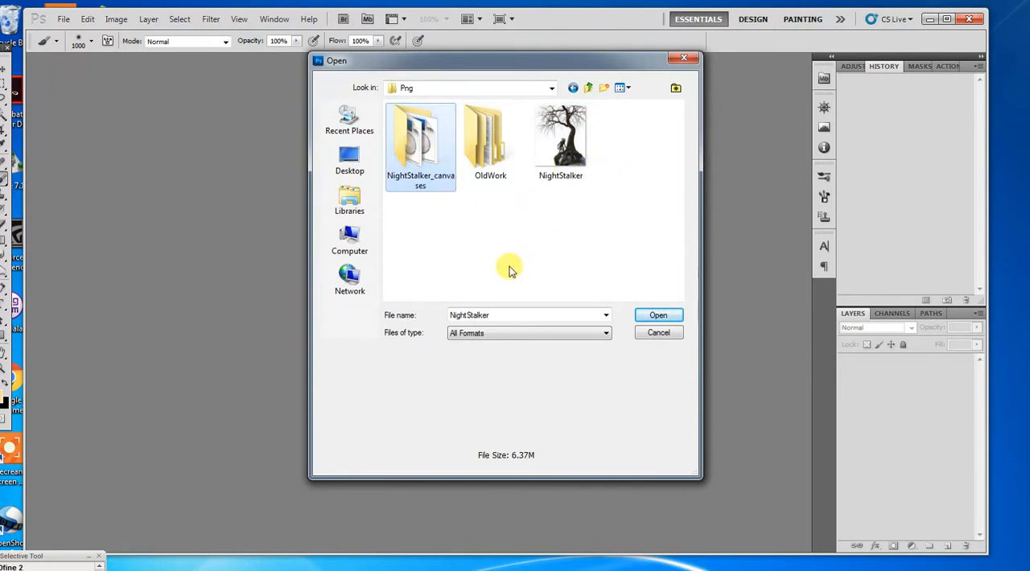
mouse_move(476, 293)
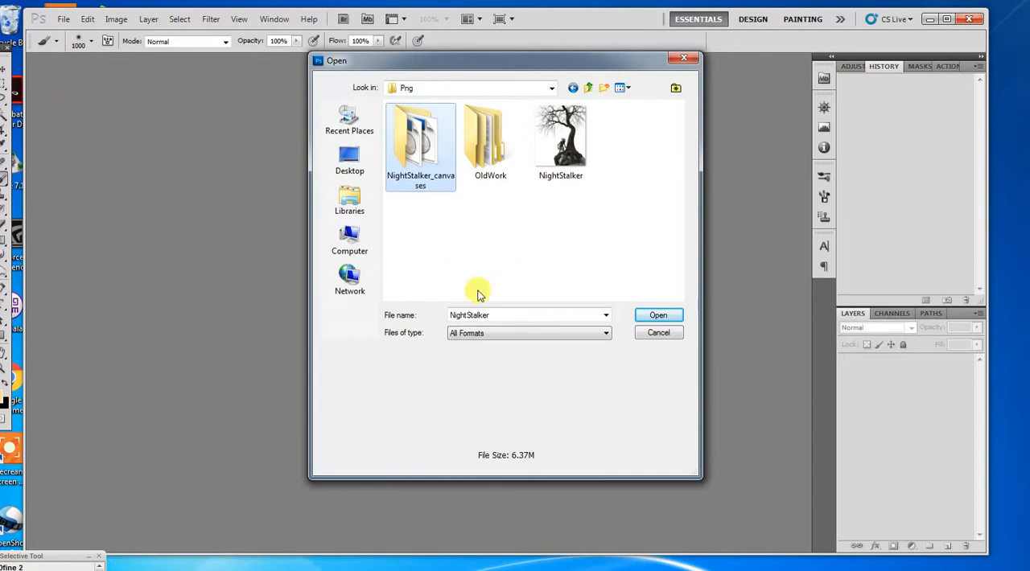
mouse_move(431, 219)
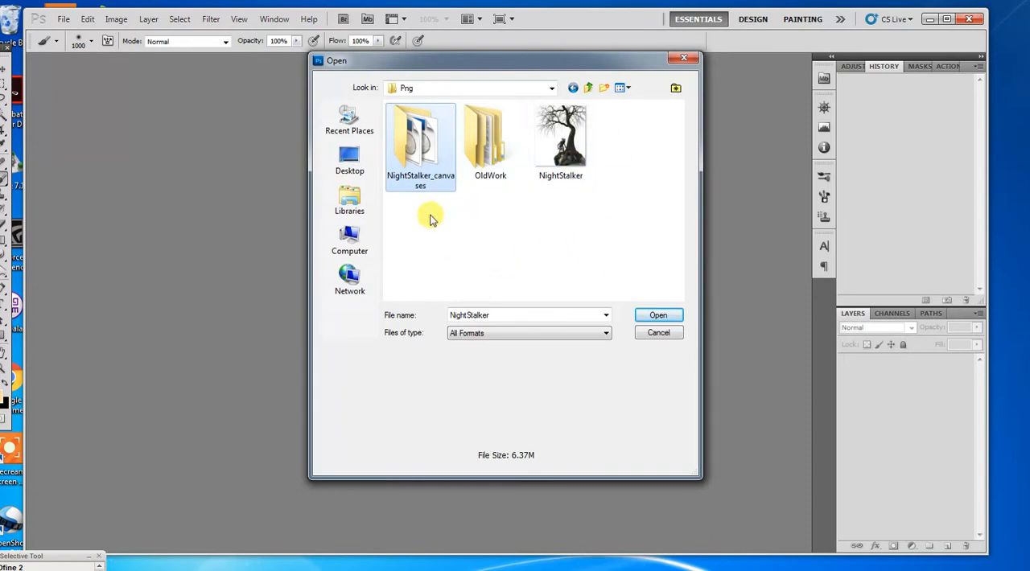
click(420, 145)
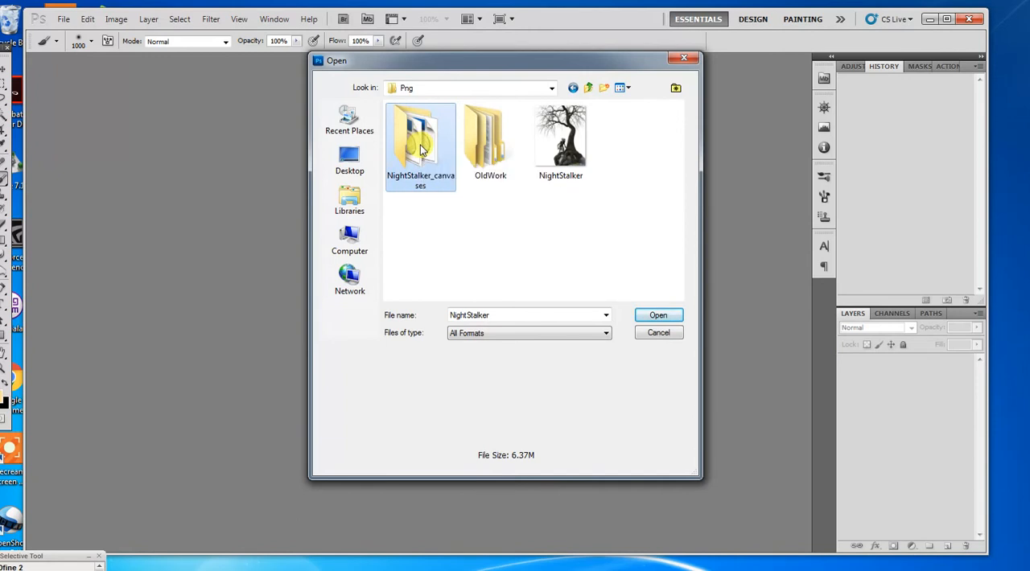
double_click(420, 141)
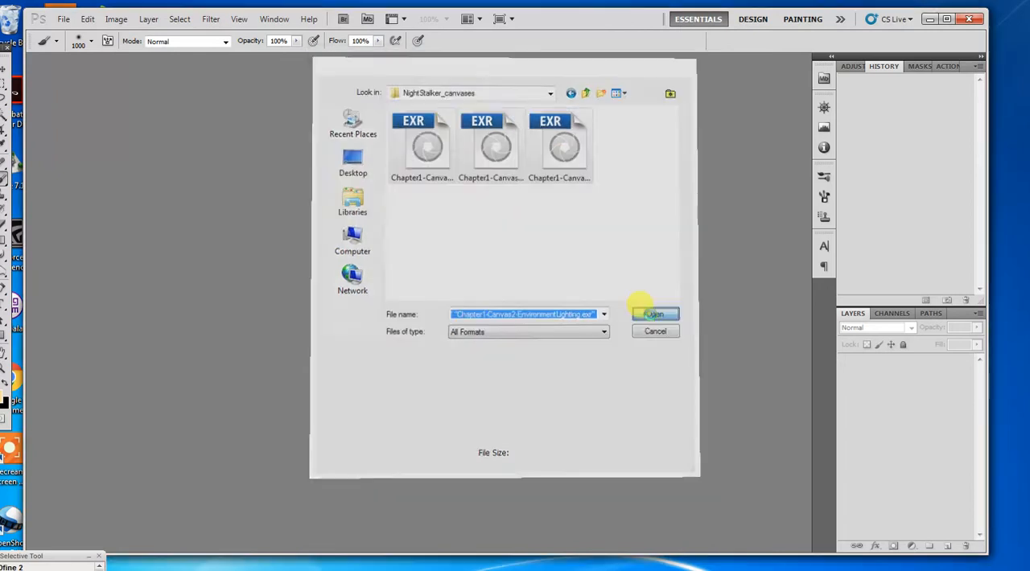
Load the three EXR canvases and flip through their document tabs back to Beauty.
click(653, 314)
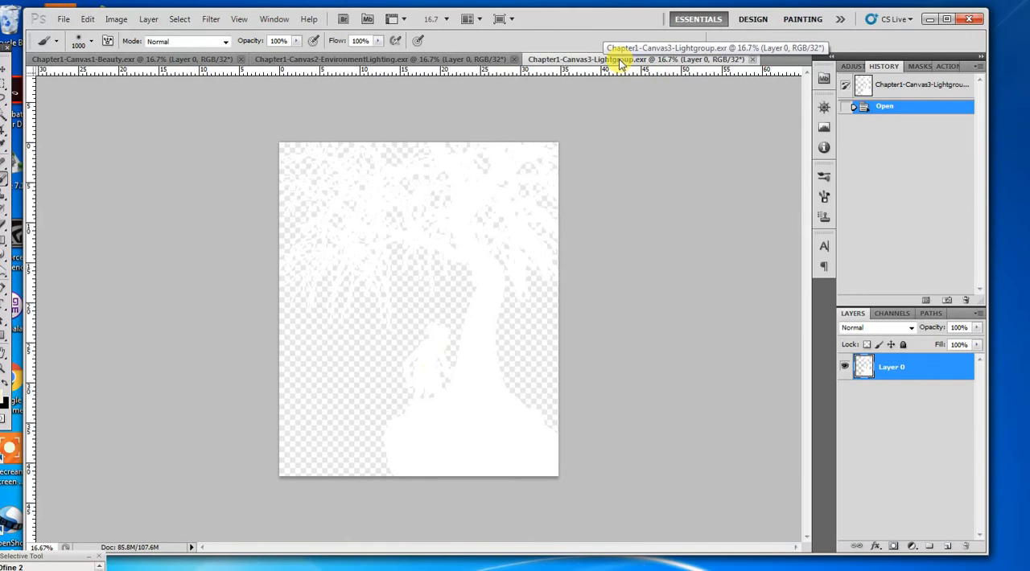
mouse_move(953, 153)
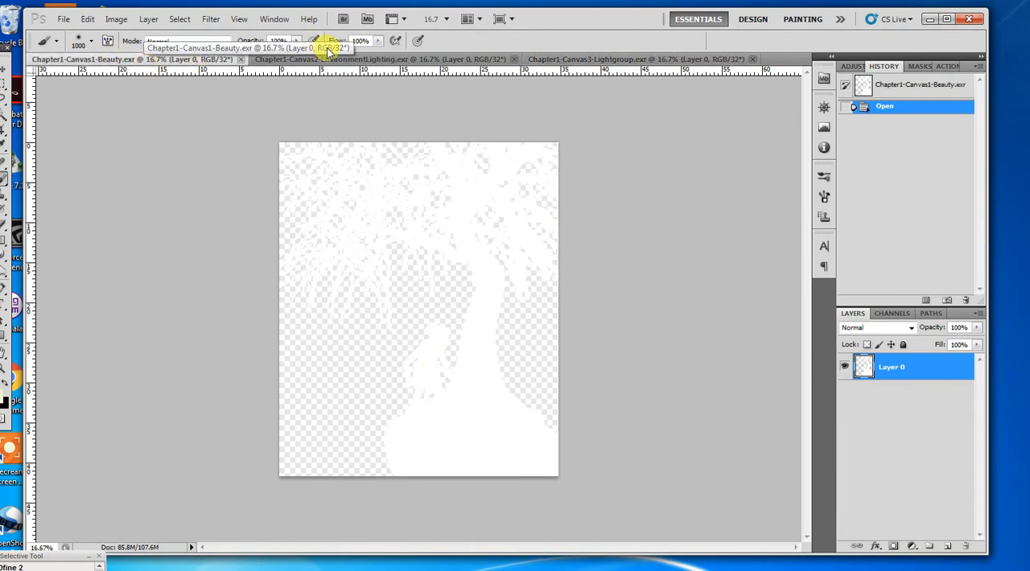
click(631, 58)
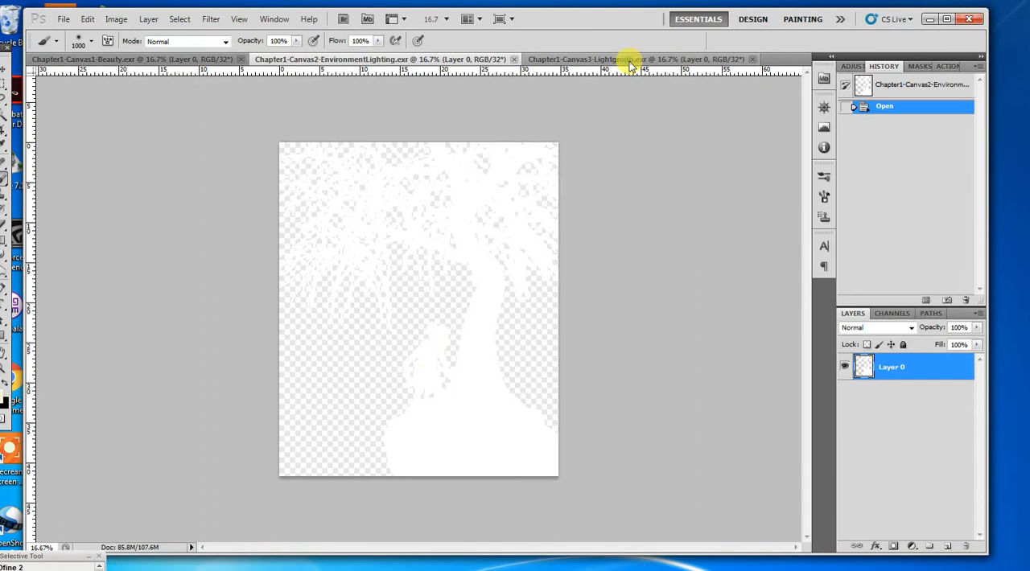
click(105, 58)
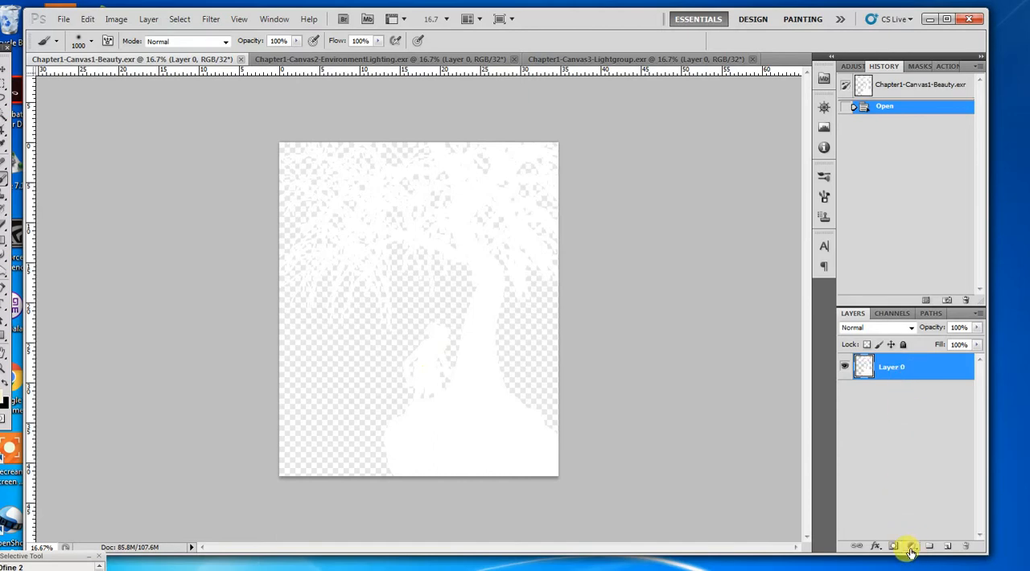
Add an Exposure adjustment layer and drag it to about -13.30, revealing the tree and goblin.
click(911, 547)
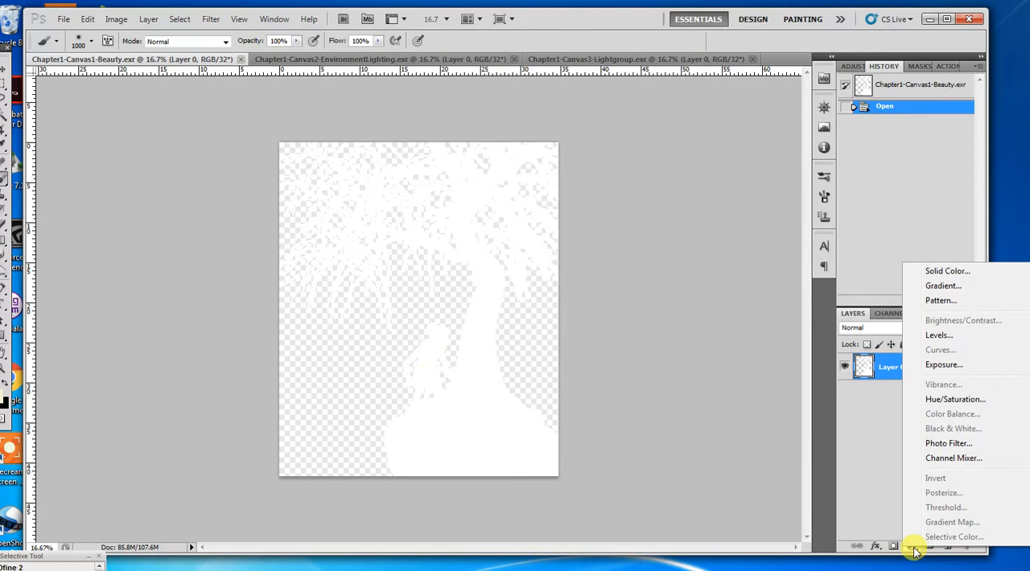
mouse_move(943, 363)
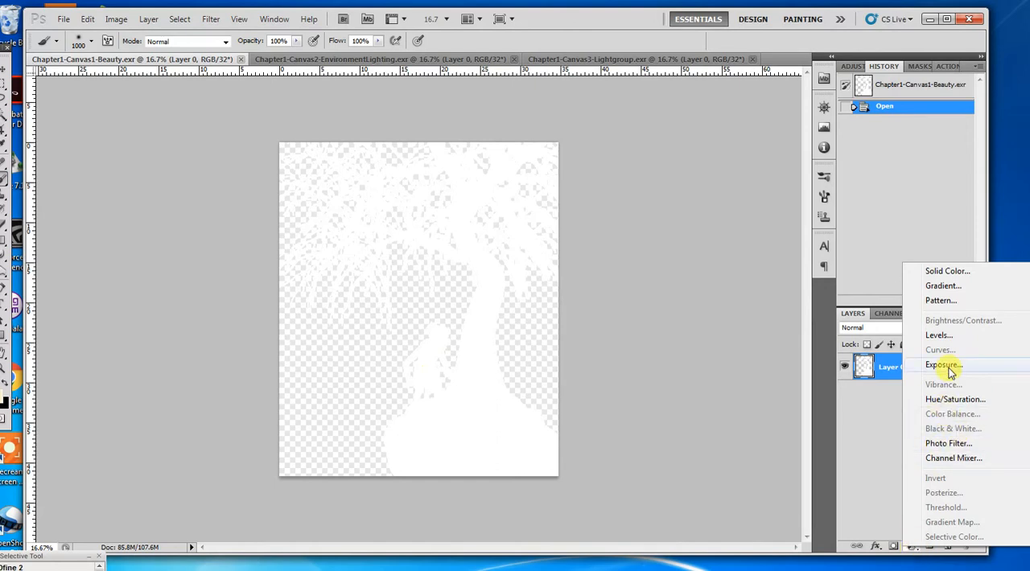
click(943, 364)
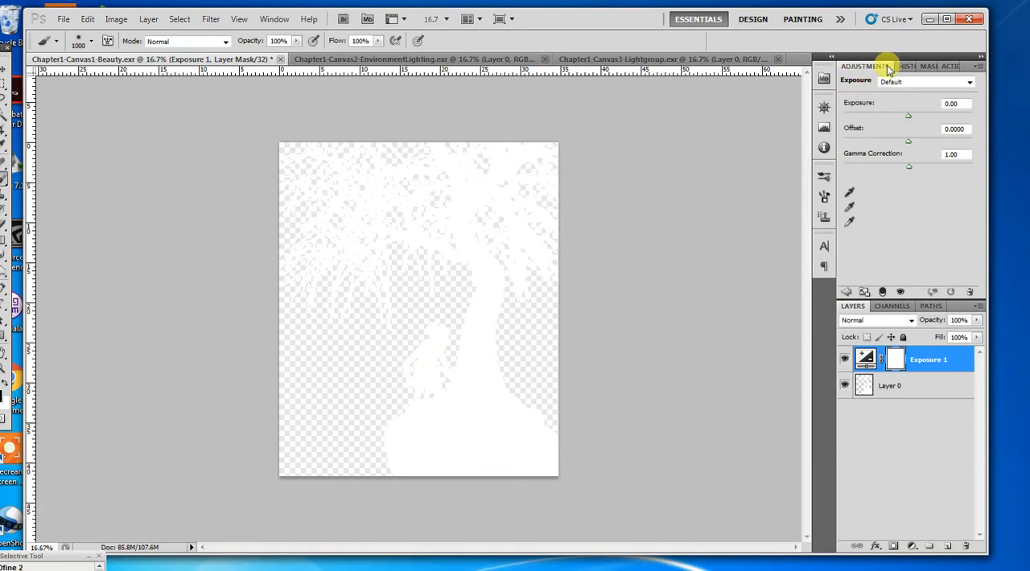
mouse_move(908, 116)
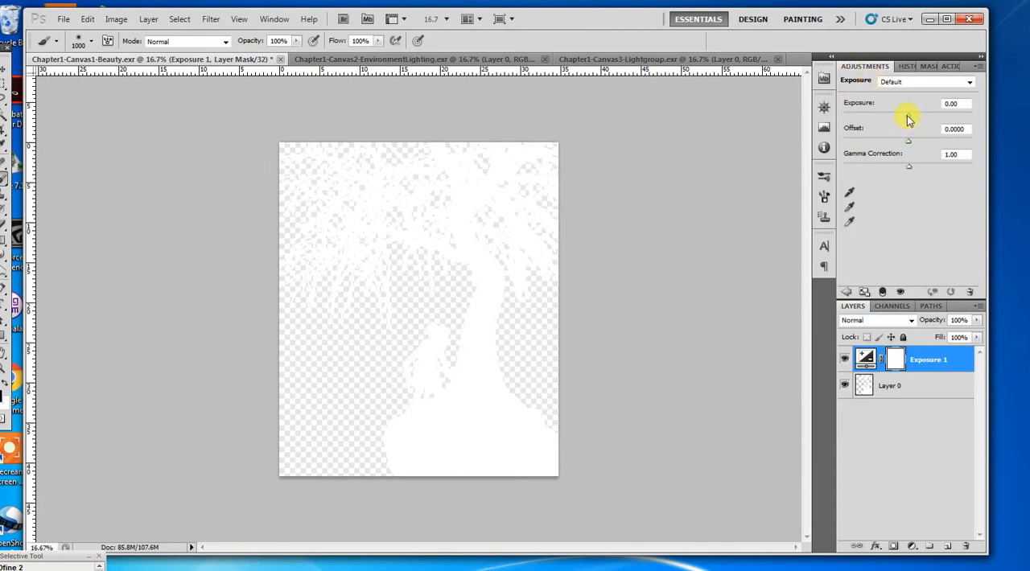
drag(908, 103, 878, 103)
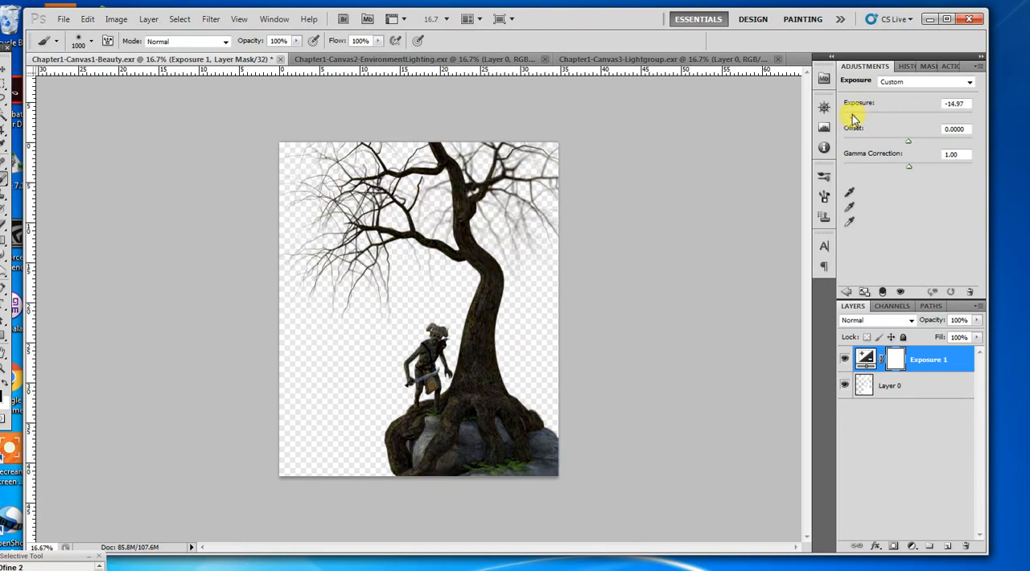
drag(859, 103, 866, 103)
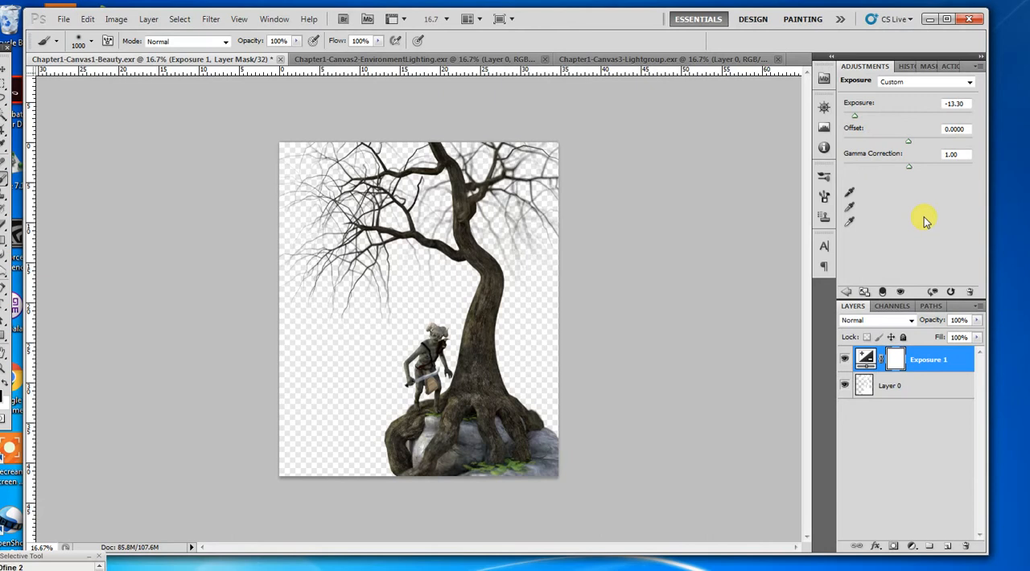
mouse_move(930, 283)
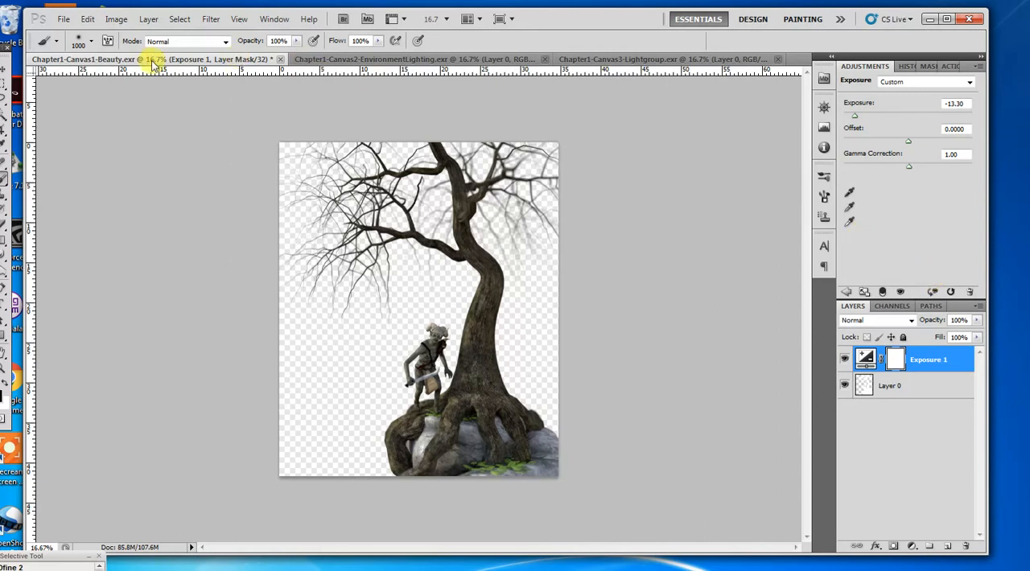
mouse_move(125, 58)
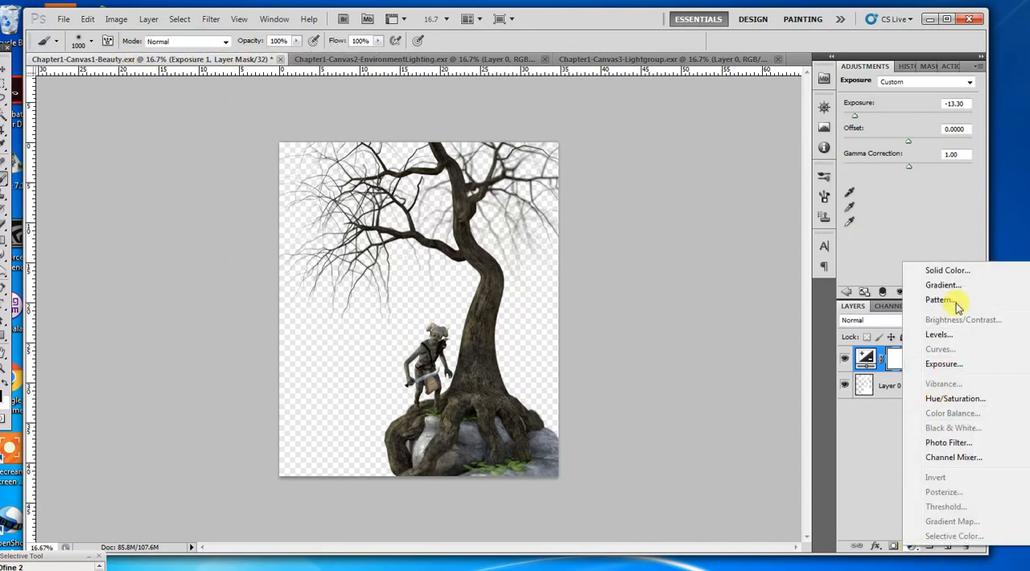
mouse_move(940, 470)
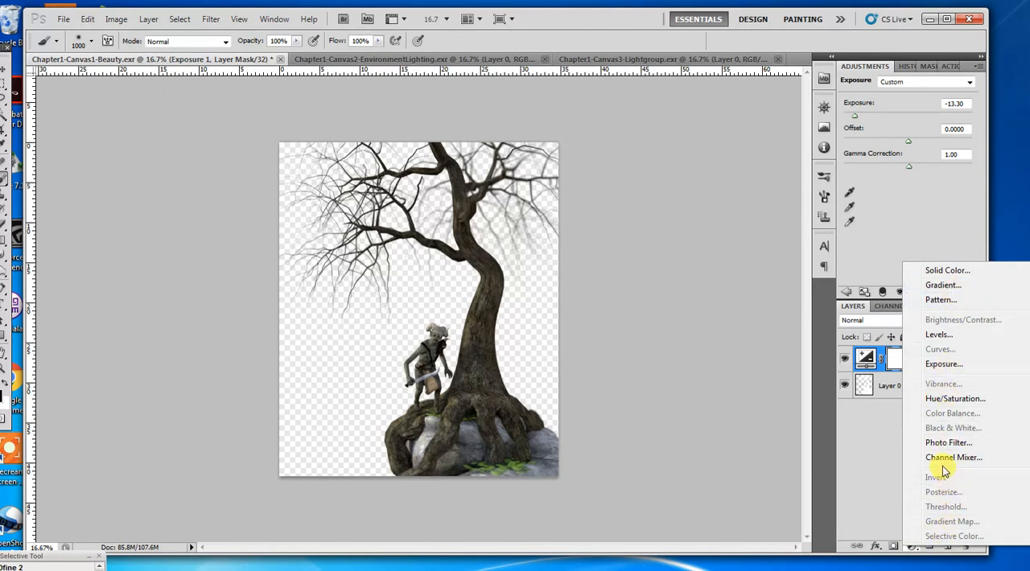
mouse_move(963, 522)
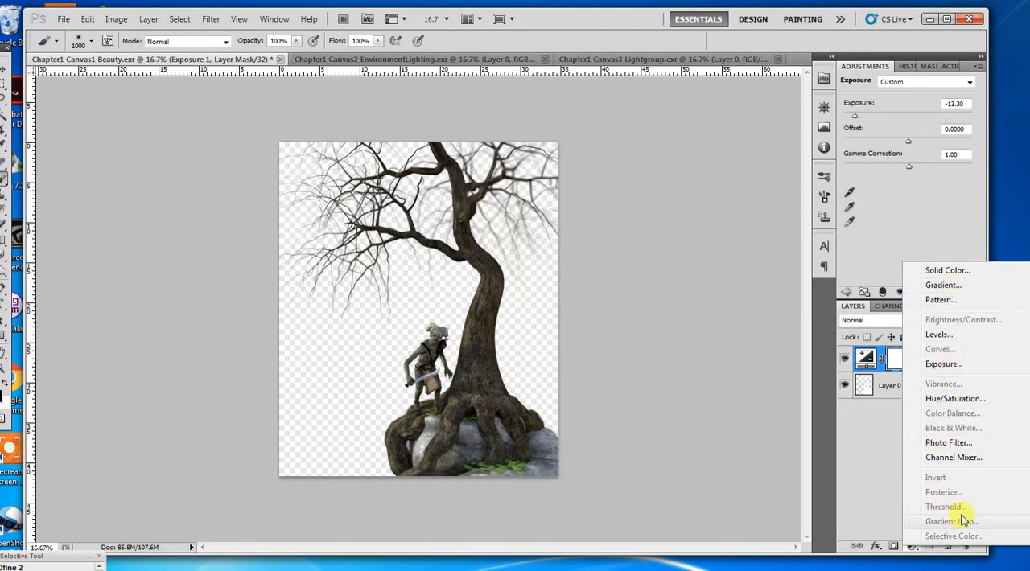
click(944, 364)
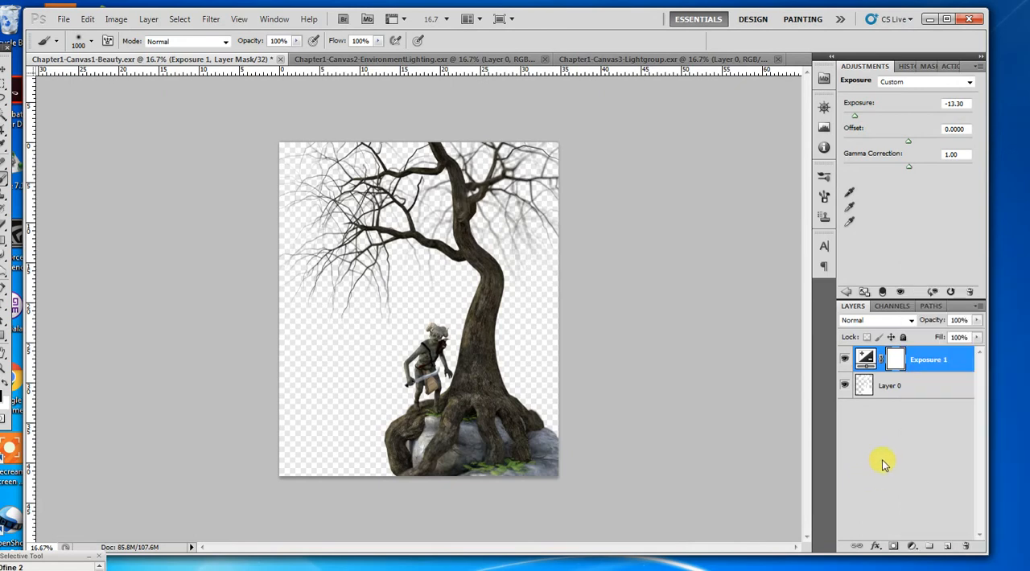
mouse_move(560, 319)
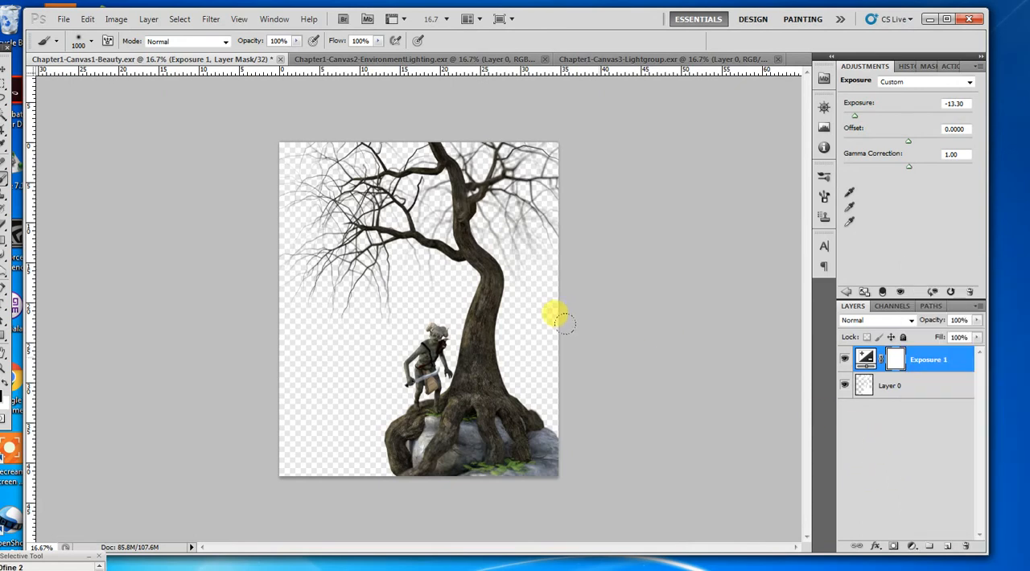
mouse_move(116, 20)
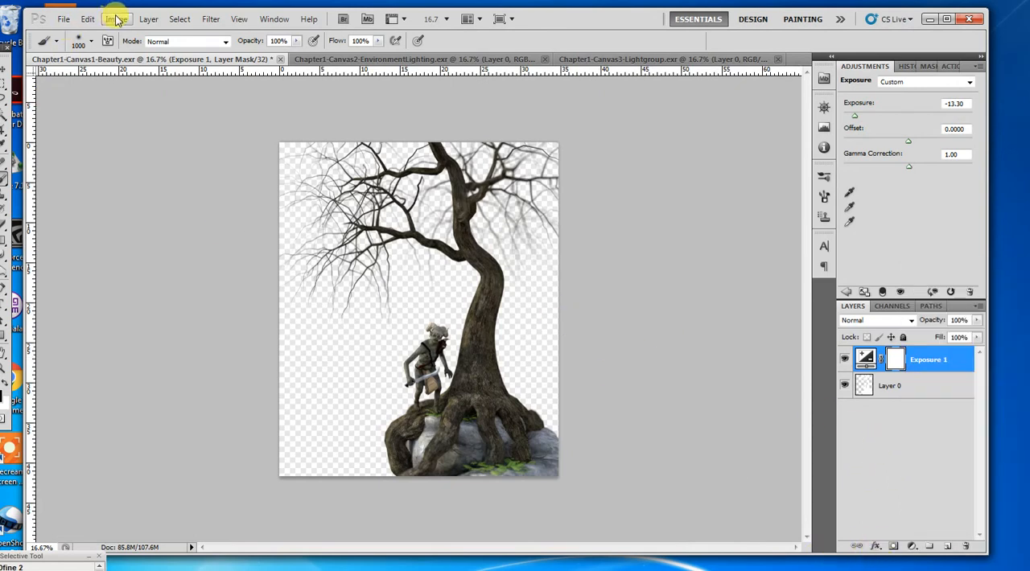
Switch the Beauty canvas to 8 Bits/Channel via Image > Mode, merging its layers.
click(118, 19)
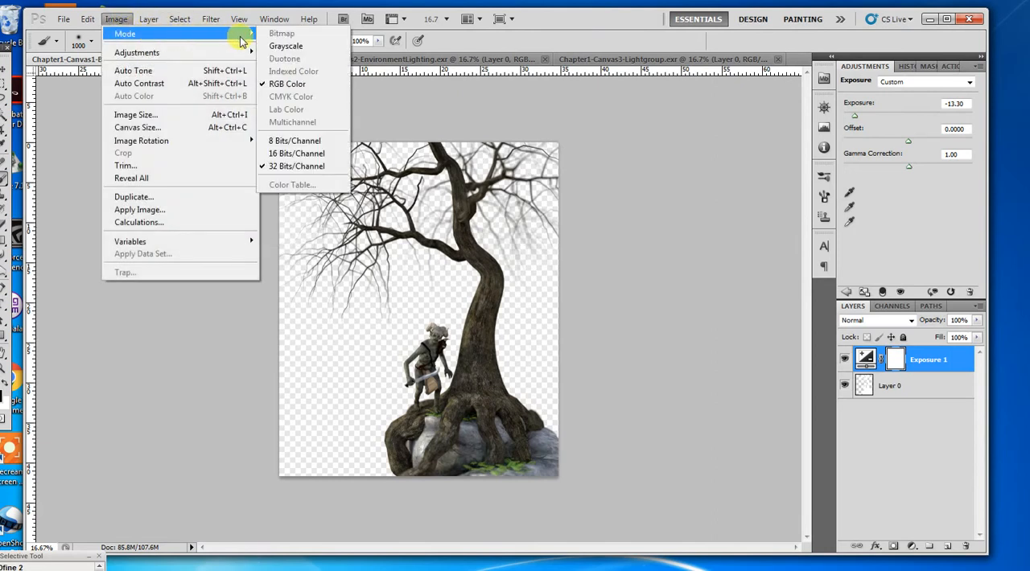
mouse_move(303, 141)
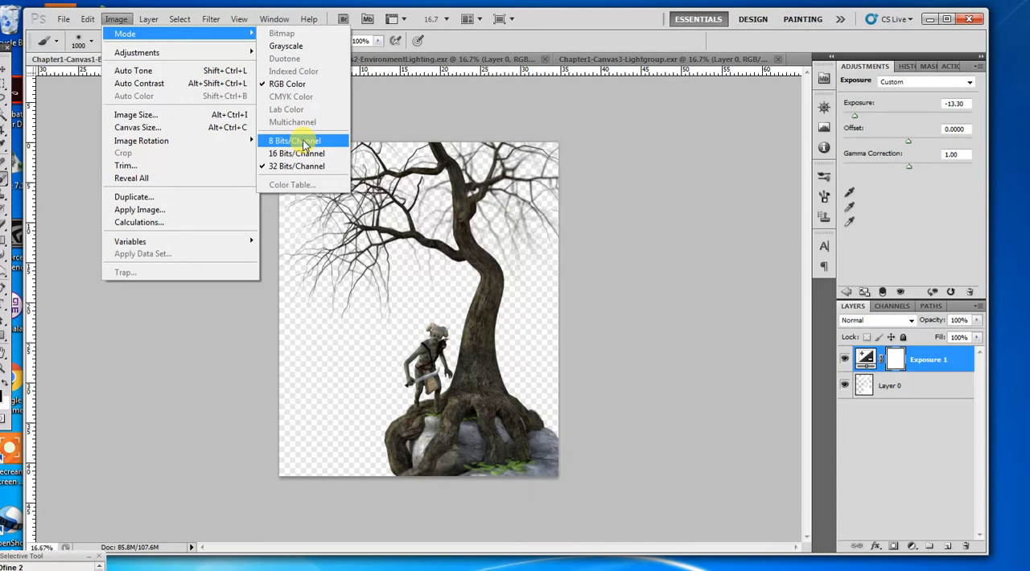
click(293, 141)
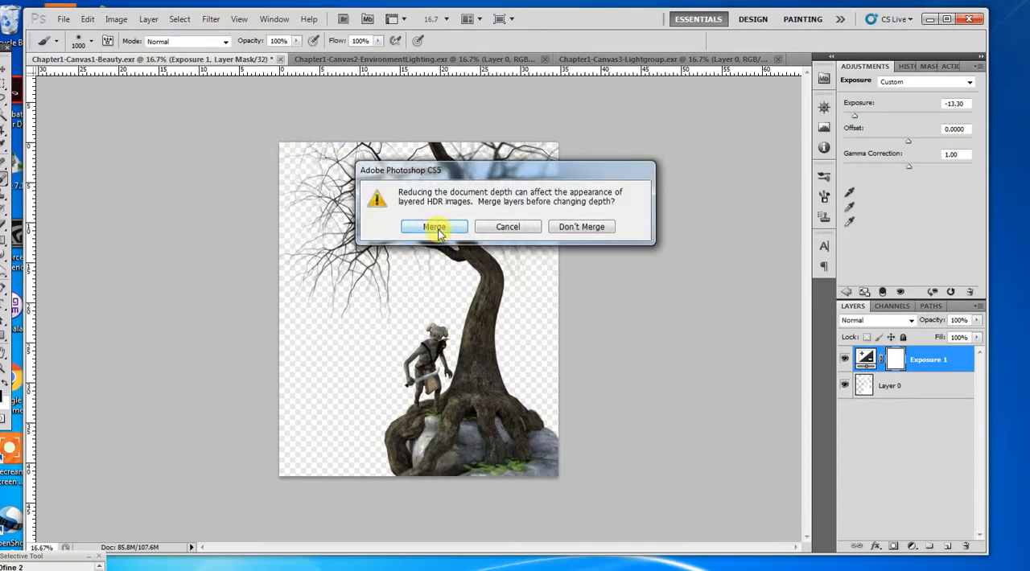
click(435, 226)
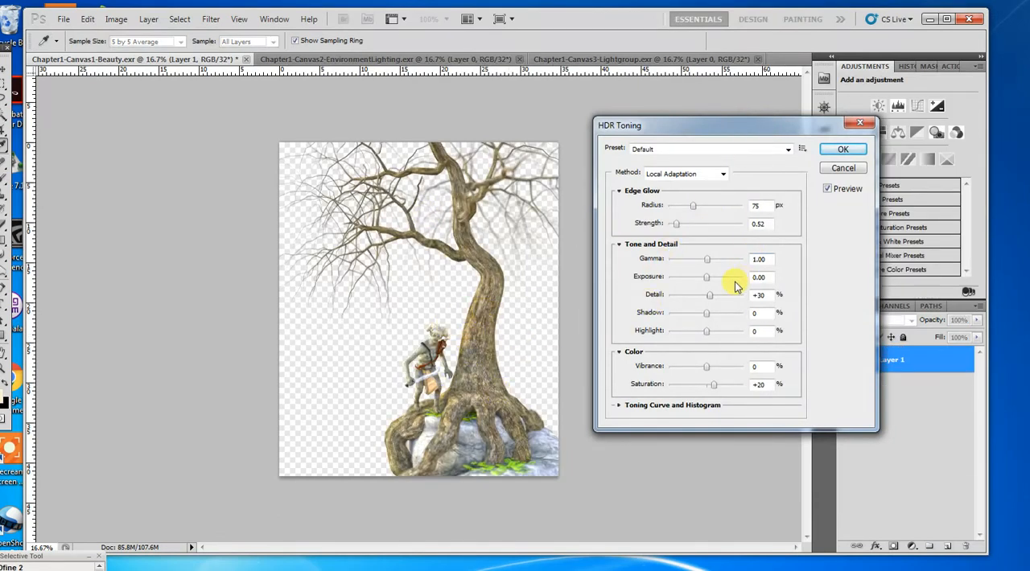
mouse_move(683, 354)
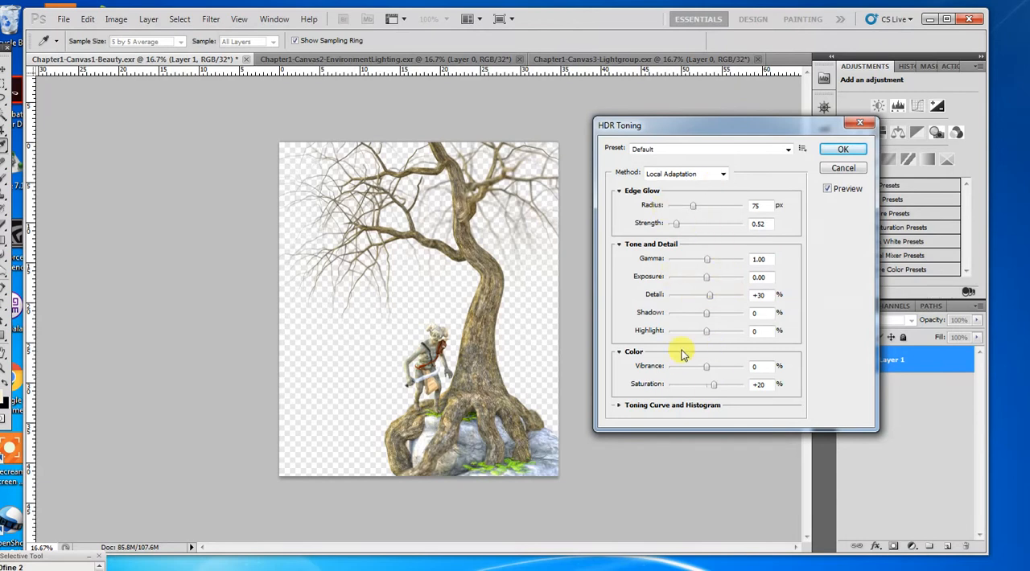
mouse_move(708, 283)
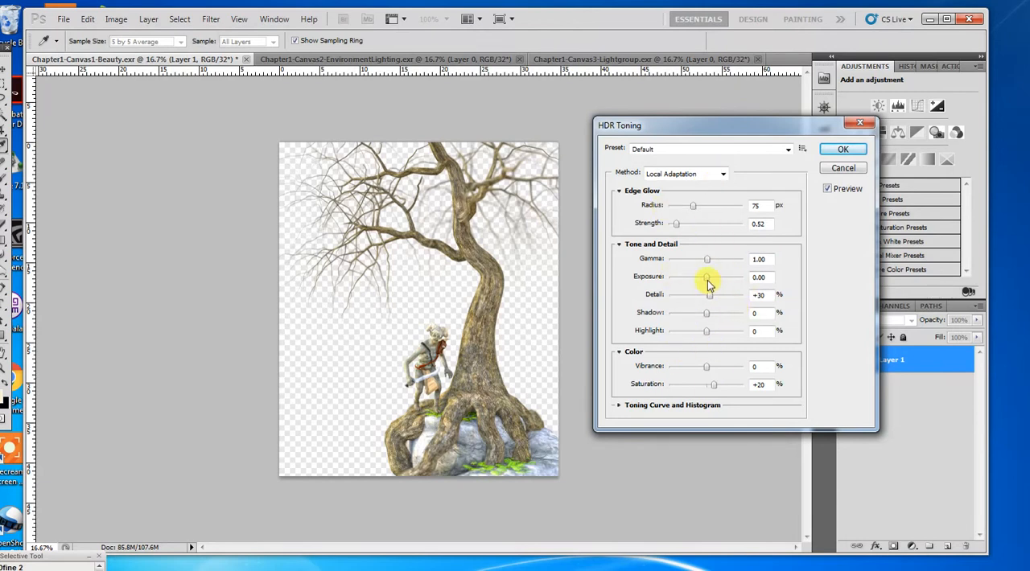
Confirm the 8-bit conversion in HDR Toning using the Exposure and Gamma method.
drag(707, 277, 674, 277)
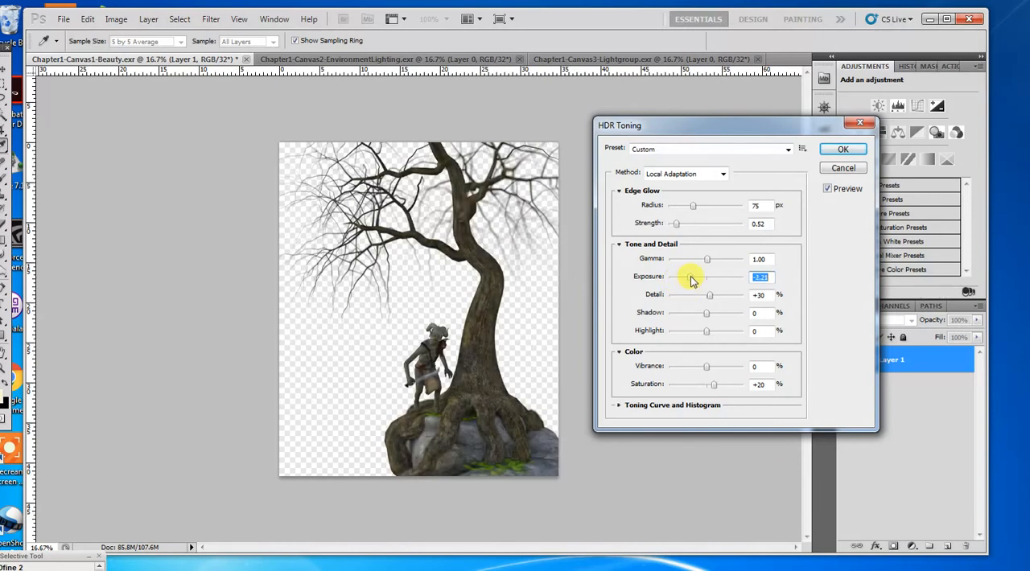
drag(710, 277, 712, 277)
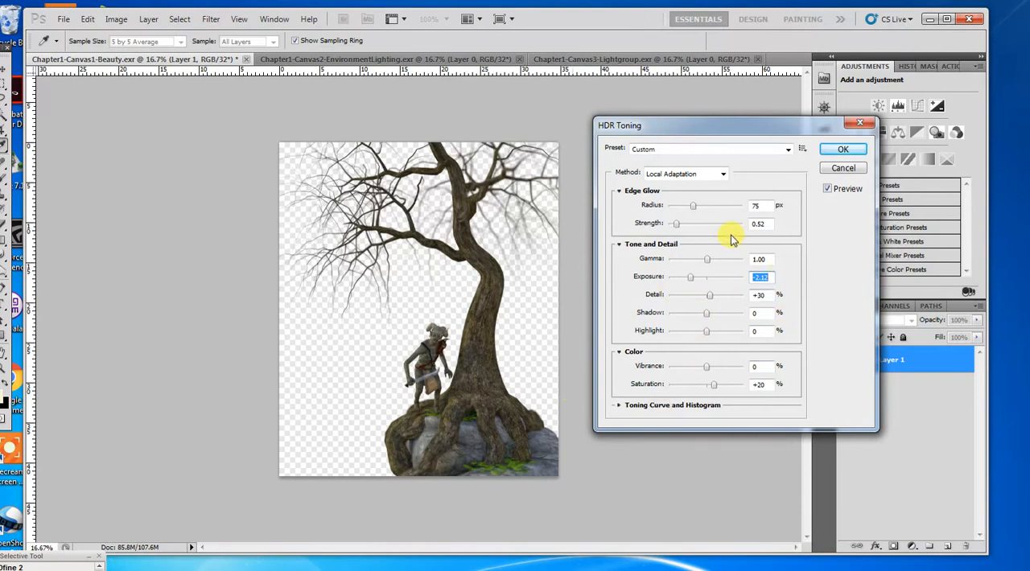
mouse_move(724, 300)
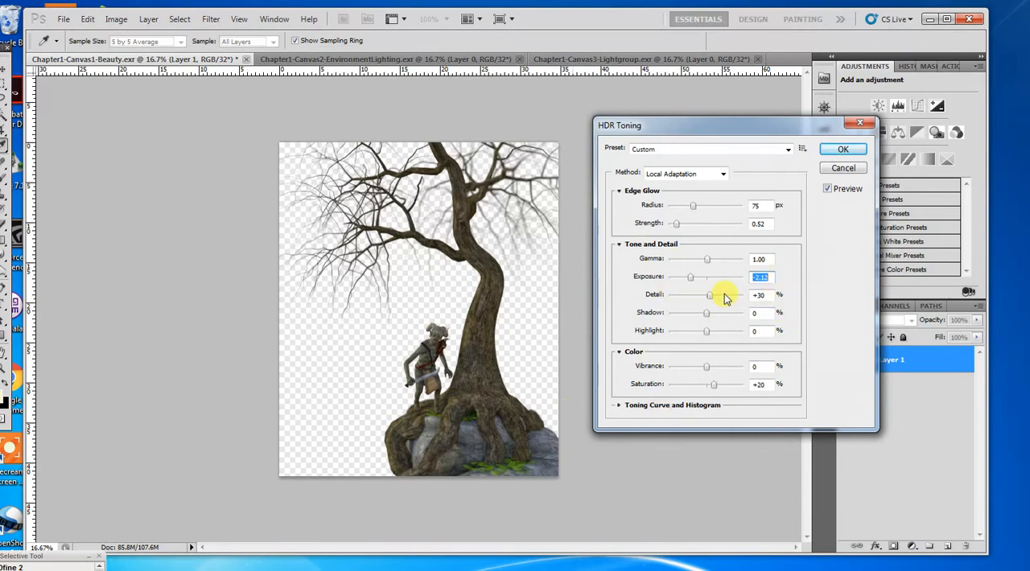
mouse_move(708, 294)
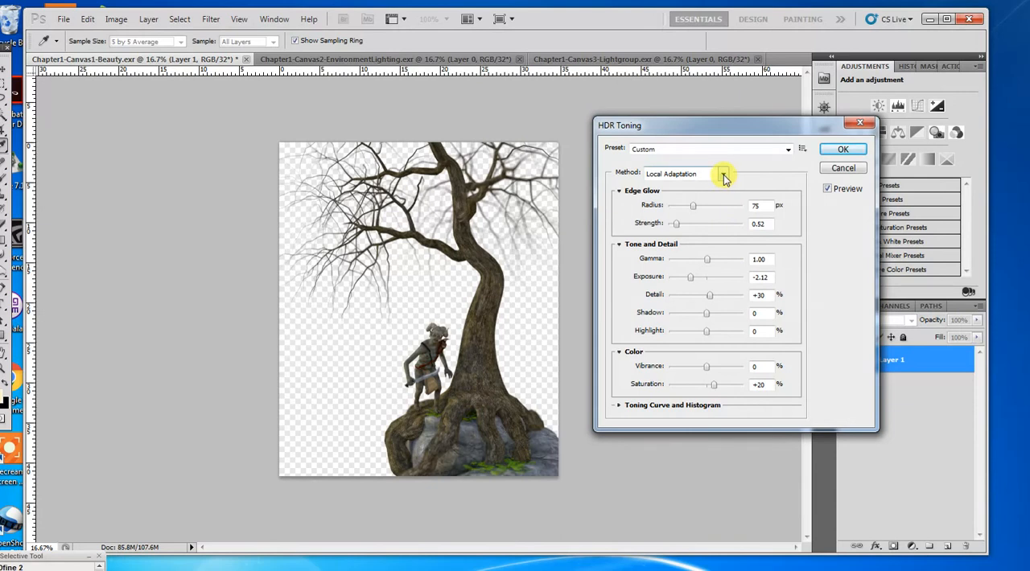
click(684, 173)
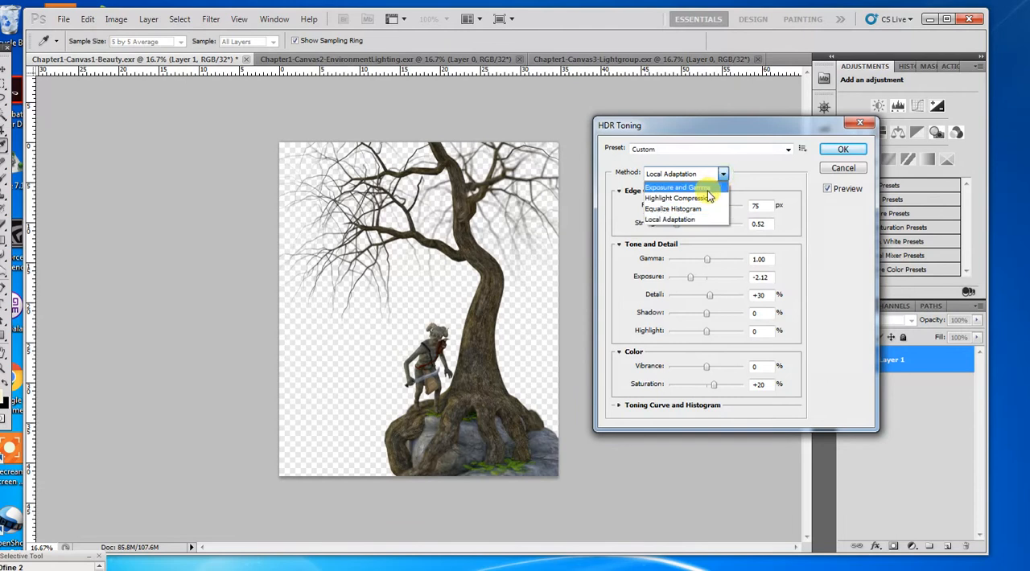
click(680, 186)
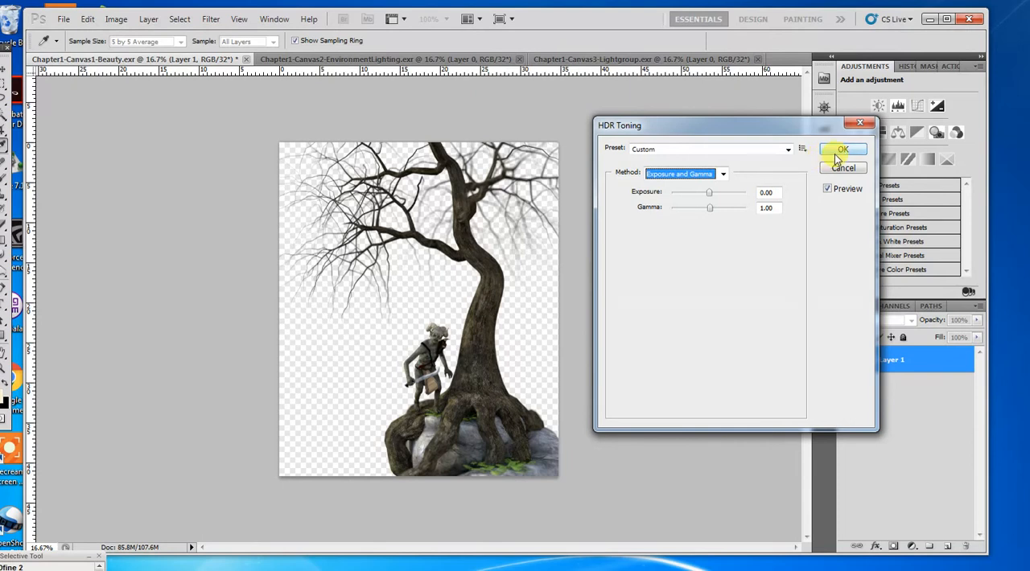
click(844, 149)
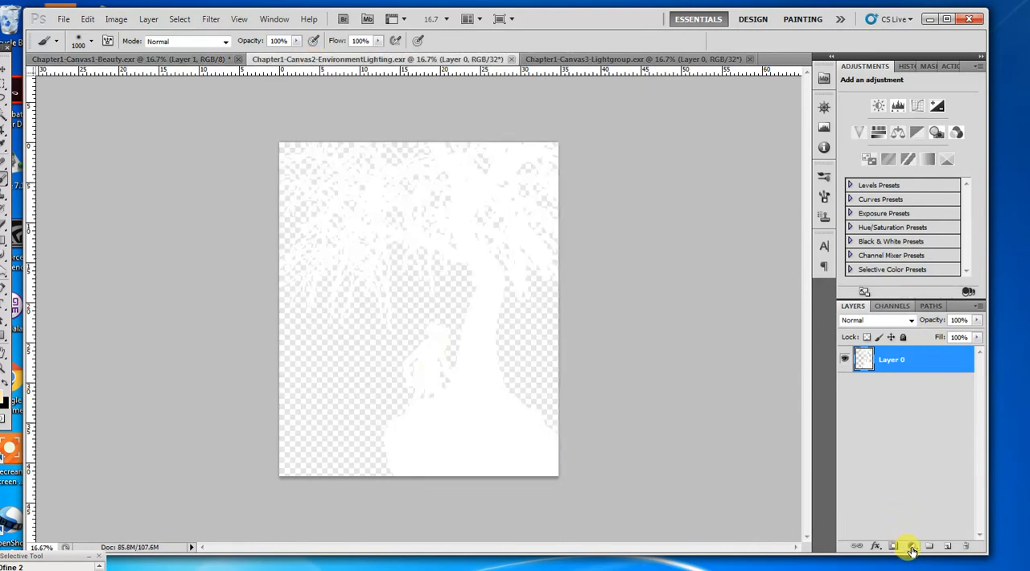
Add an Exposure adjustment layer at -13.30 to the EnvironmentLighting canvas.
click(911, 547)
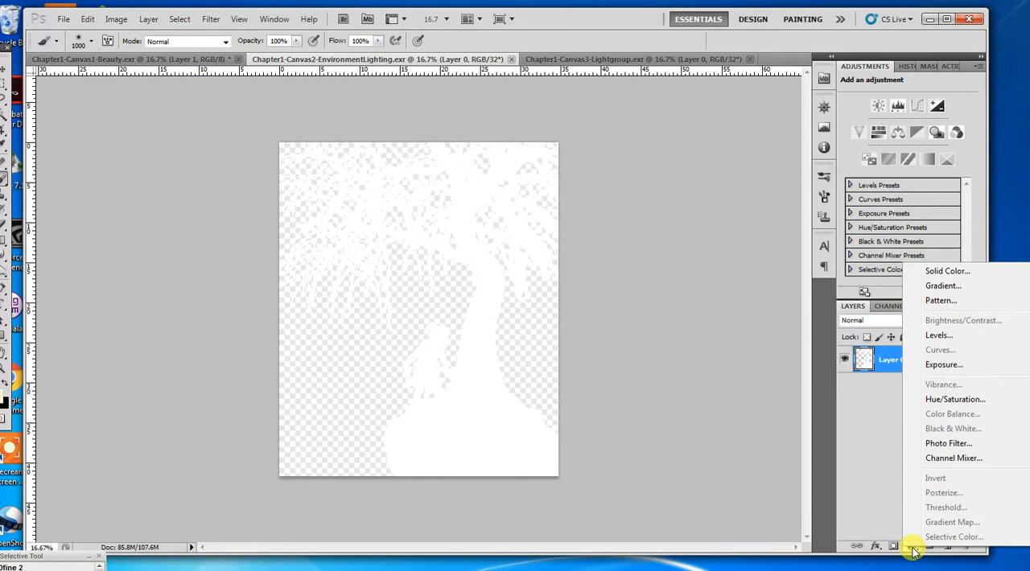
click(944, 363)
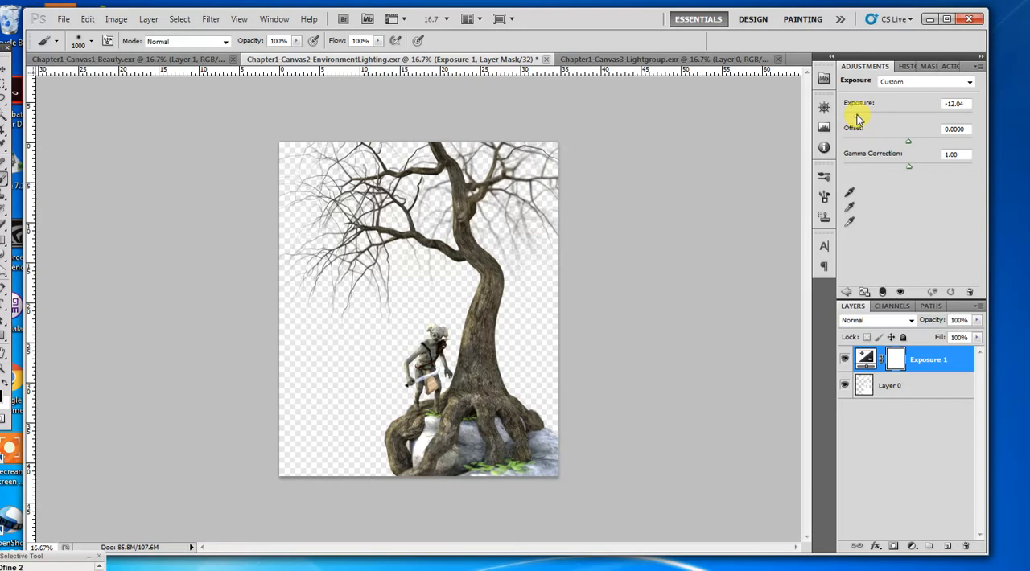
drag(860, 103, 853, 103)
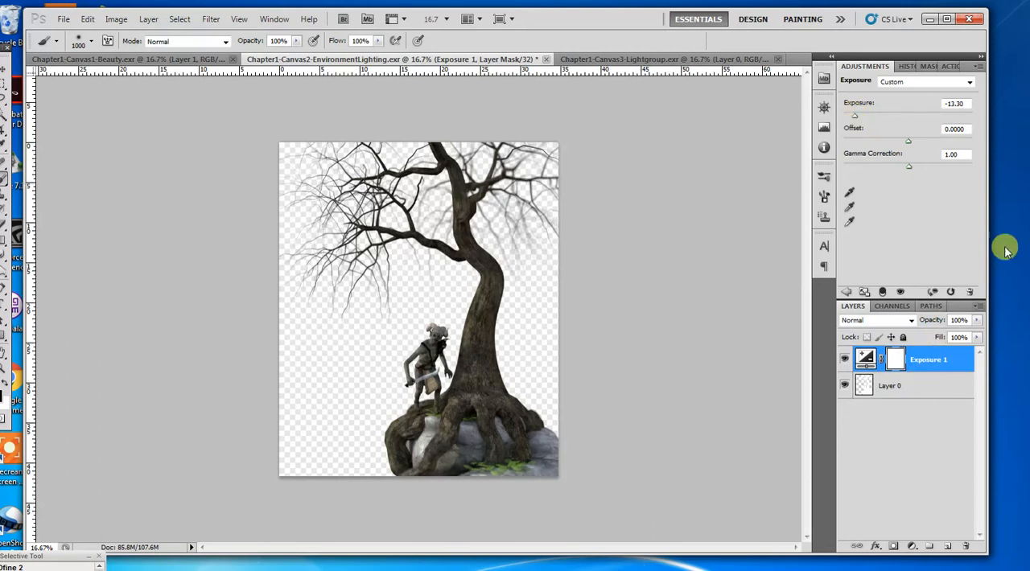
mouse_move(907, 450)
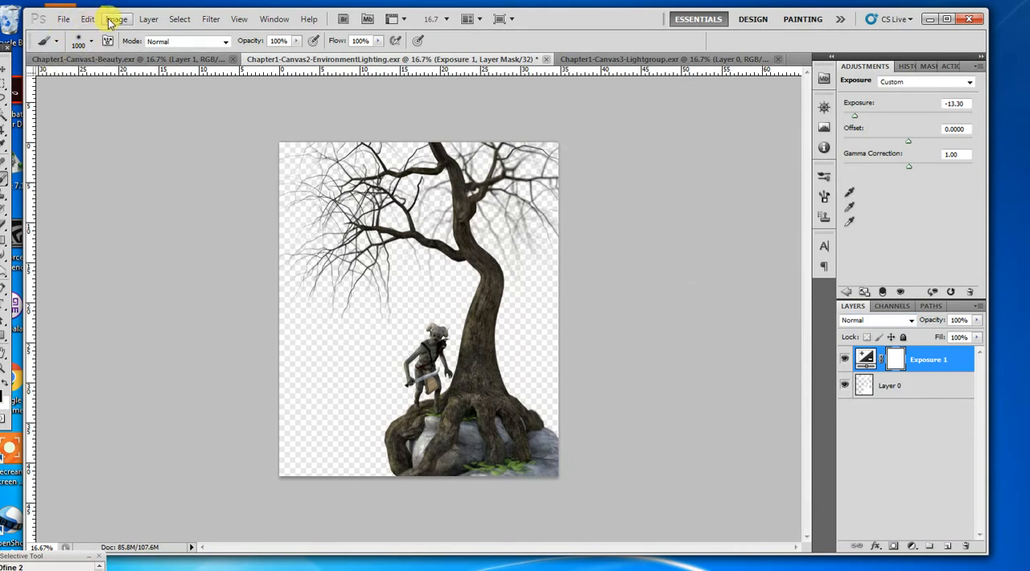
Convert the EnvironmentLighting canvas to 8 Bits/Channel with Exposure and Gamma toning.
click(116, 19)
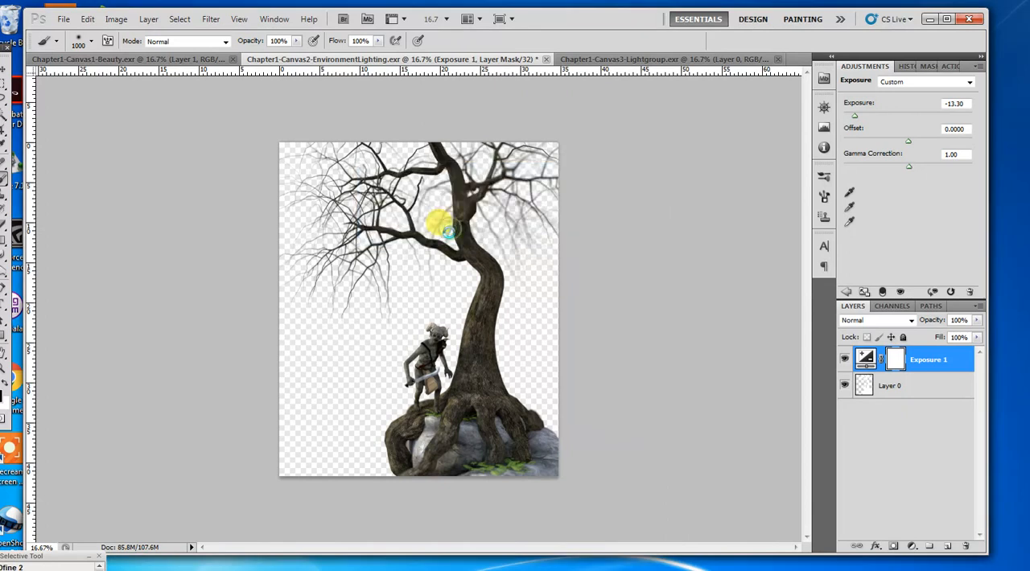
click(718, 173)
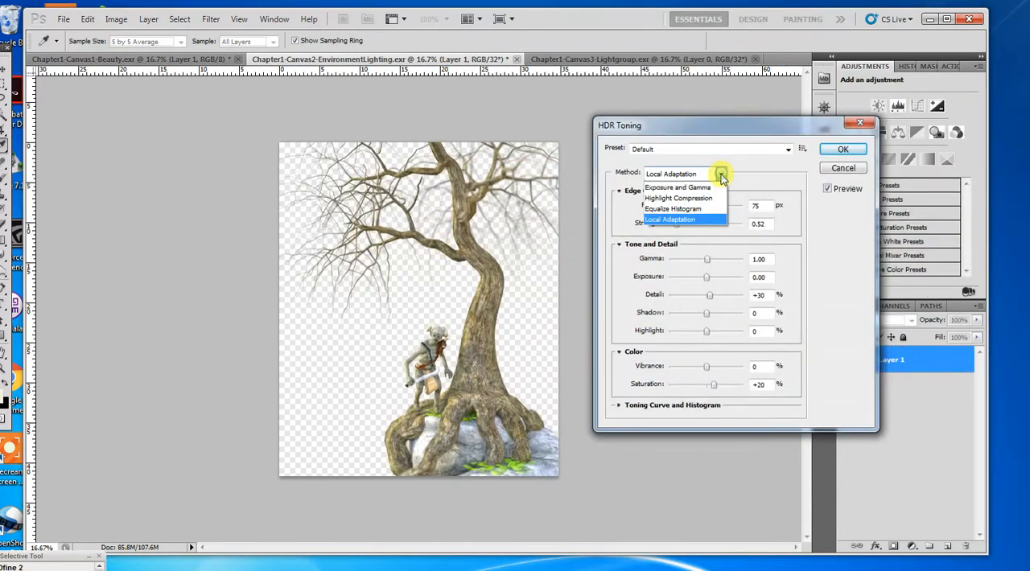
click(677, 187)
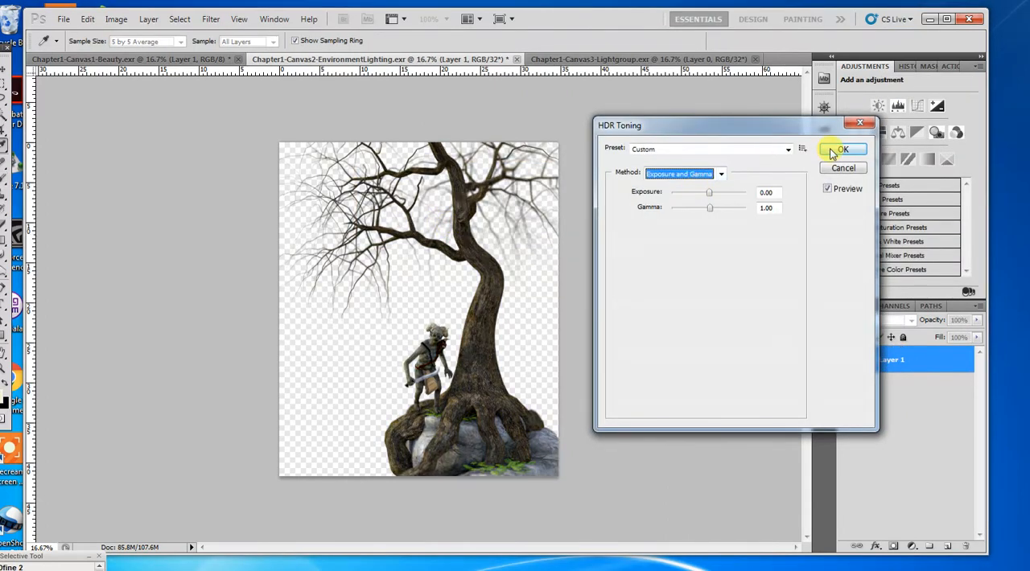
click(843, 150)
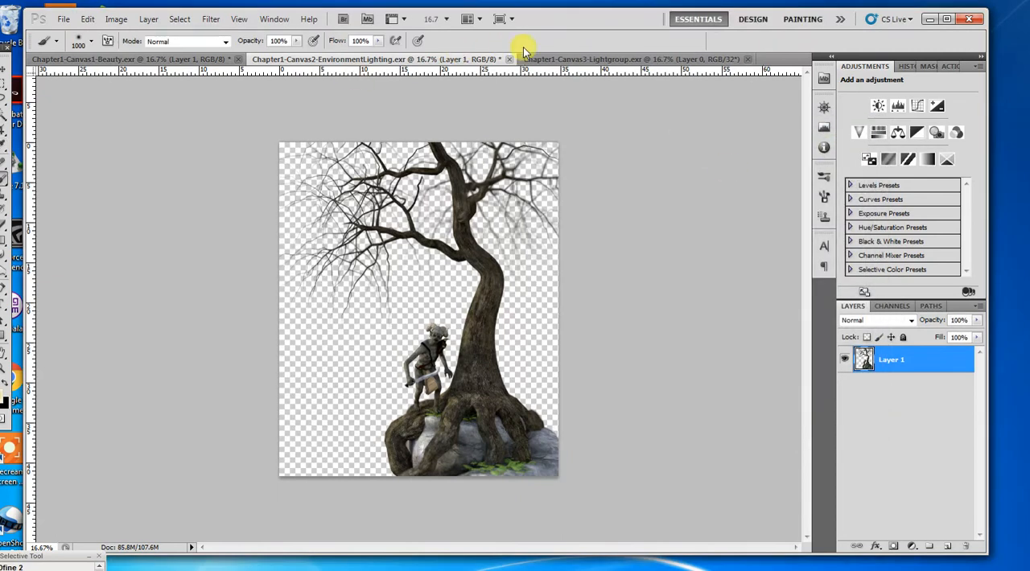
Add an Exposure adjustment layer at -13.30 to the Lightgroup canvas.
click(631, 58)
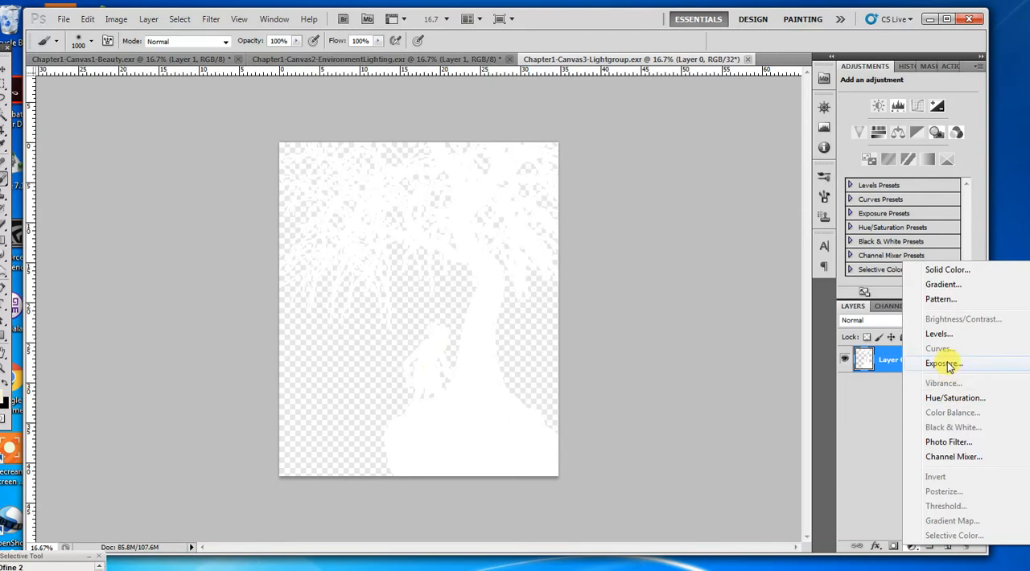
click(943, 364)
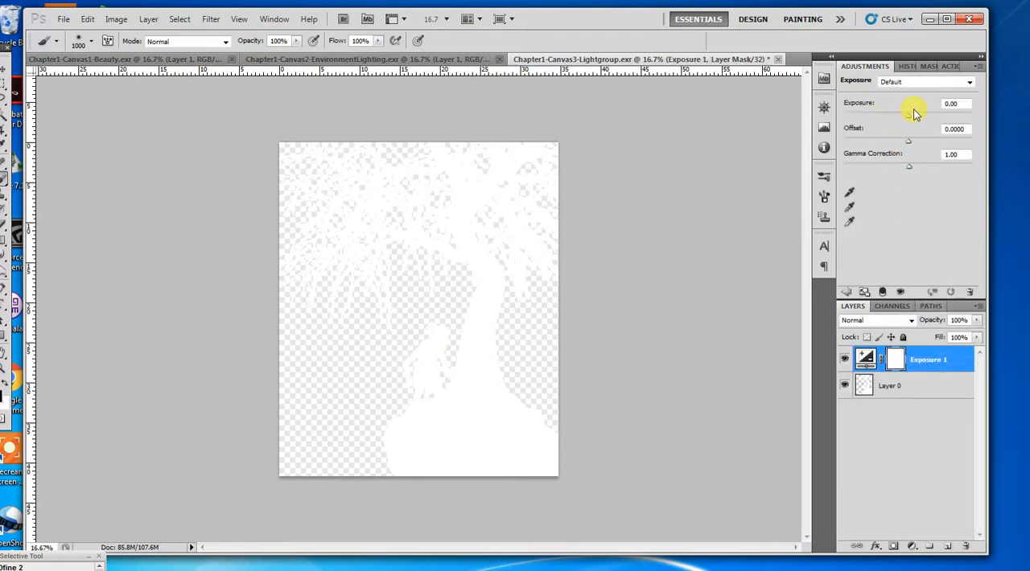
click(956, 103)
text(-13.3)
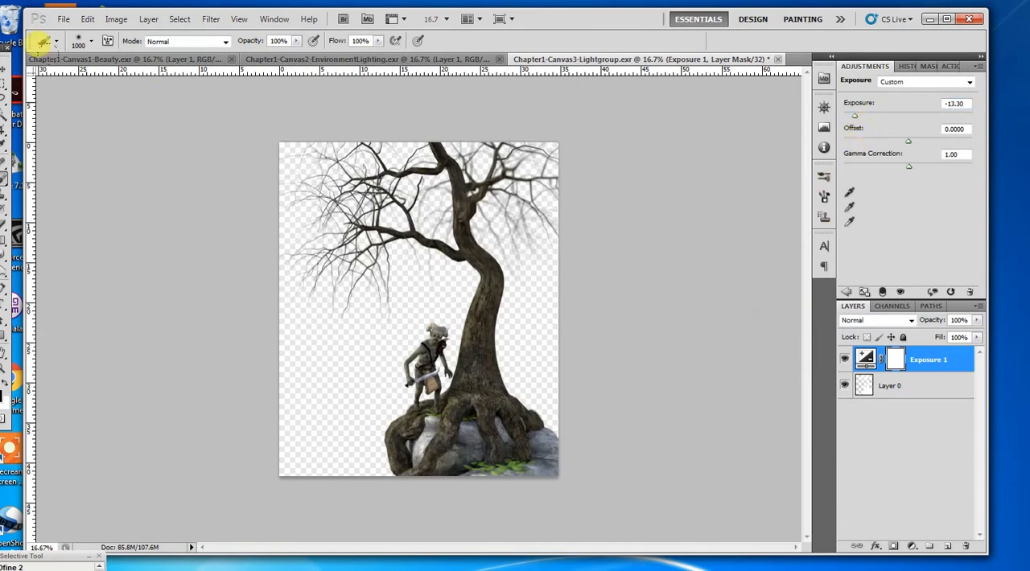
Merge the Lightgroup canvas and convert it to 8 Bits/Channel with Exposure and Gamma toning.
click(116, 19)
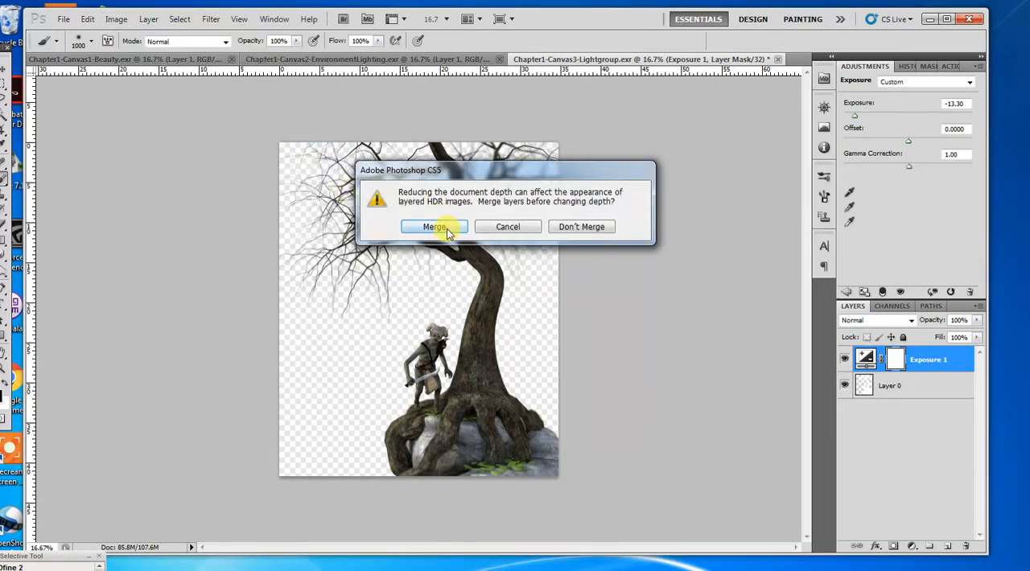
click(434, 226)
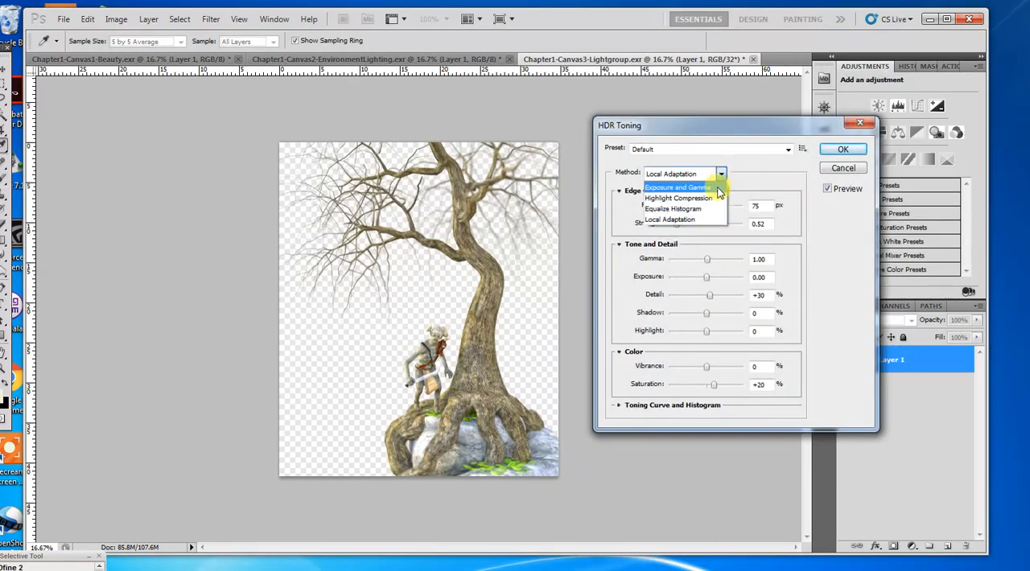
click(844, 168)
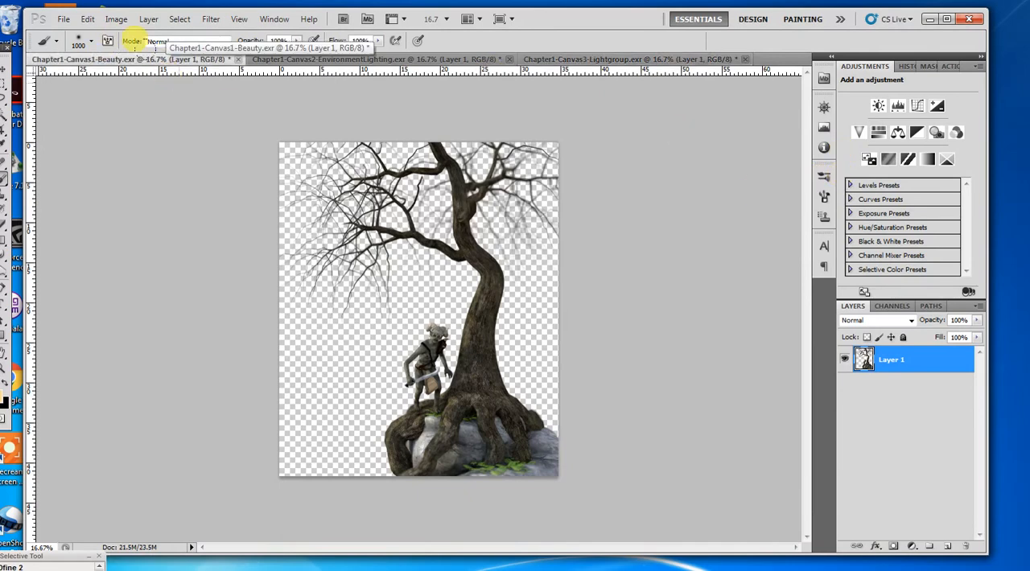
Zoom in on the goblin and check it in the Lightgroup canvas.
key(ctrl+plus)
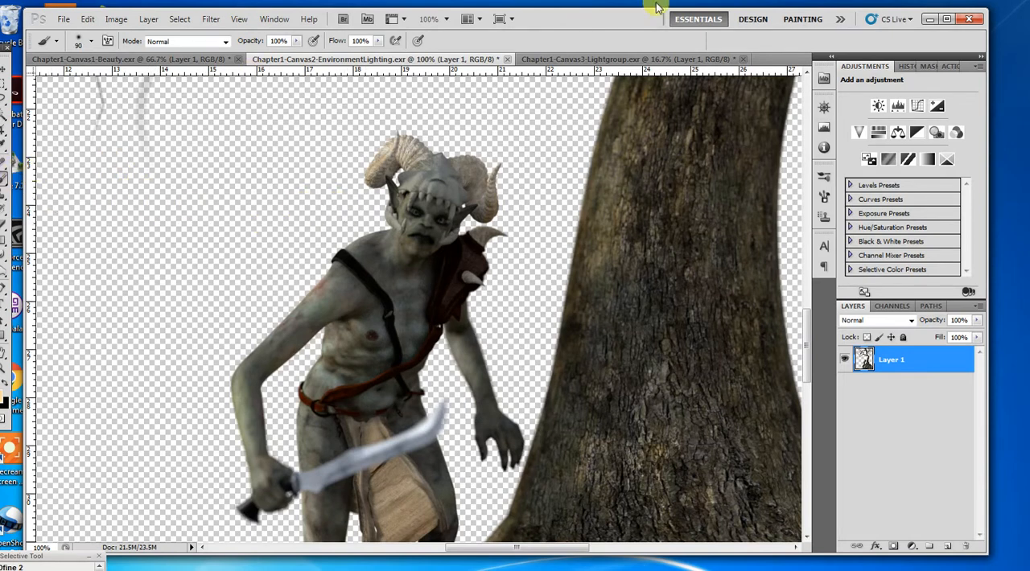
click(631, 57)
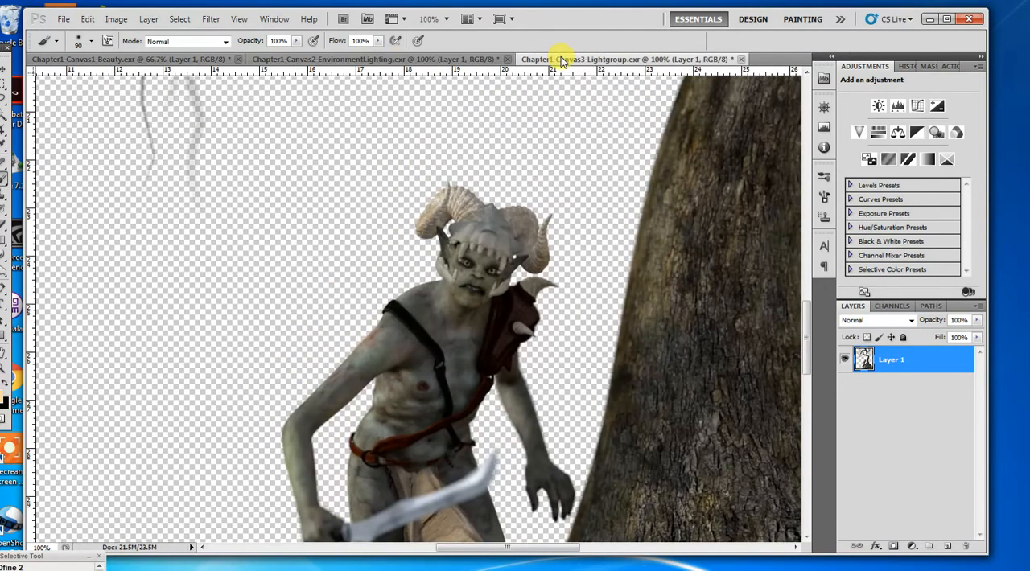
mouse_move(431, 58)
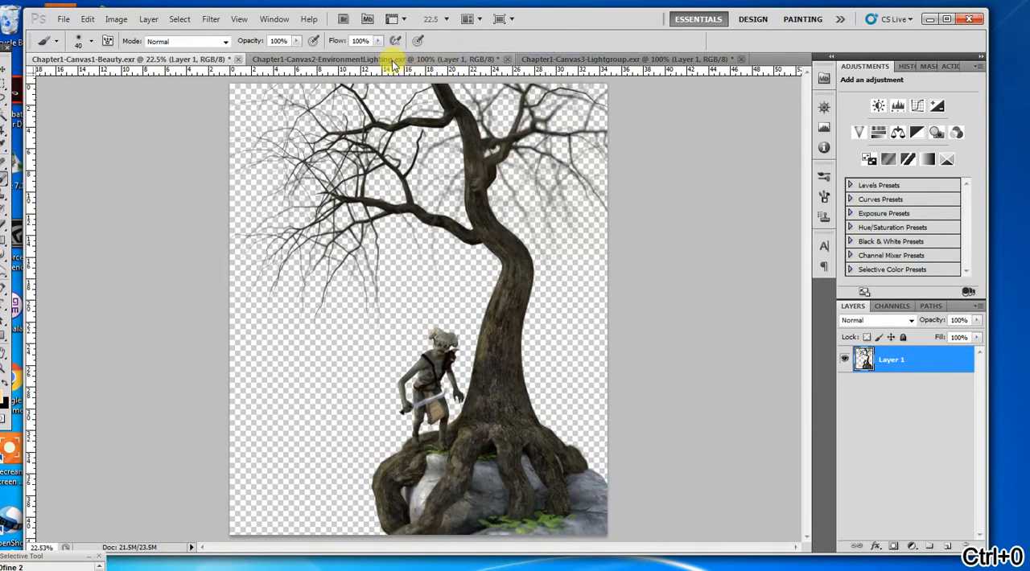
mouse_move(395, 58)
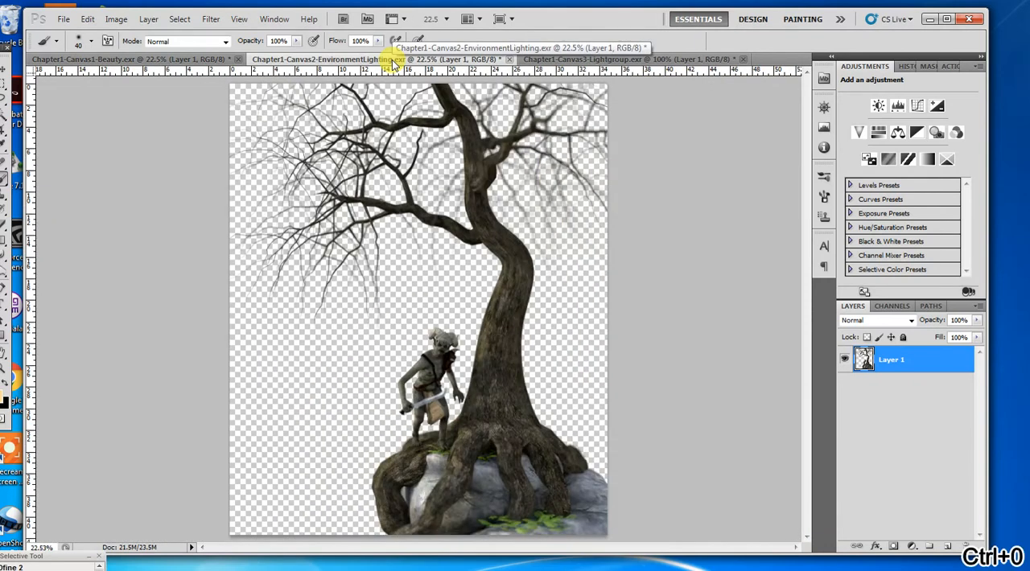
Copy the EnvironmentLighting canvas into the Beauty composite as a third layer.
click(628, 58)
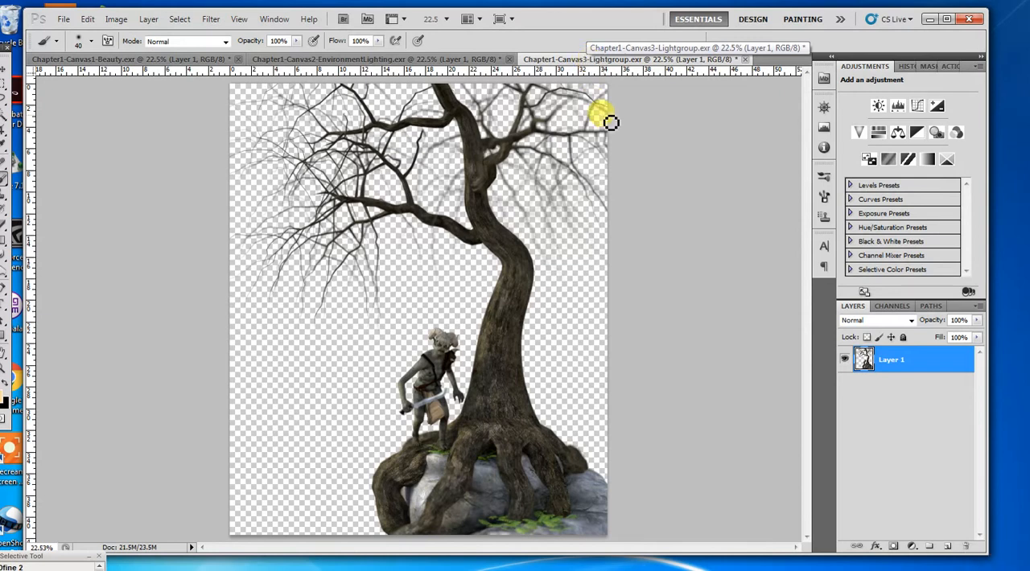
mouse_move(652, 226)
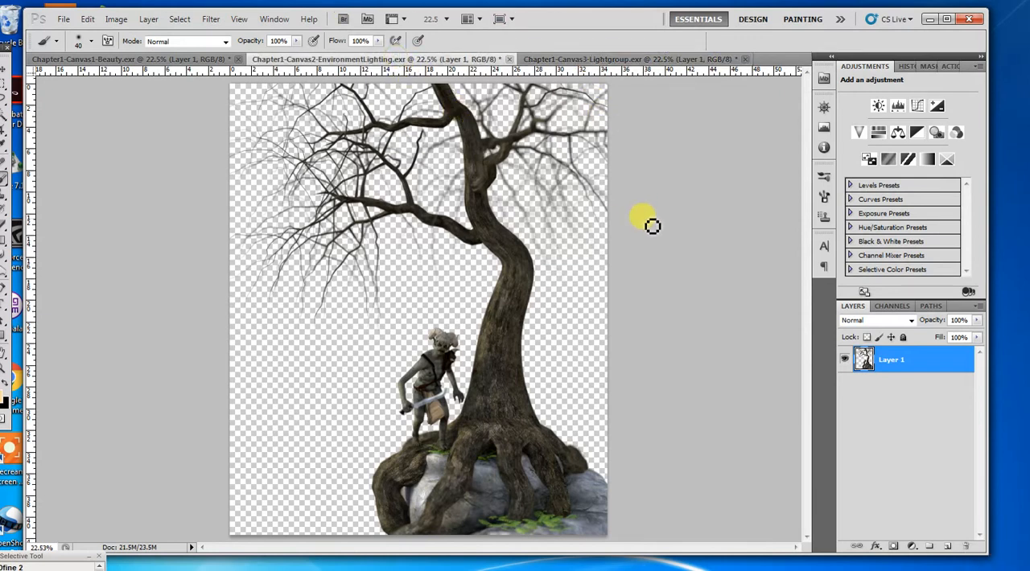
key(ctrl+a)
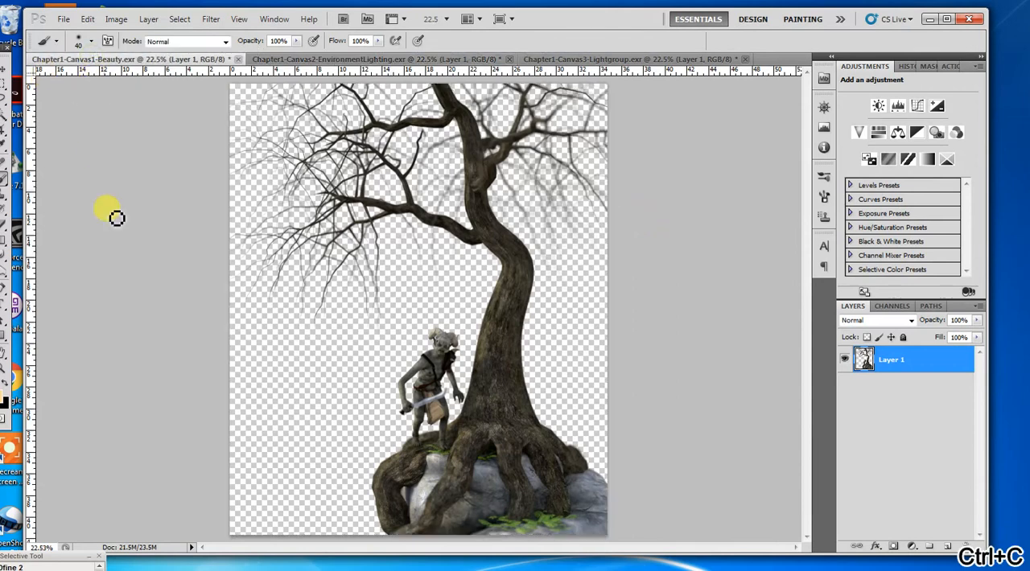
key(ctrl+v)
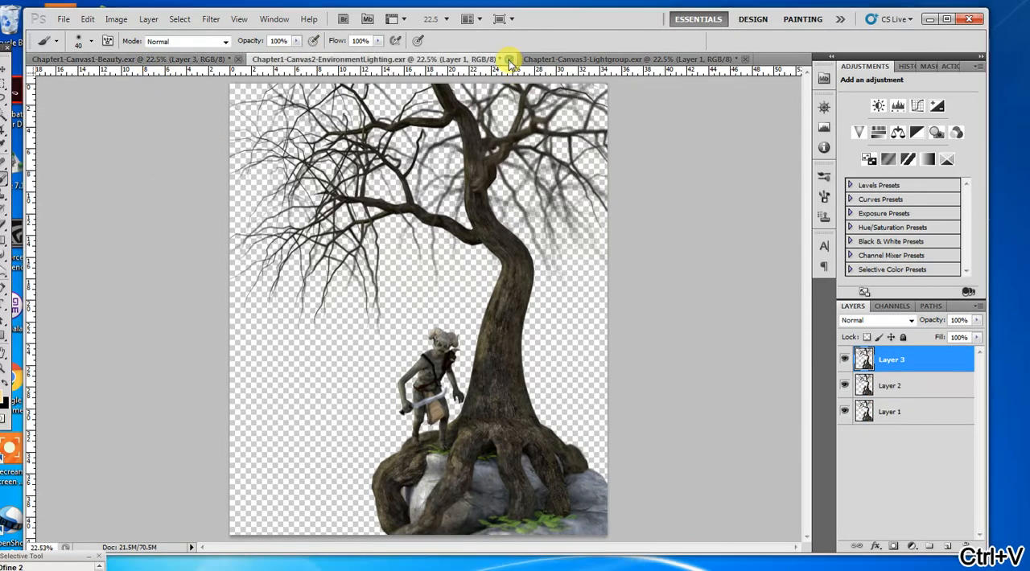
Close the Environmentlighting and Lightgroup canvases without saving.
click(508, 58)
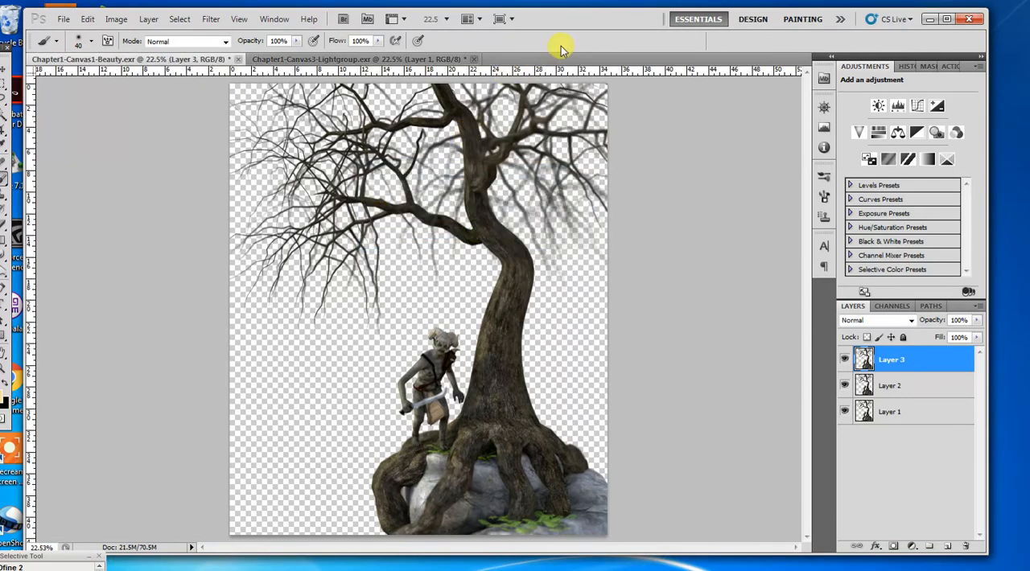
click(473, 58)
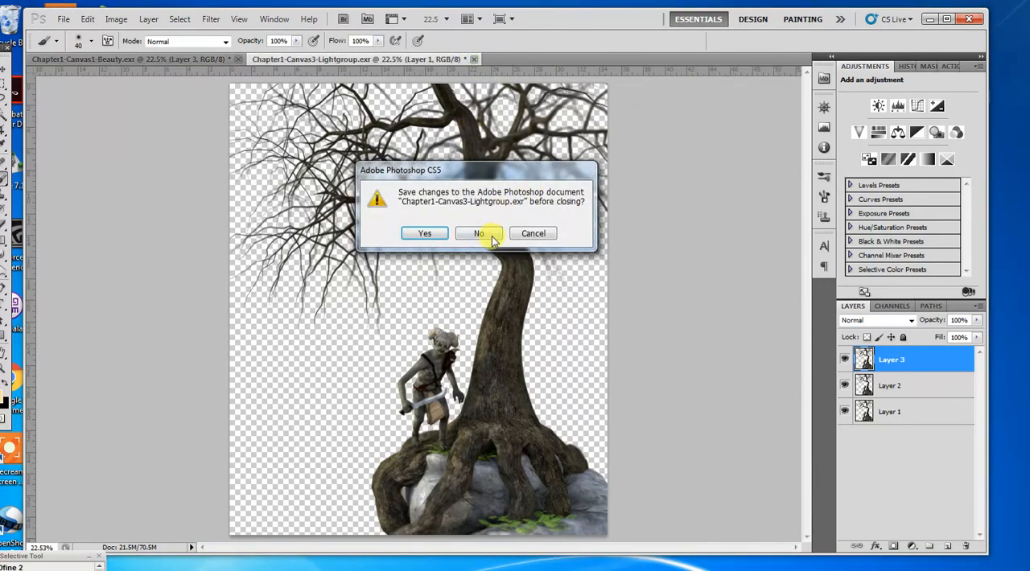
click(480, 234)
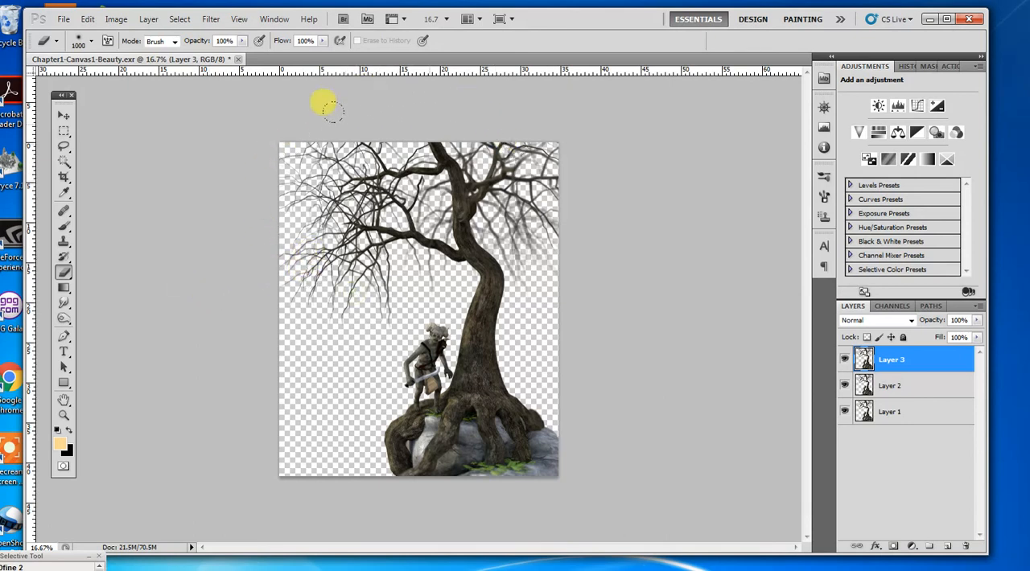
click(892, 386)
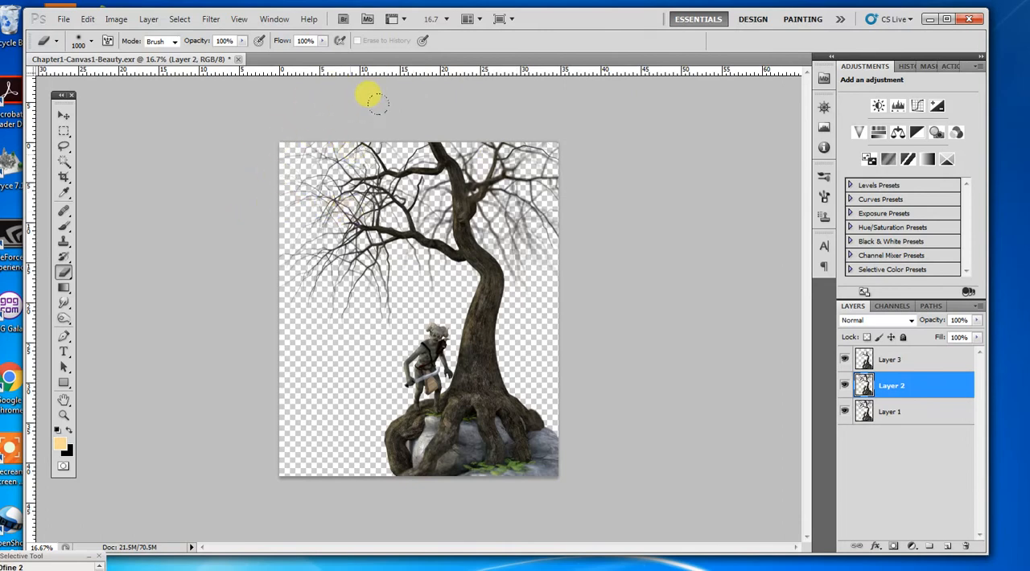
click(888, 361)
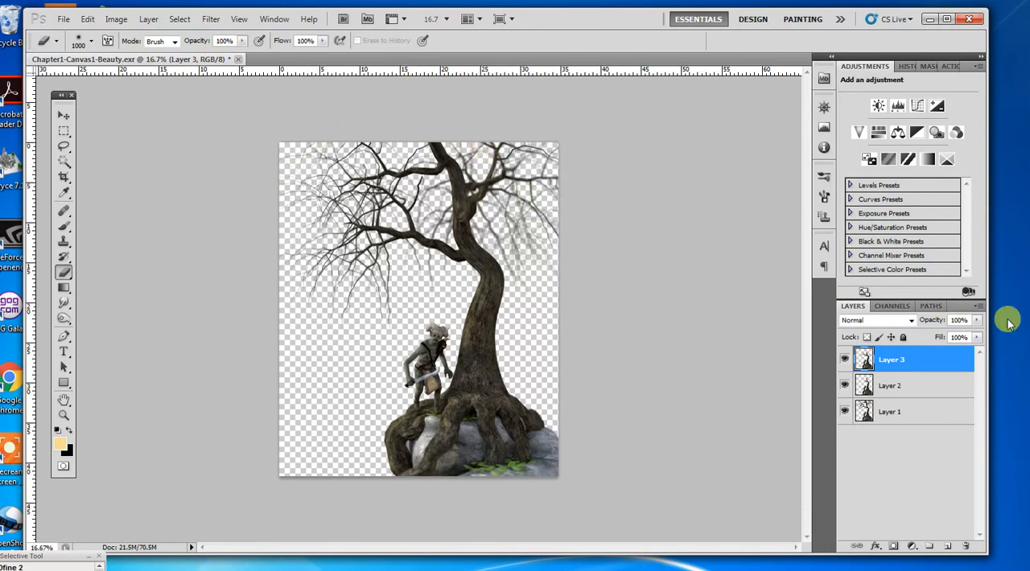
click(892, 387)
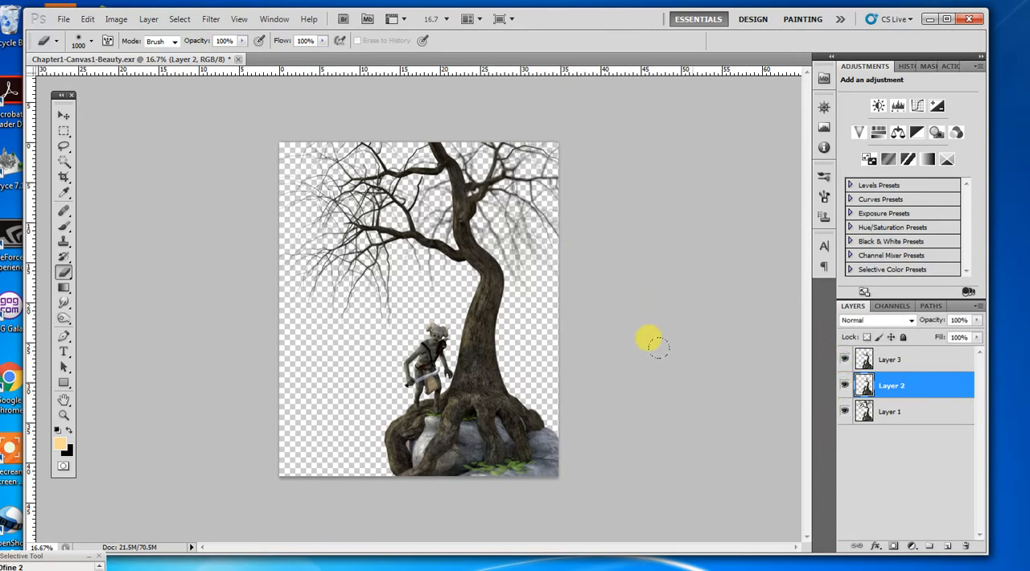
key(ctrl+plus)
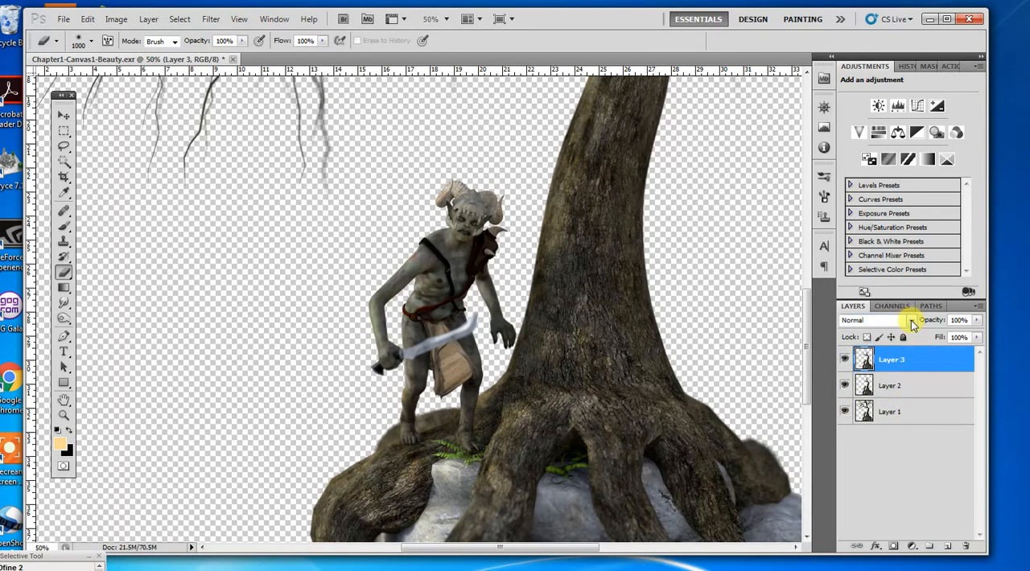
Set Layer 3 to Screen at about 40% opacity and 50% fill, and add a layer mask.
click(872, 321)
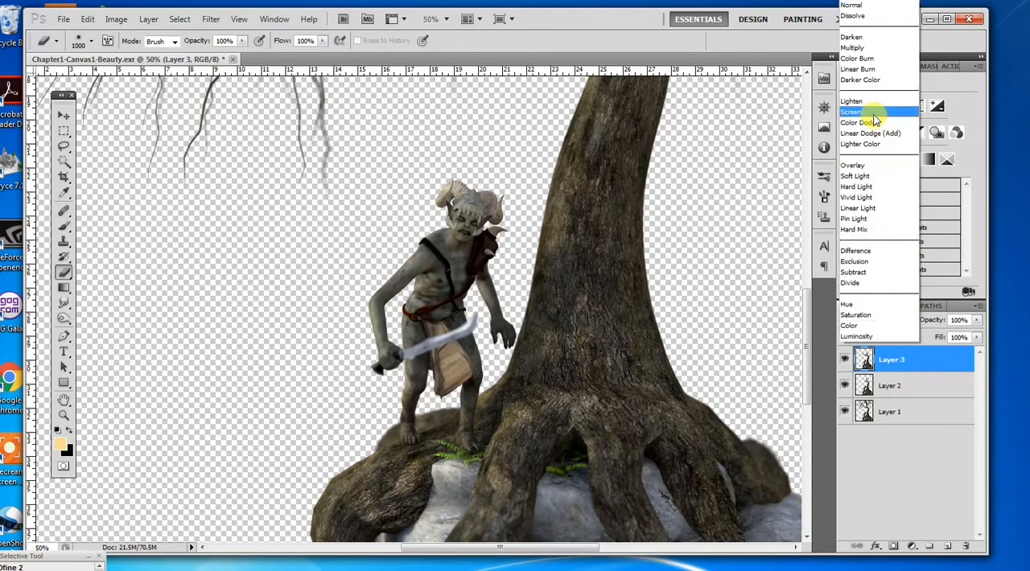
click(854, 113)
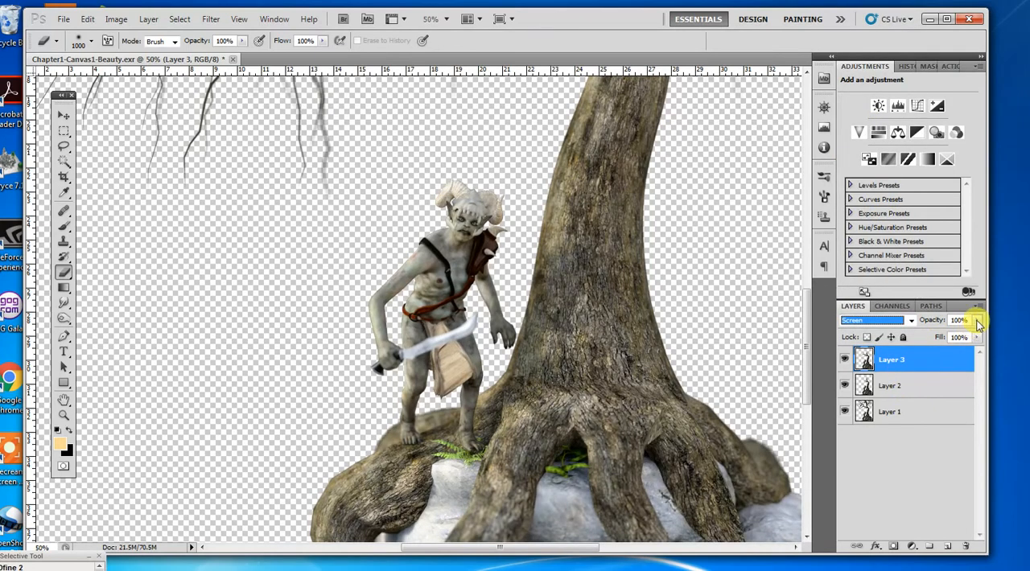
drag(966, 330, 936, 342)
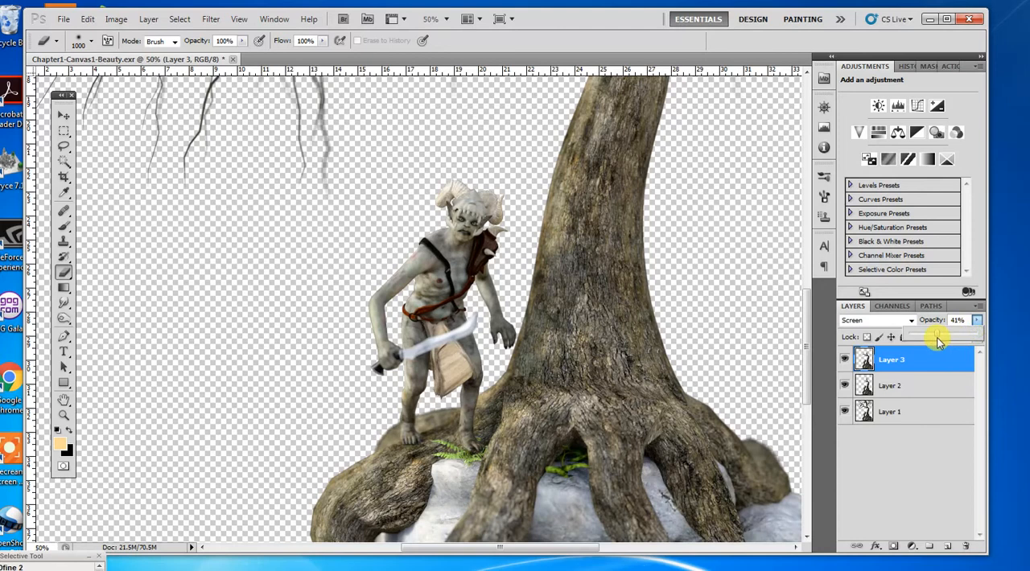
drag(936, 336, 946, 336)
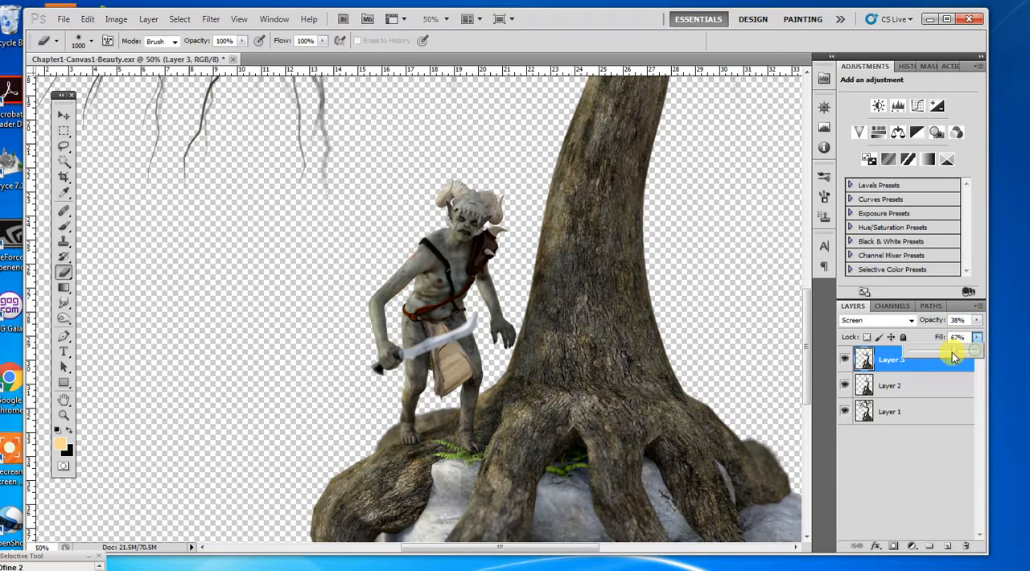
drag(968, 351, 947, 351)
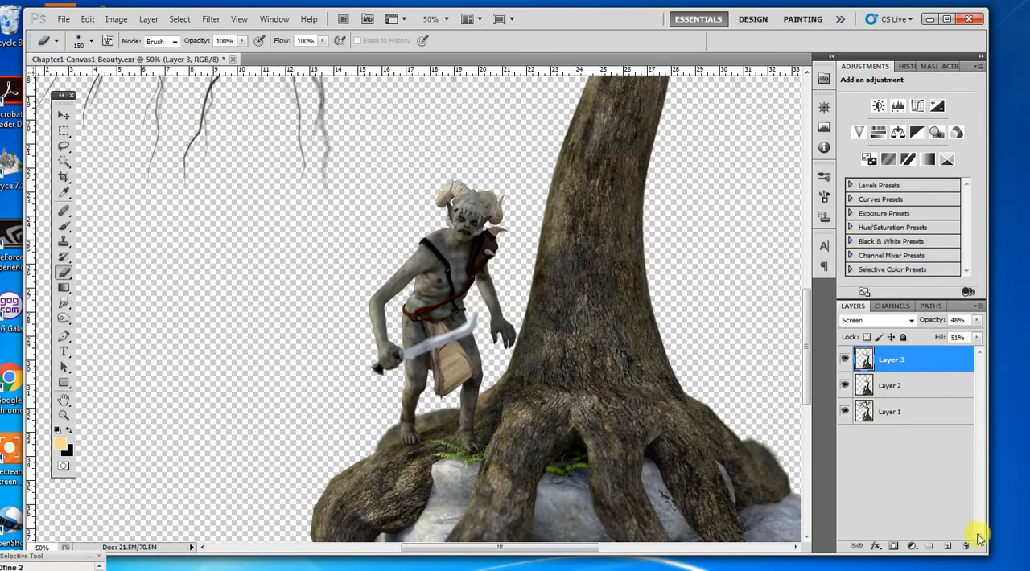
click(893, 548)
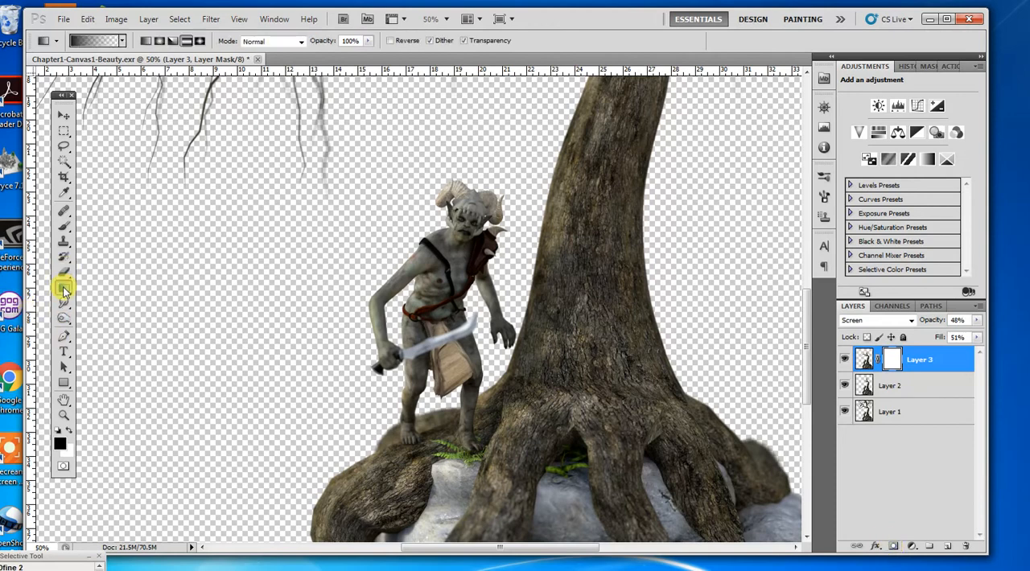
Paint white on the black mask over the goblin's face at low brush opacity and flow.
click(65, 289)
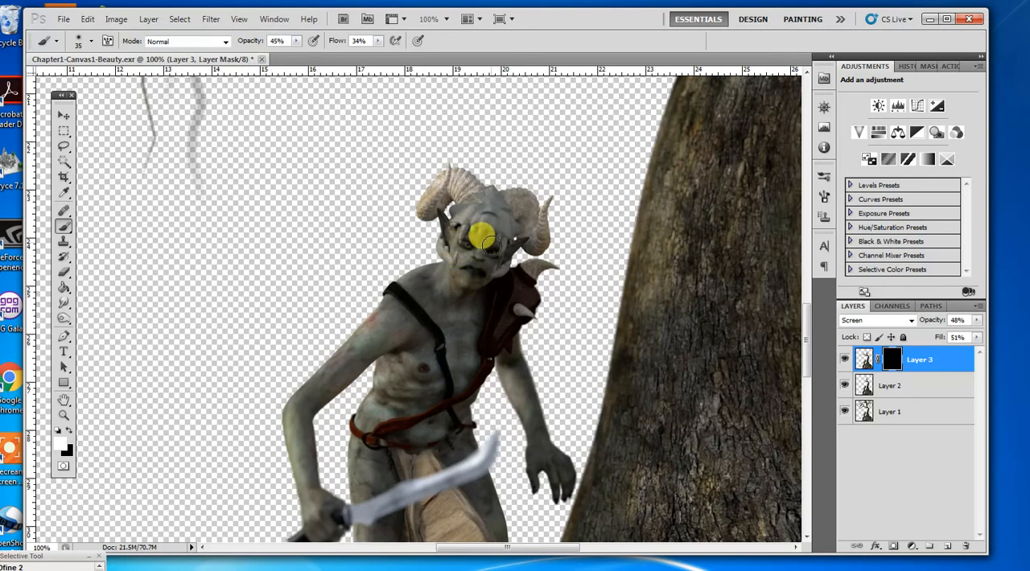
drag(486, 241, 450, 228)
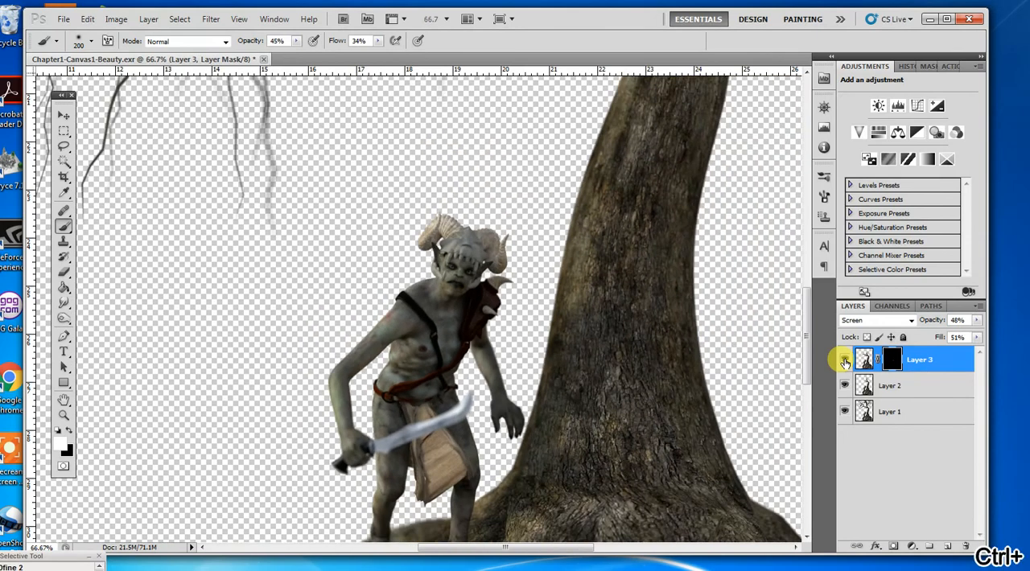
key(Ctrl+-)
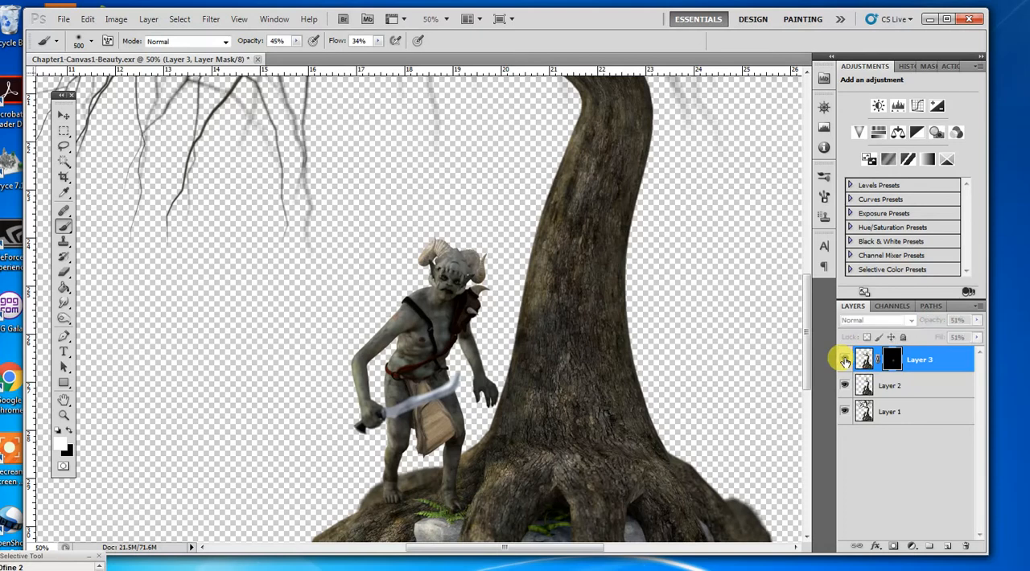
Test Multiply and other blend modes on Layer 2, leaving it on Normal.
click(877, 320)
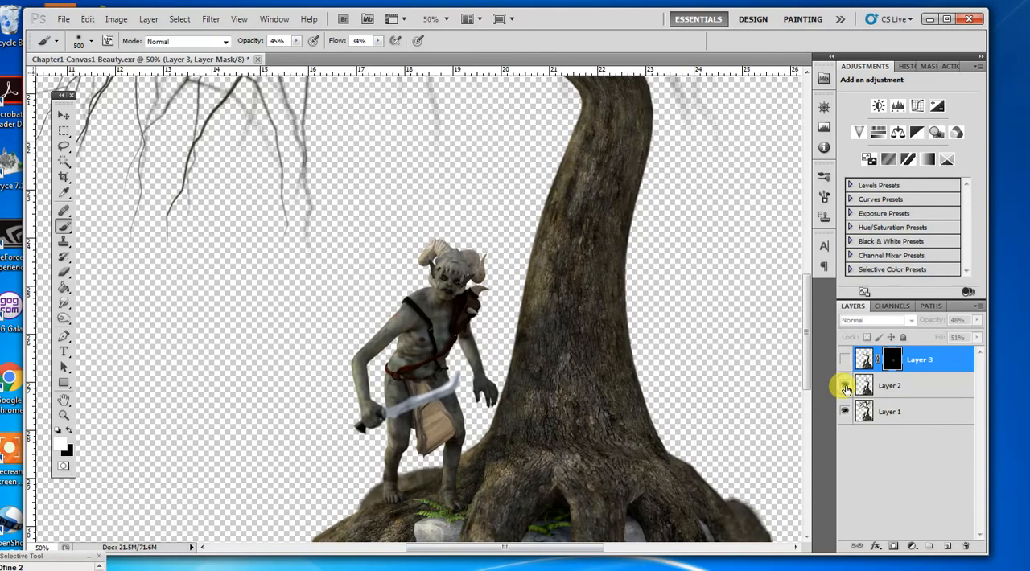
click(888, 386)
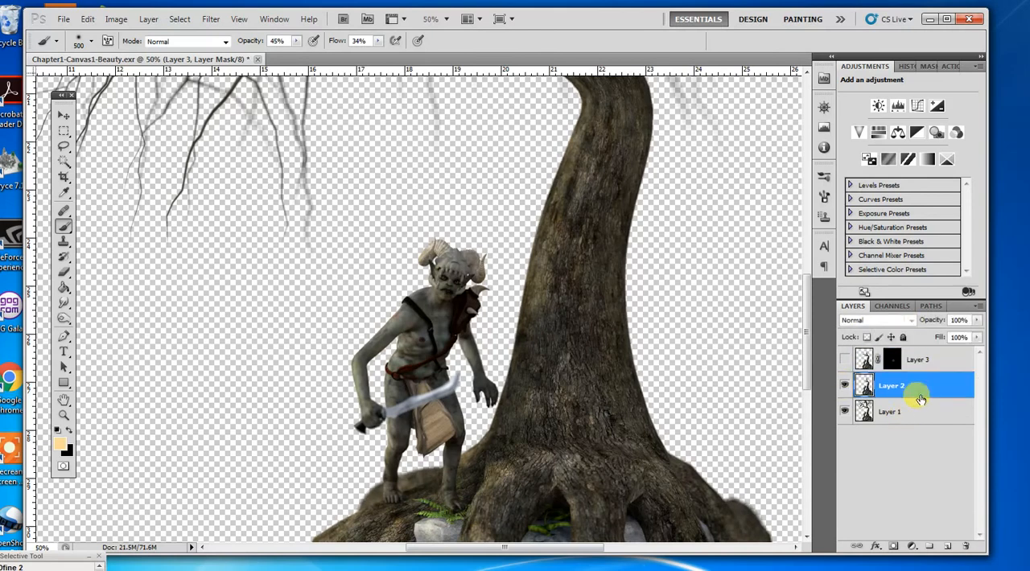
click(876, 320)
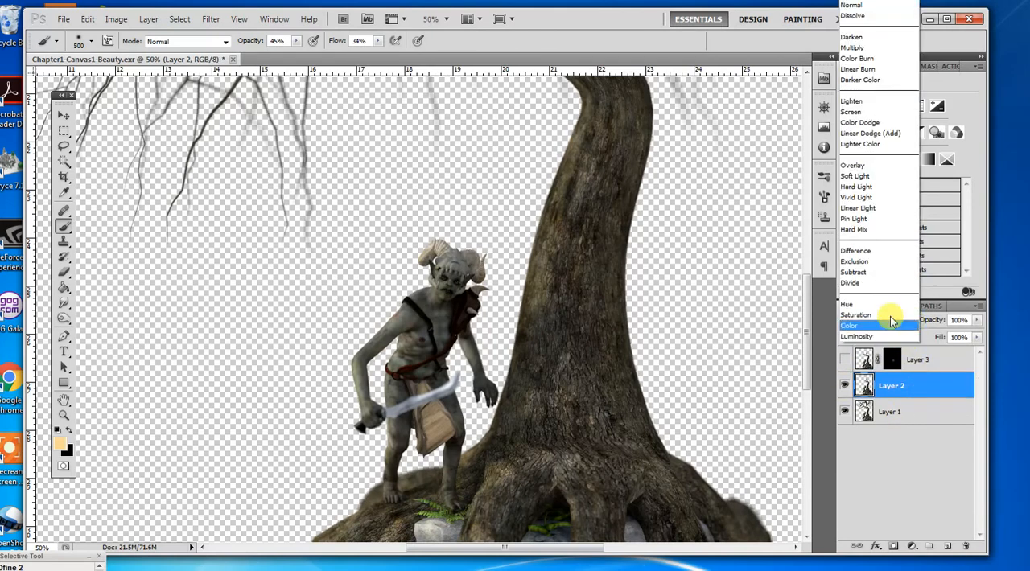
mouse_move(861, 111)
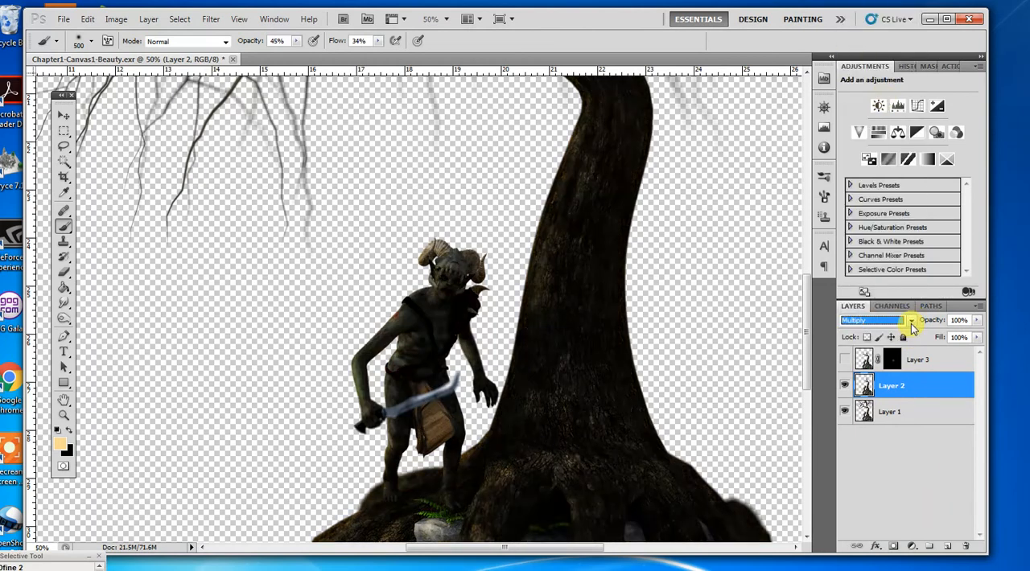
click(873, 320)
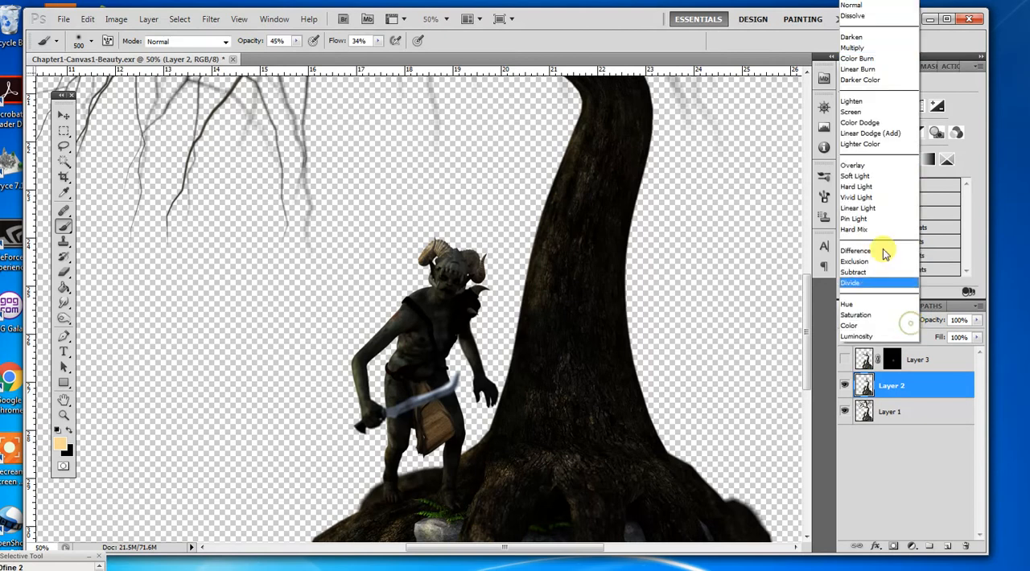
click(849, 111)
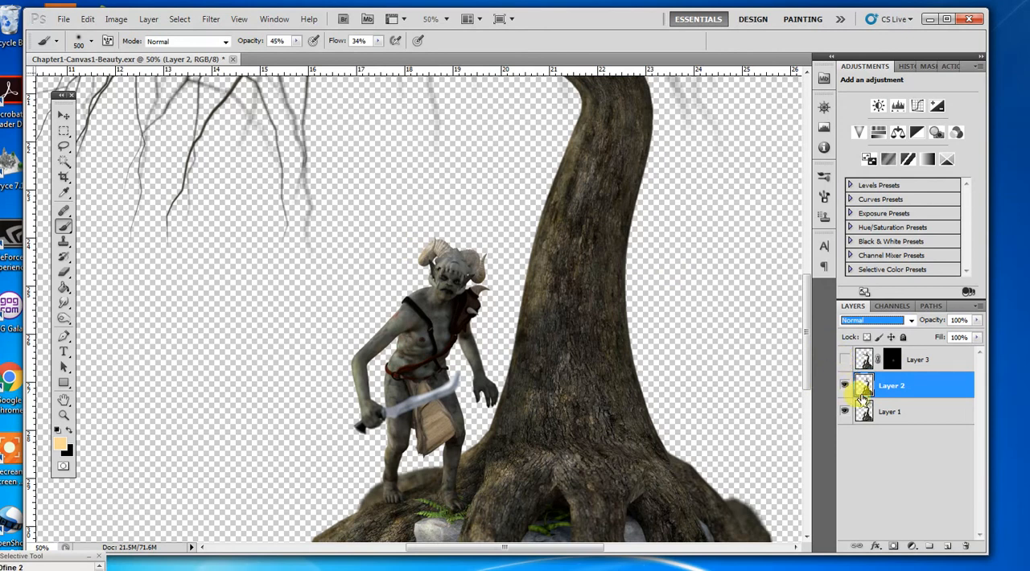
Re-enable the masked Layer 3 and check its opacity.
click(845, 387)
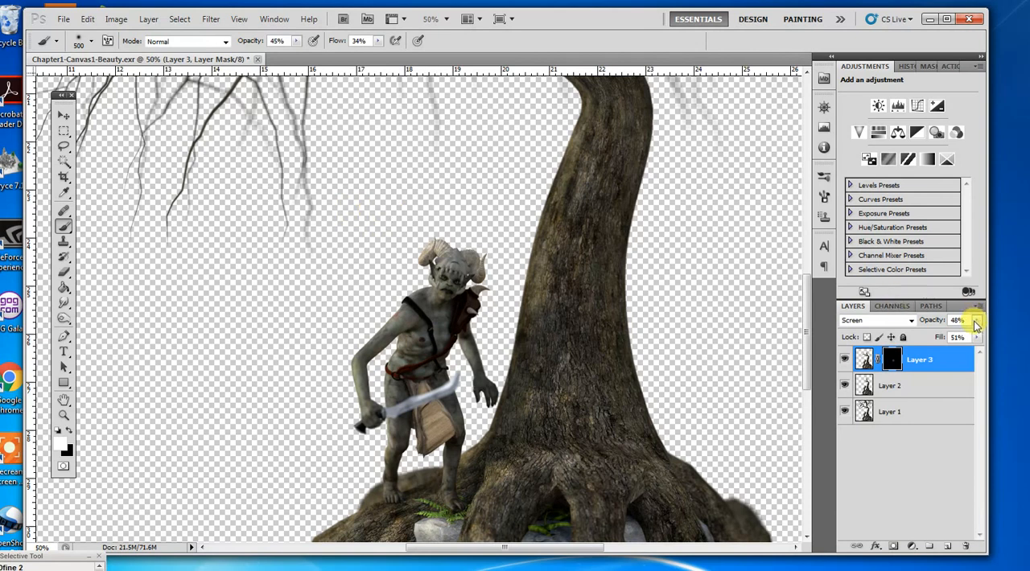
click(976, 338)
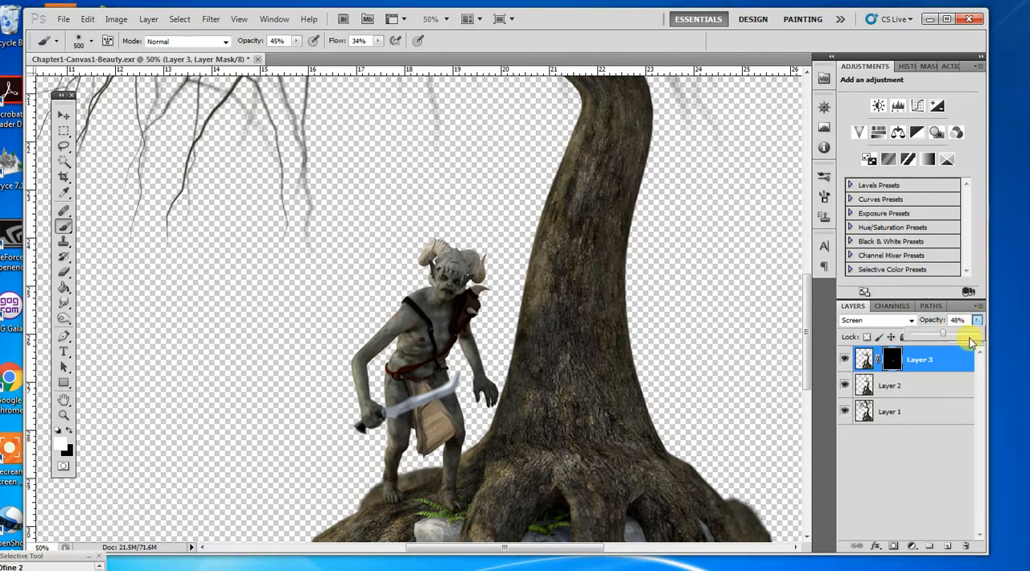